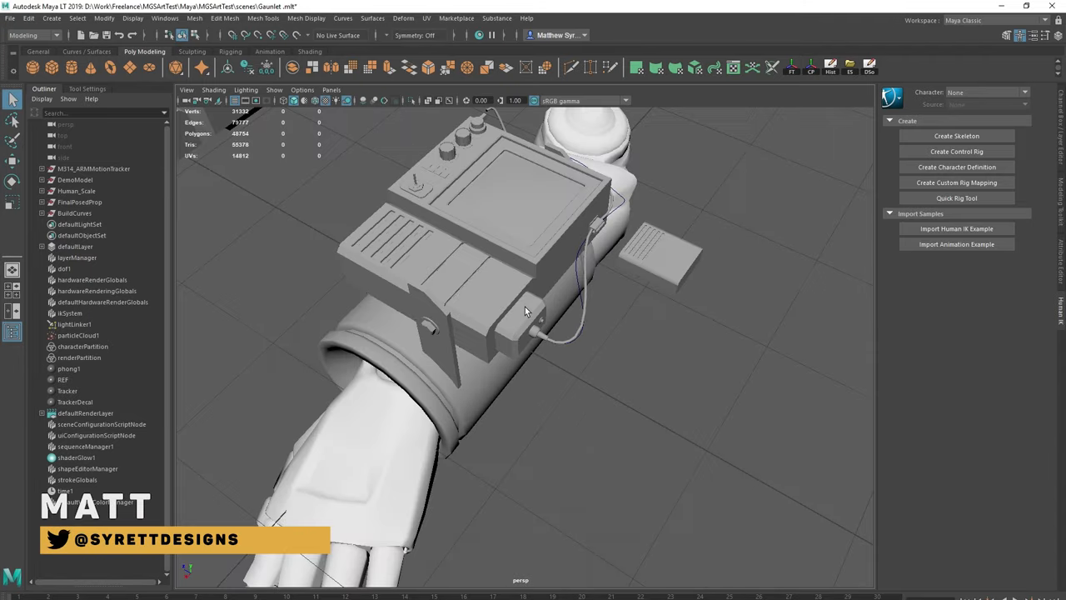
- Orbit around the gauntlet to inspect the motion tracker and its side bolt
left_click_drag(524, 312, 567, 308)
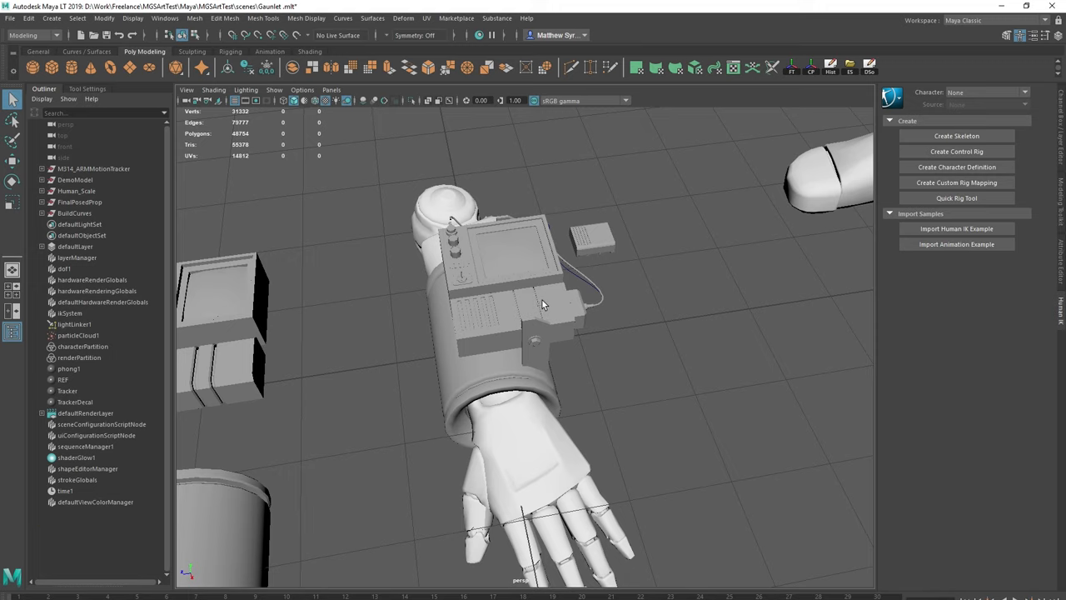
mouse_move(537, 298)
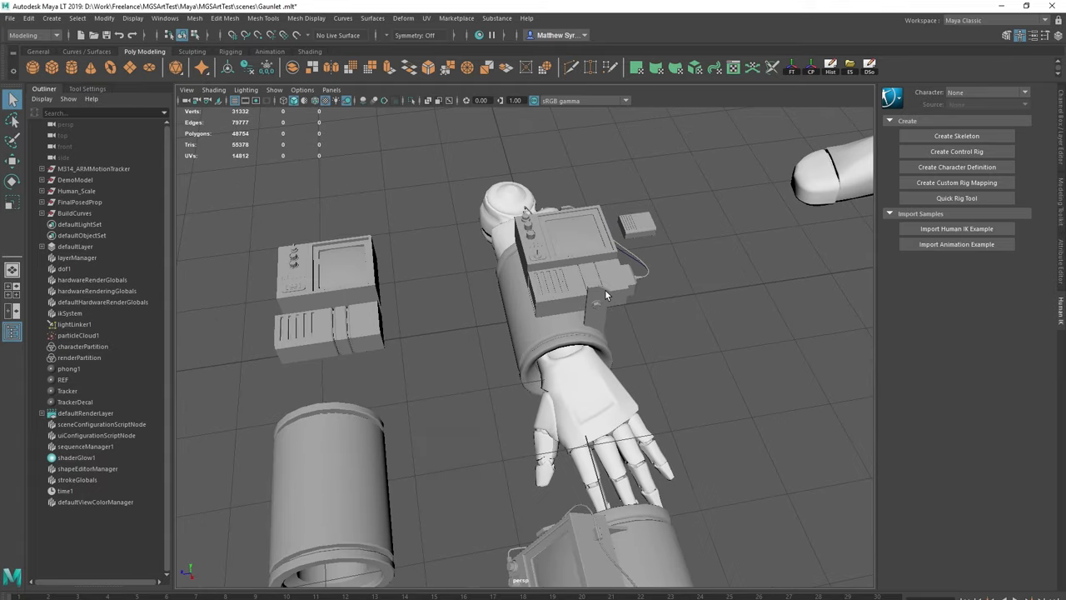
left_click_drag(606, 296, 498, 329)
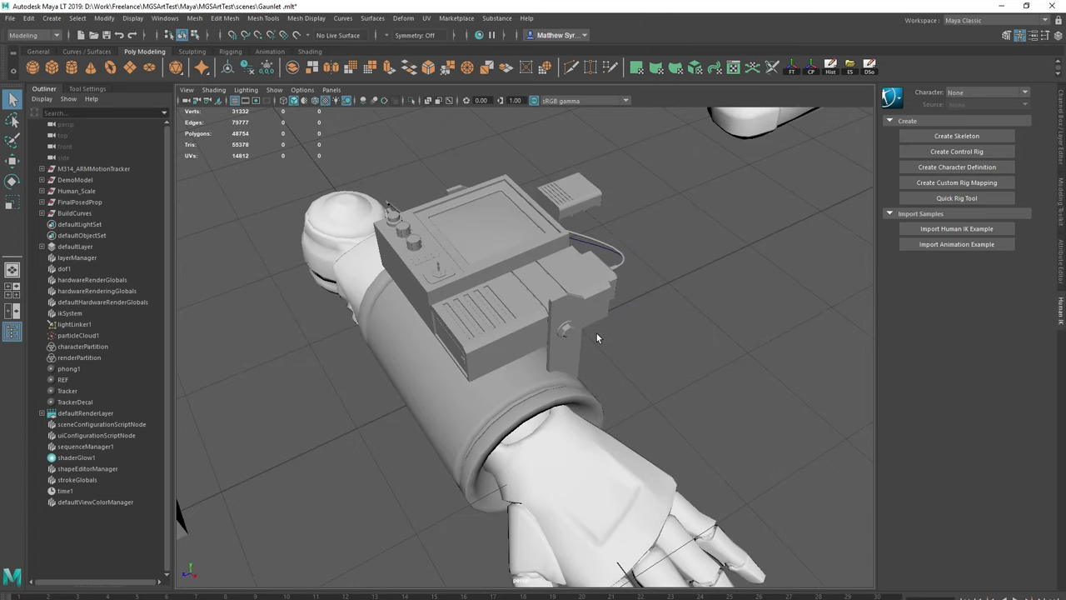
left_click_drag(596, 337, 533, 324)
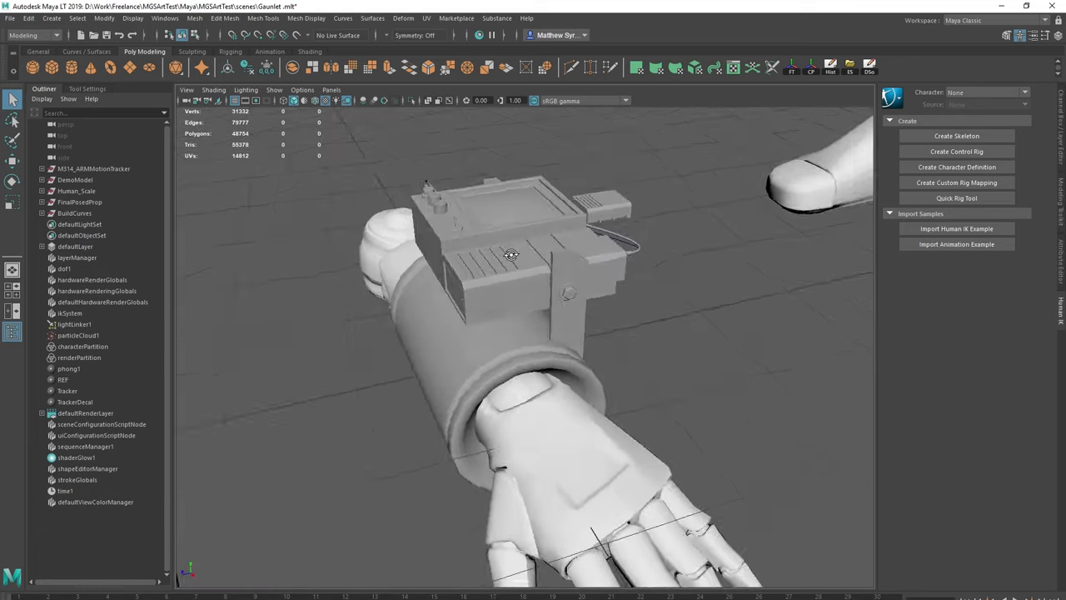
left_click_drag(511, 254, 524, 271)
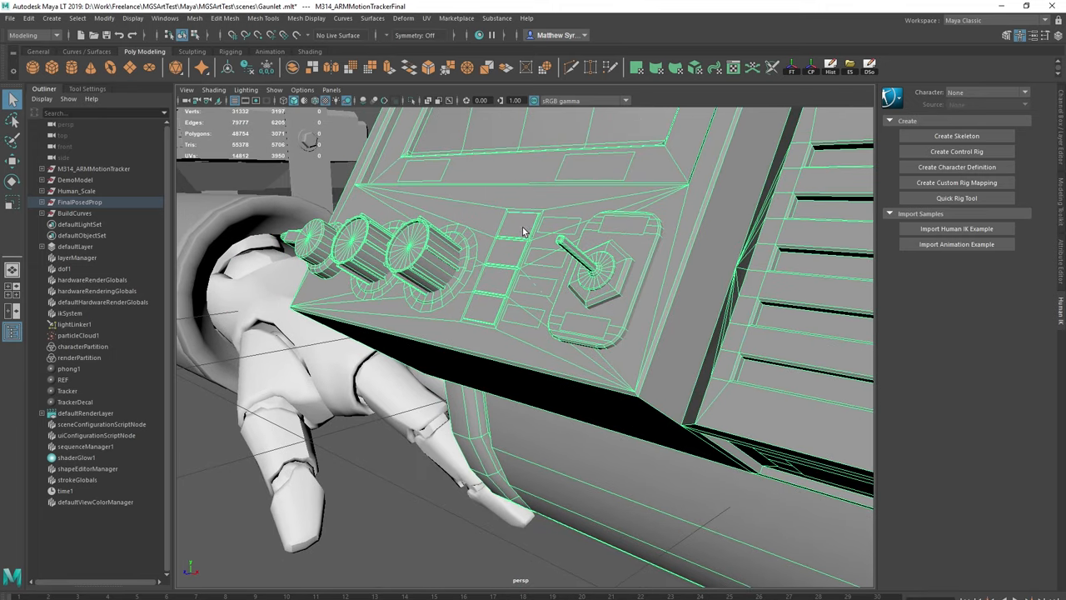
mouse_move(478, 321)
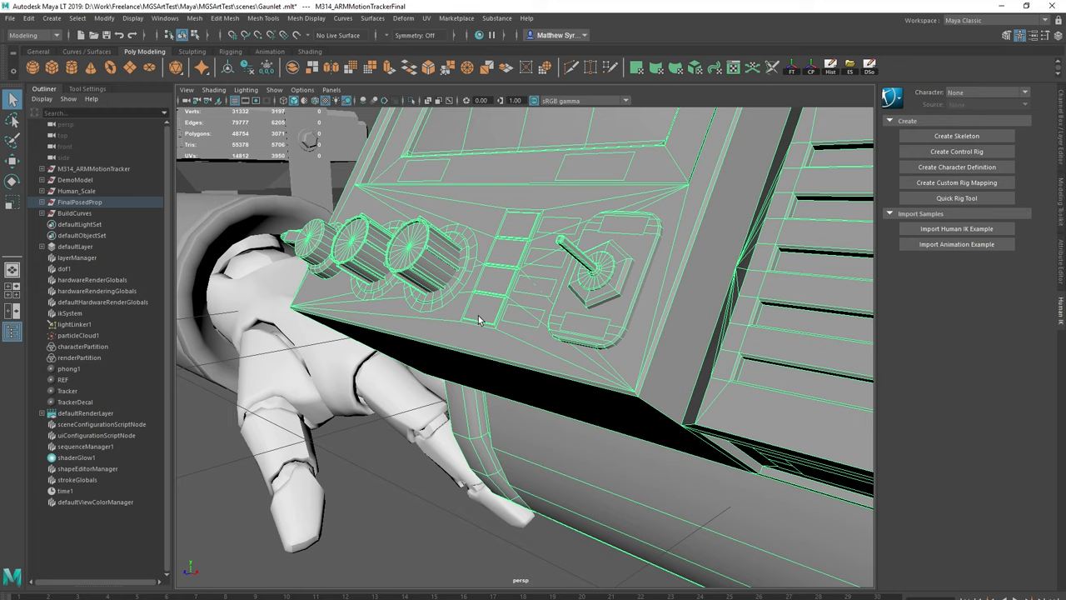
left_click_drag(478, 320, 556, 268)
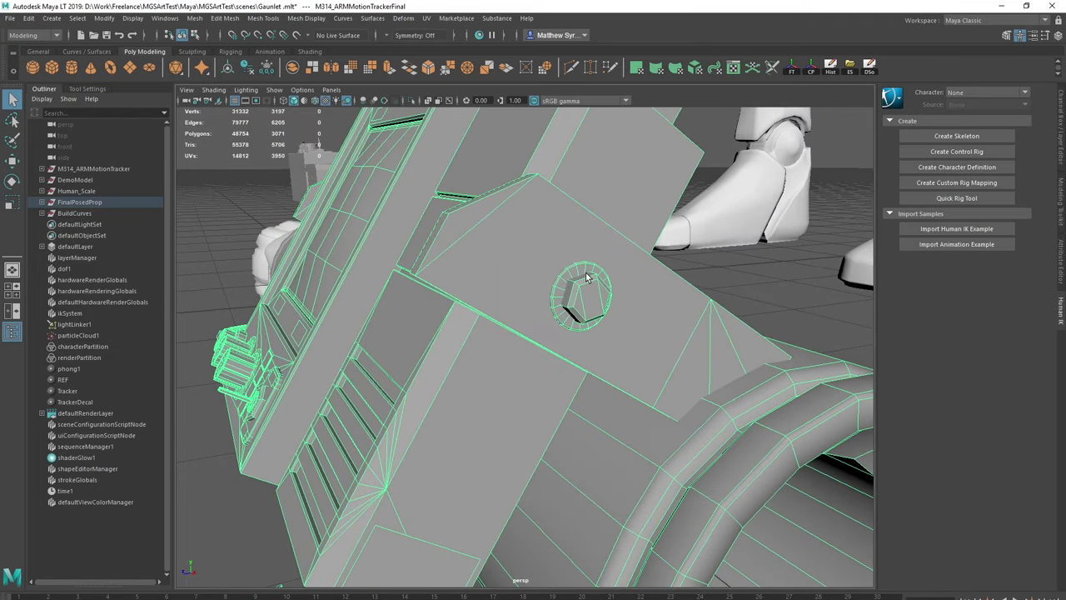
mouse_move(591, 327)
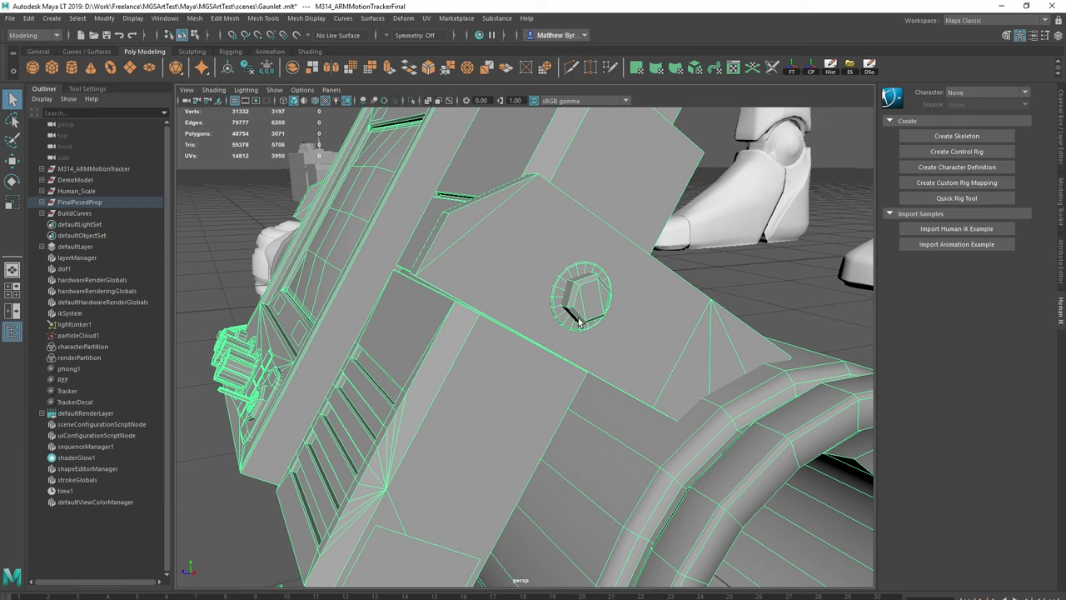
mouse_move(565, 295)
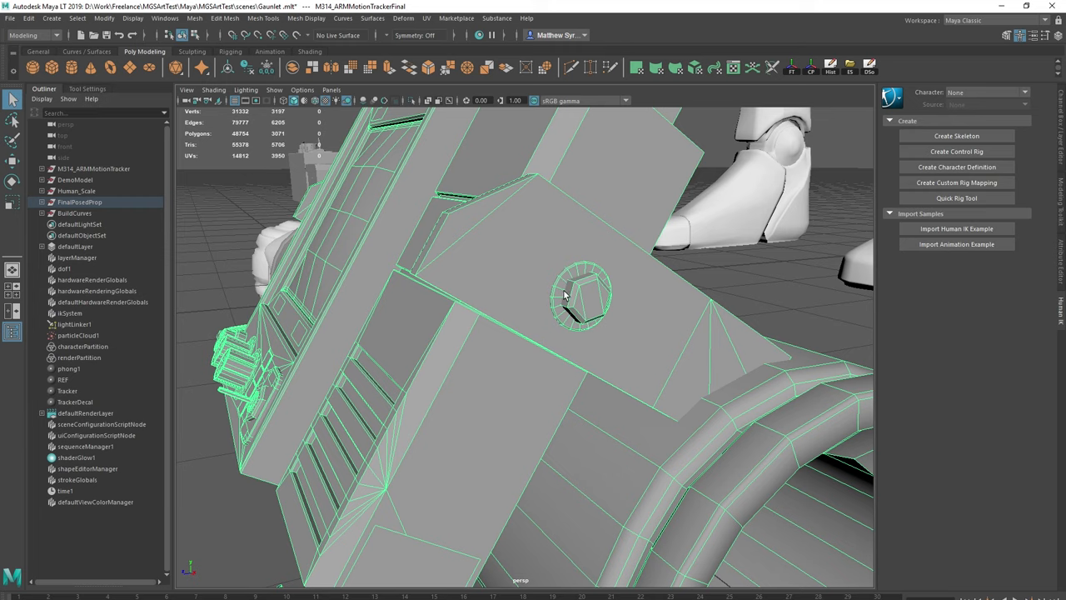
mouse_move(666, 258)
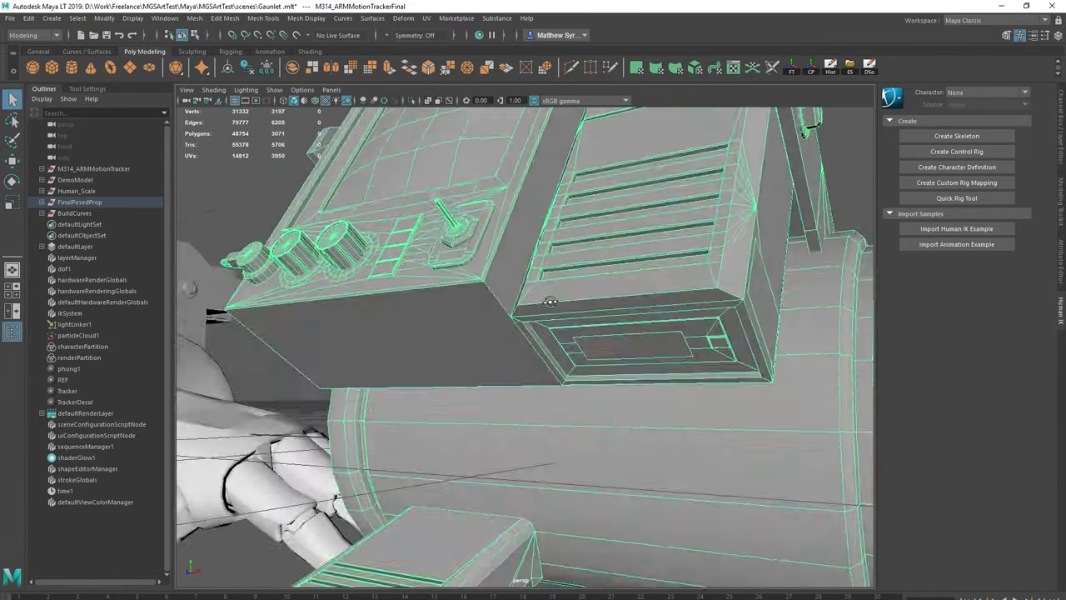
left_click_drag(549, 302, 646, 244)
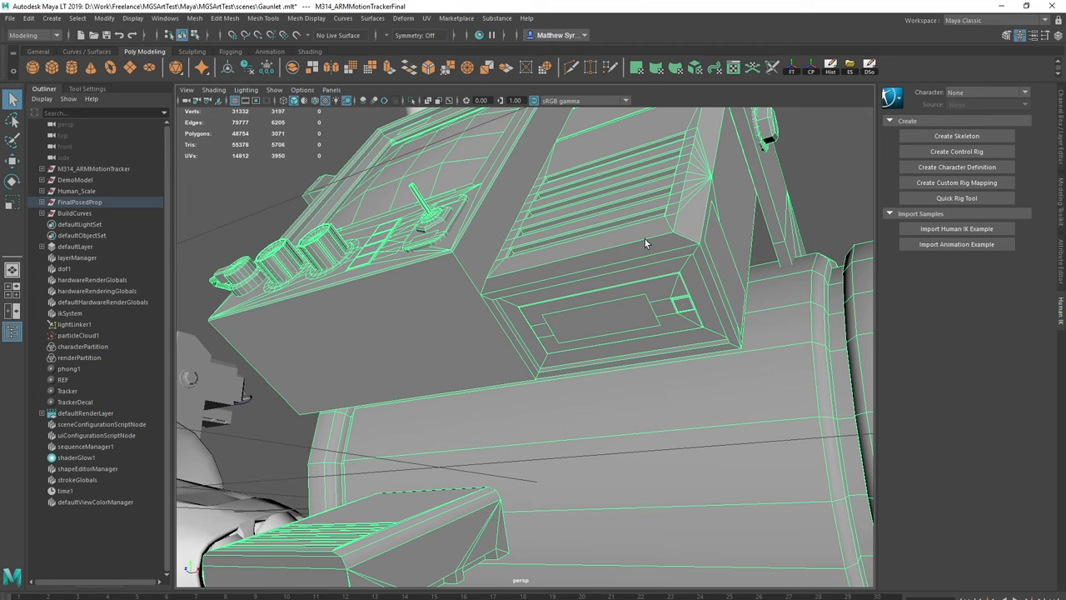
mouse_move(654, 236)
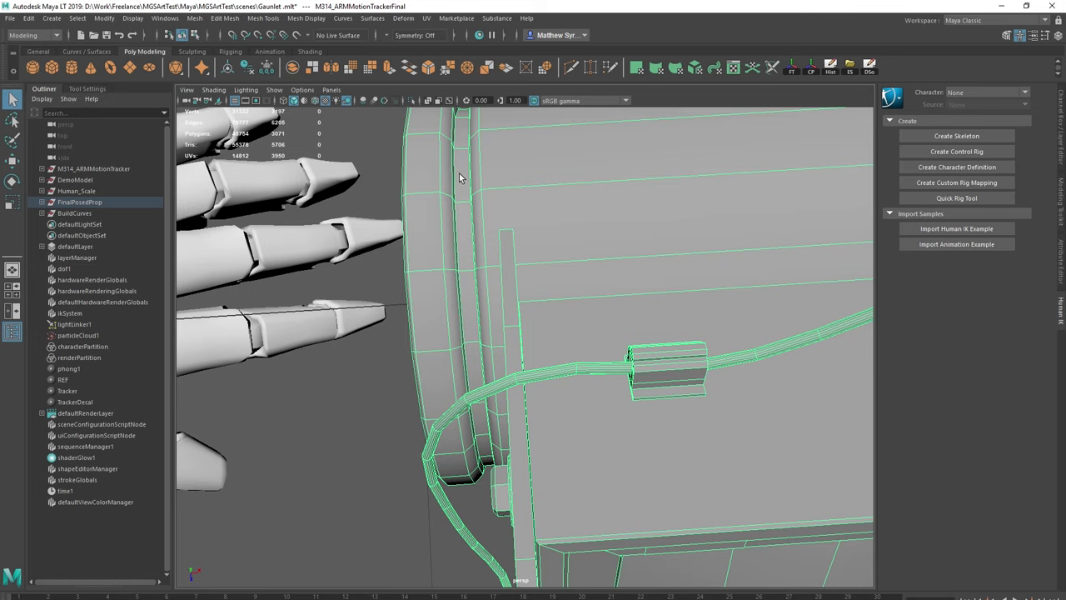
mouse_move(643, 198)
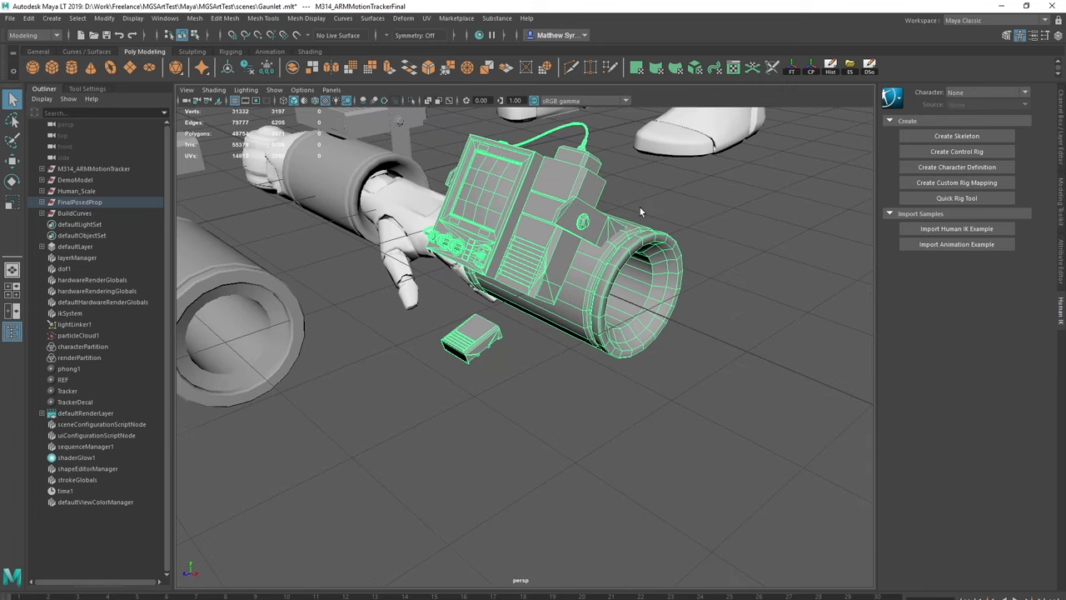
left_click_drag(641, 212, 631, 268)
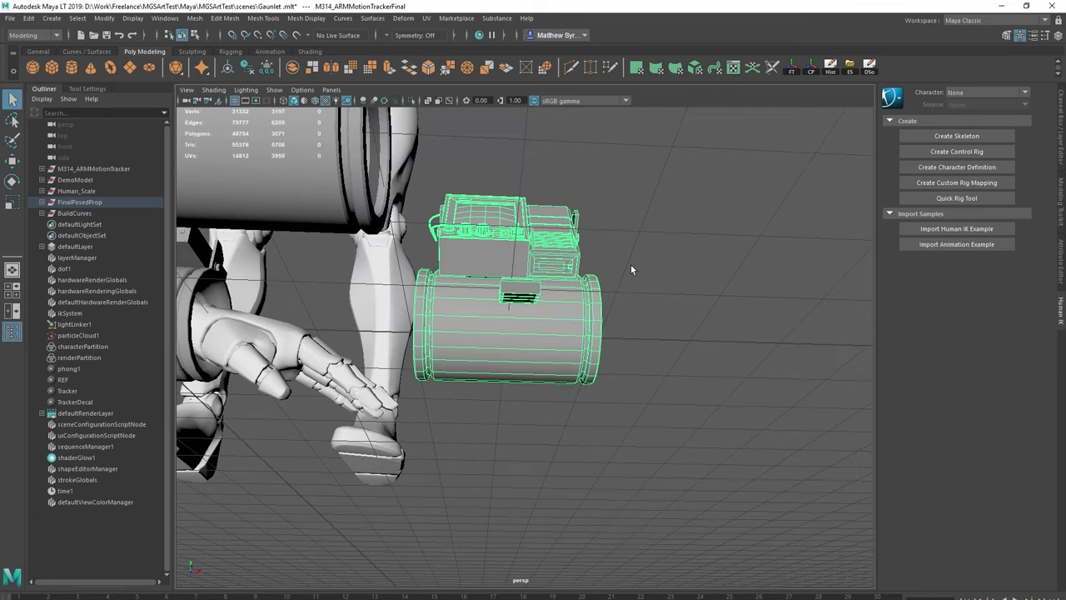
mouse_move(461, 347)
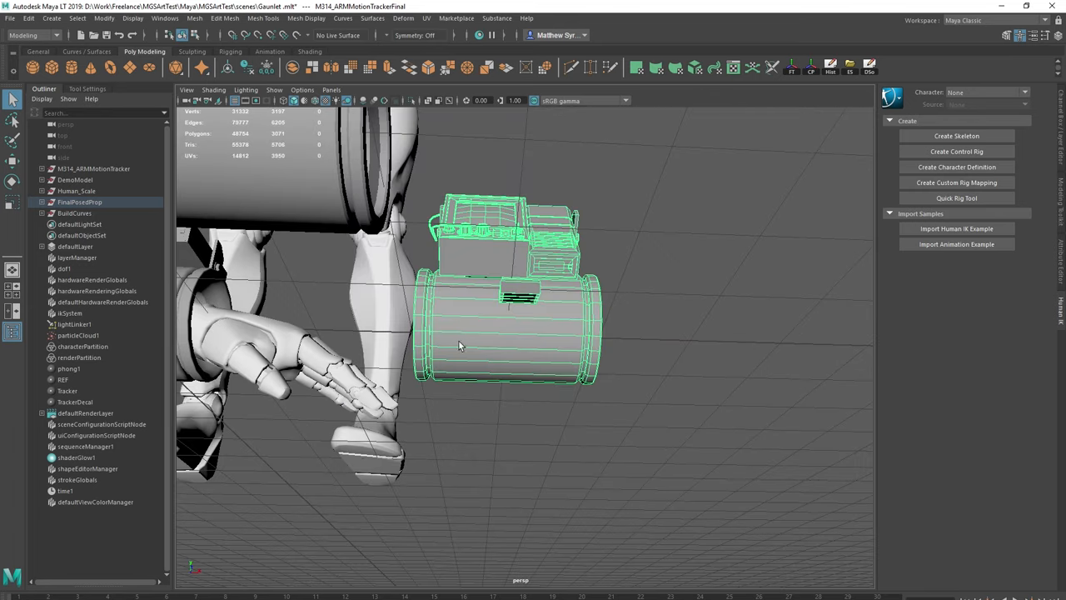
mouse_move(621, 346)
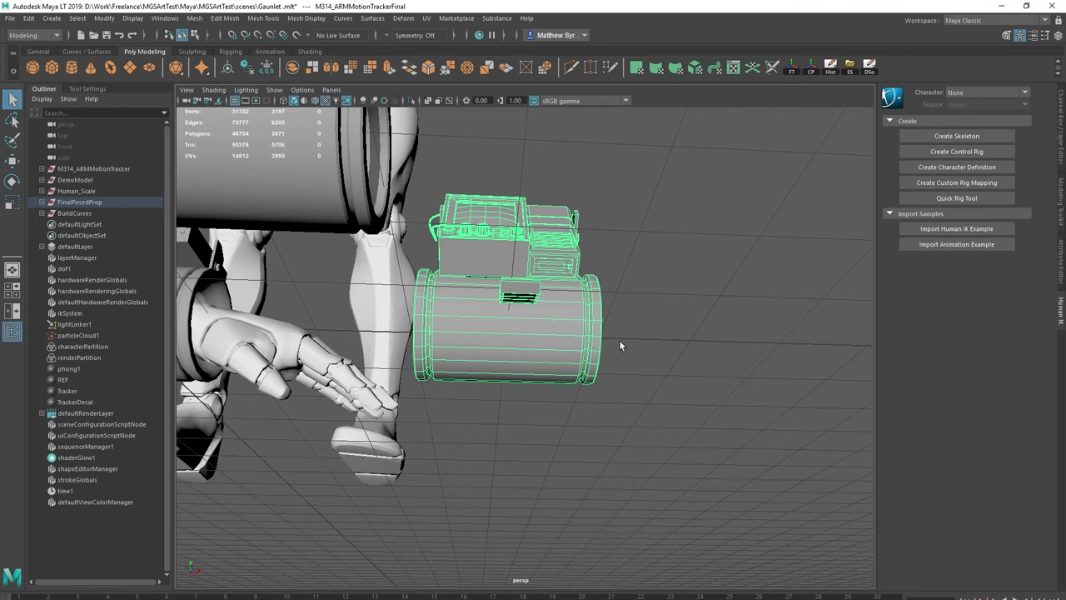
left_click_drag(621, 345, 614, 257)
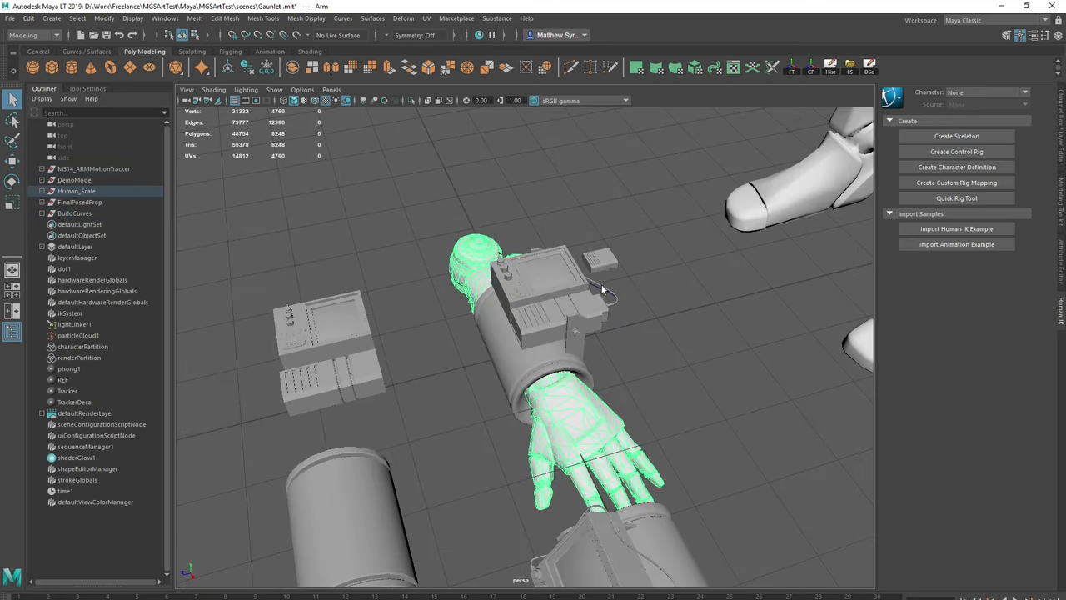
- Select the arm mount, switch to the UV Editing workspace, and bring up UV Snapshot options
left_click(94, 168)
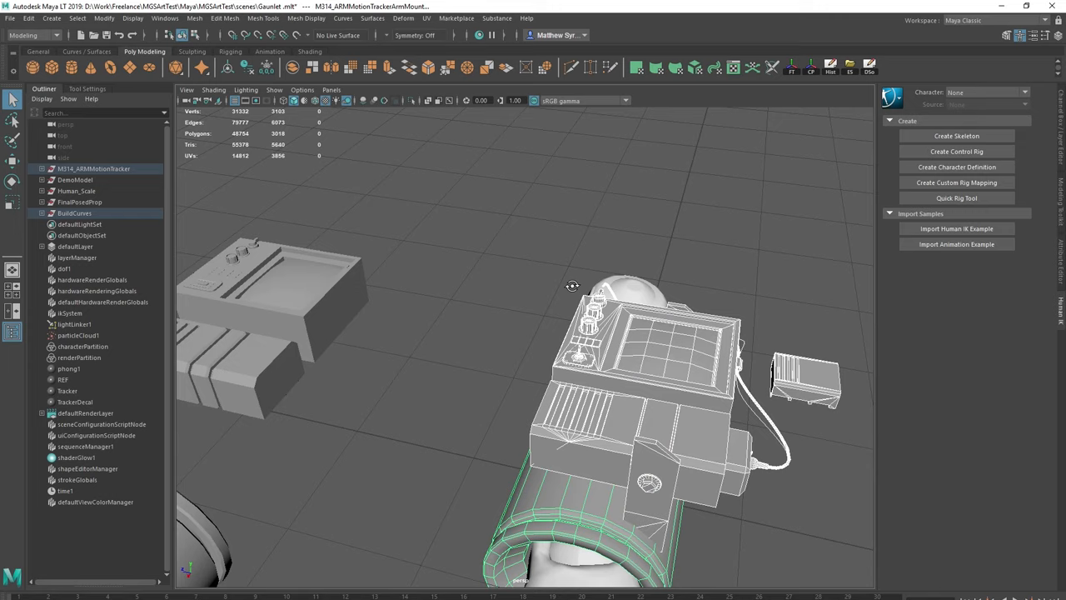
left_click(965, 21)
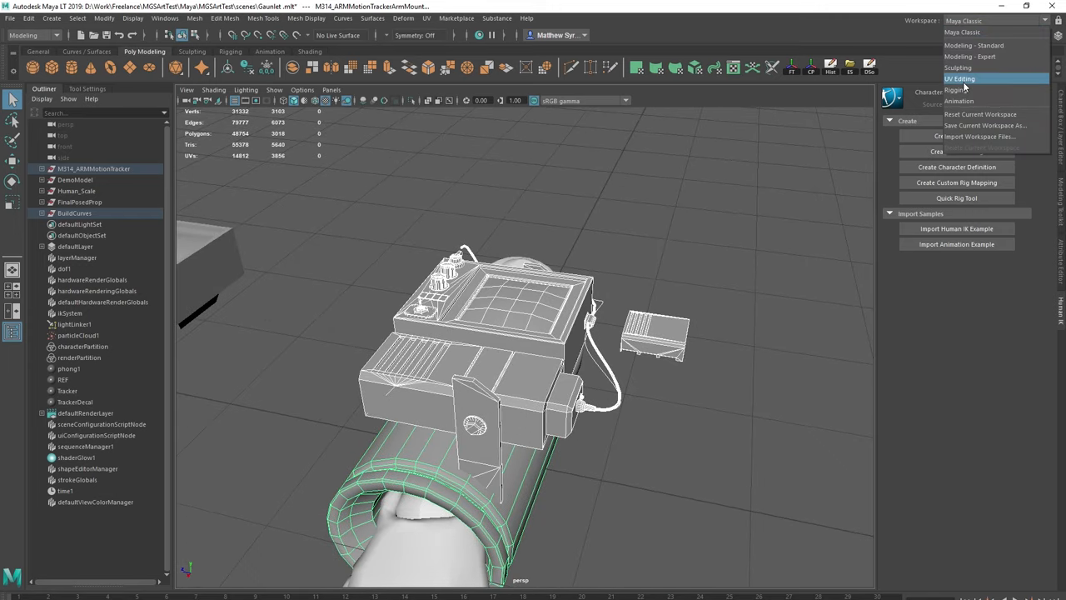
left_click(959, 78)
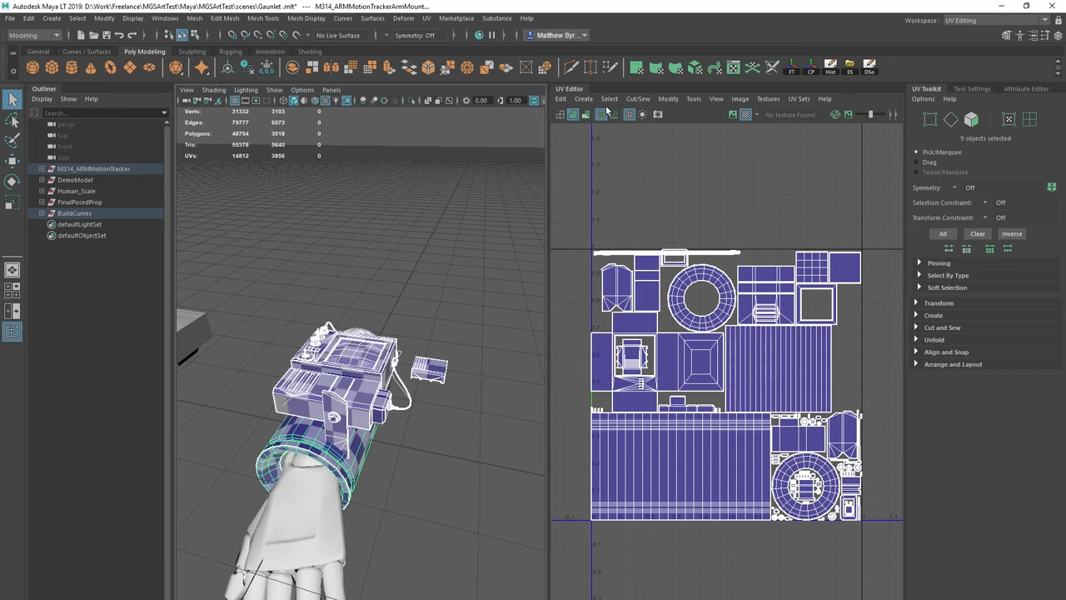
mouse_move(658, 114)
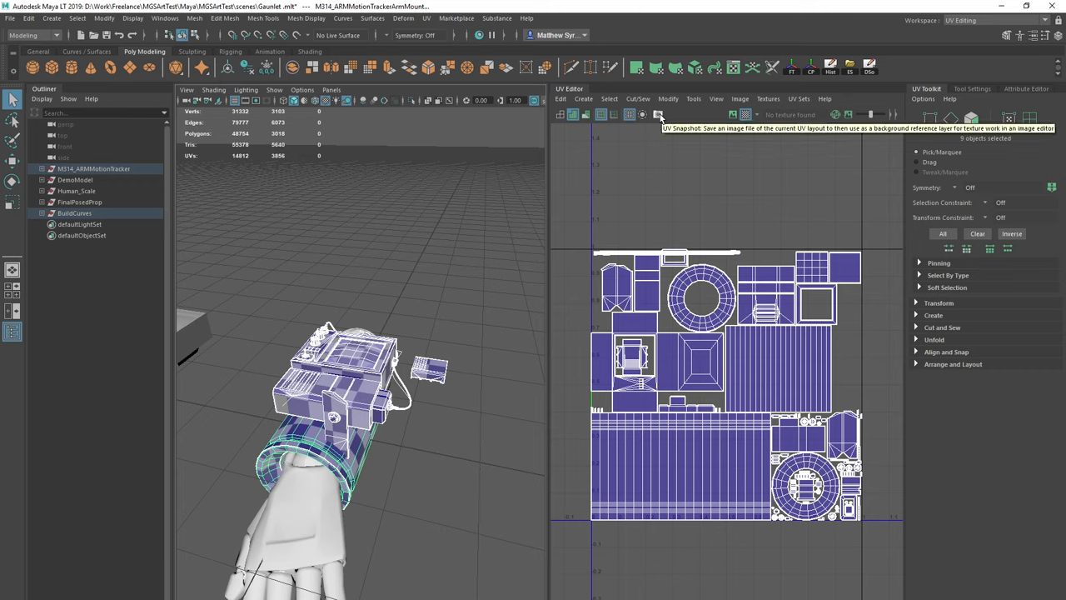
left_click(658, 114)
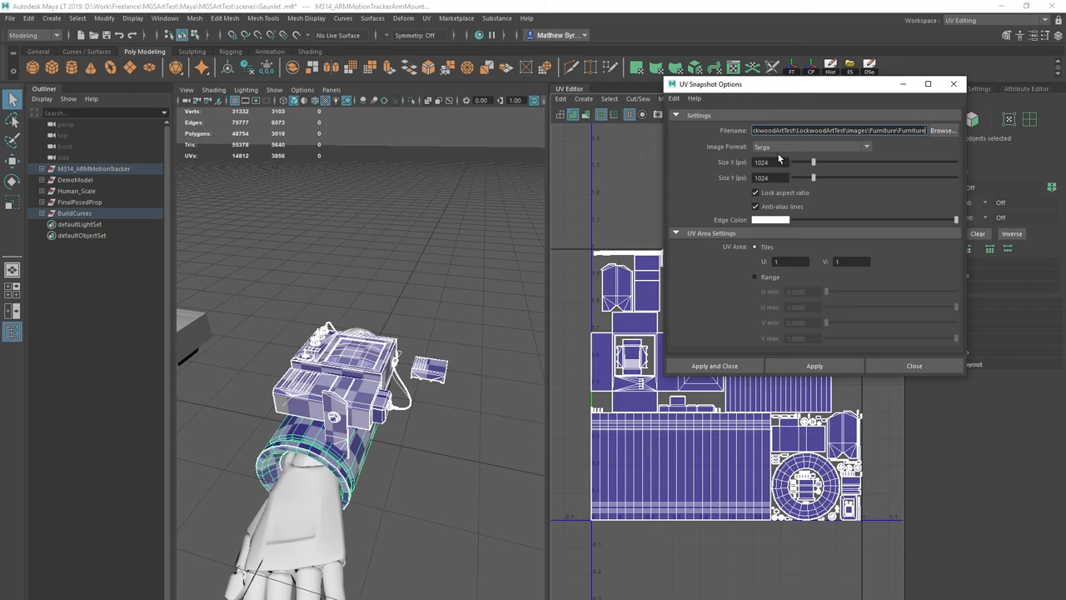
mouse_move(781, 159)
type("2048")
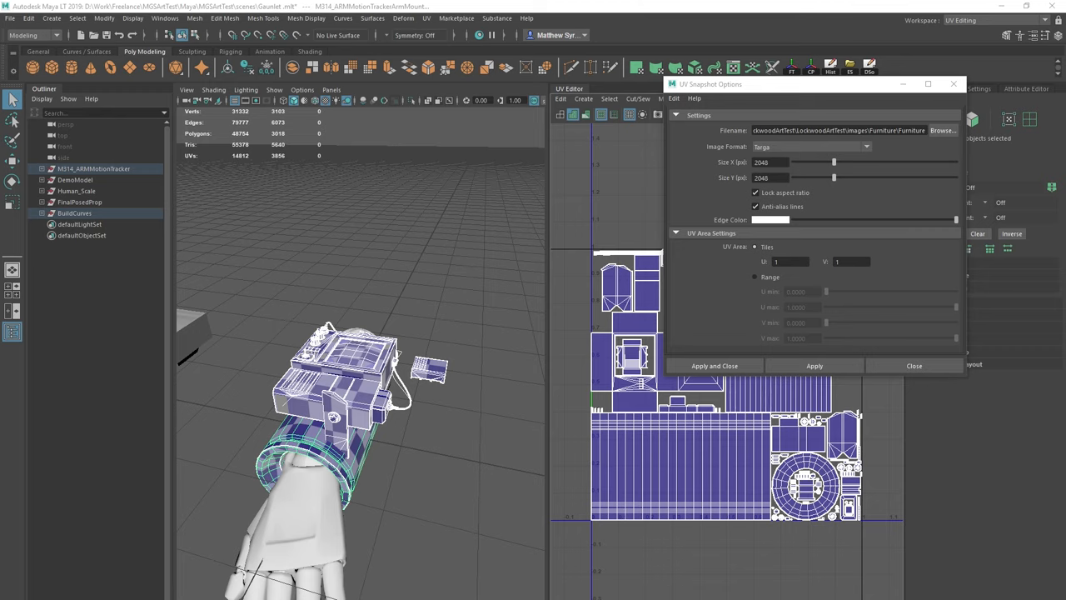
- Set the UV snapshot size to 2048 × 2048 and browse for a save location
left_click(942, 130)
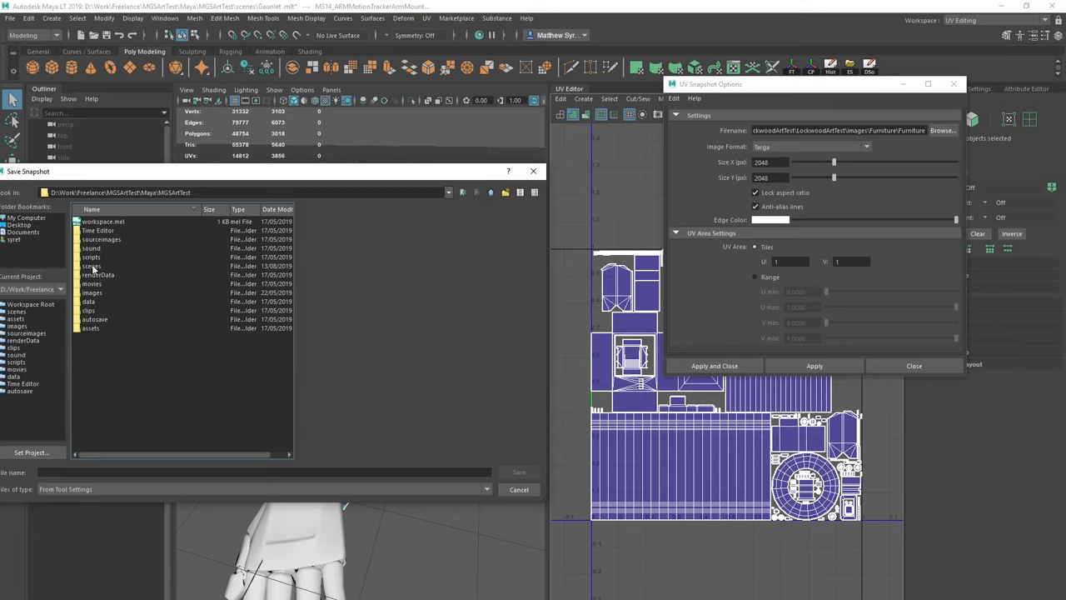
- Choose MotionTrackerUV in images/M314-ARMMotionTracker as the snapshot file
double_click(92, 292)
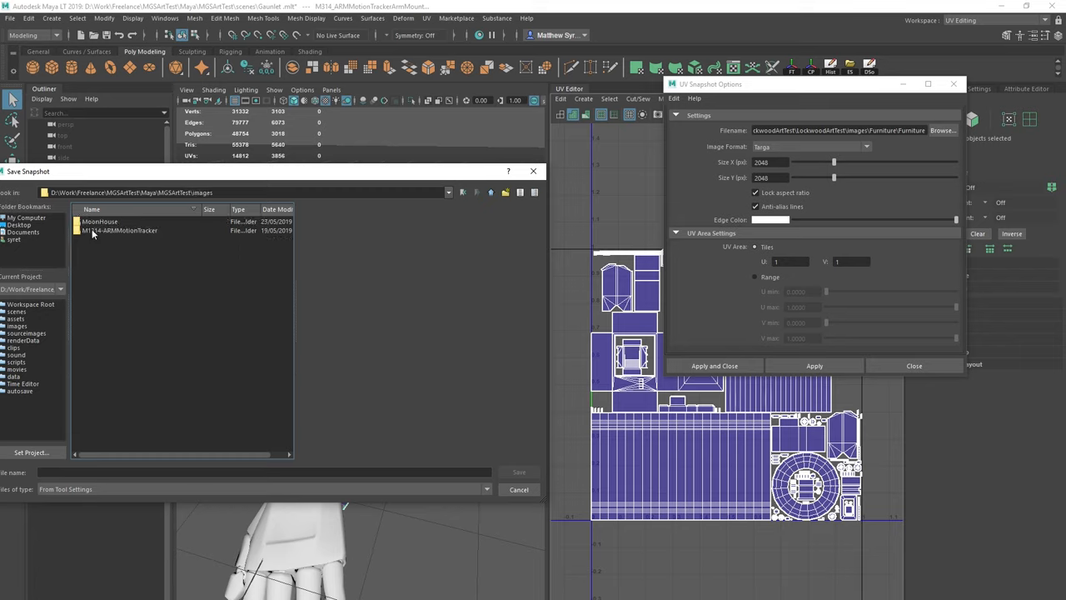
double_click(125, 230)
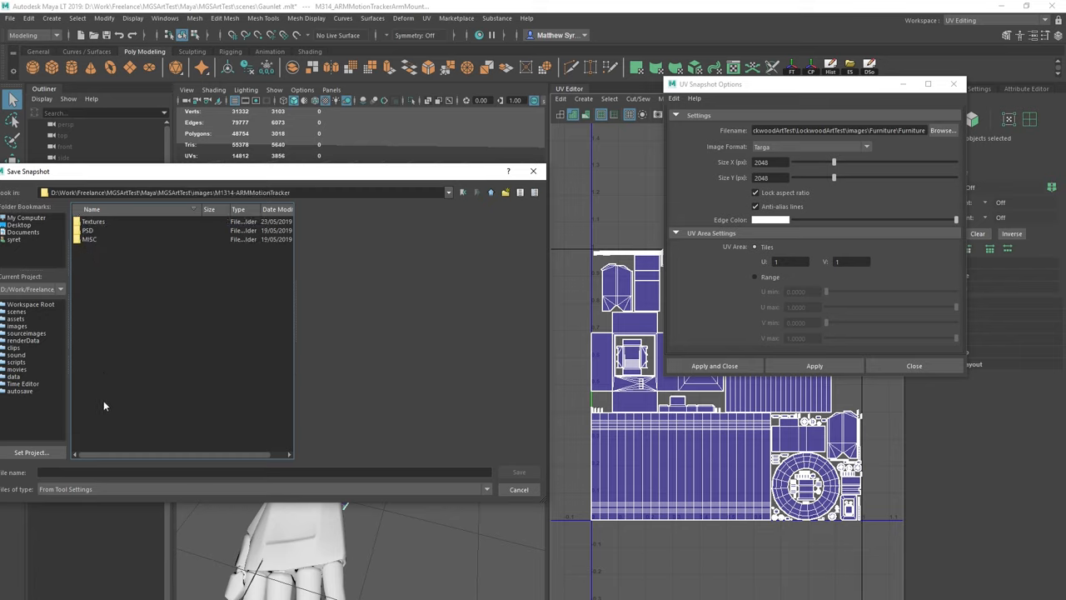
left_click(262, 472)
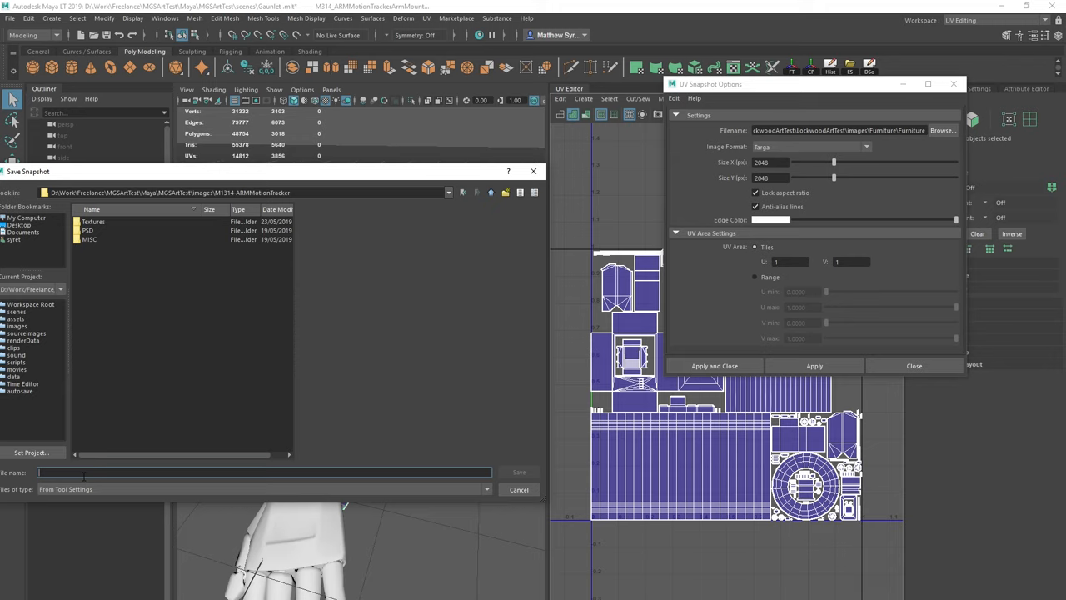
type("MotionTrackerUV")
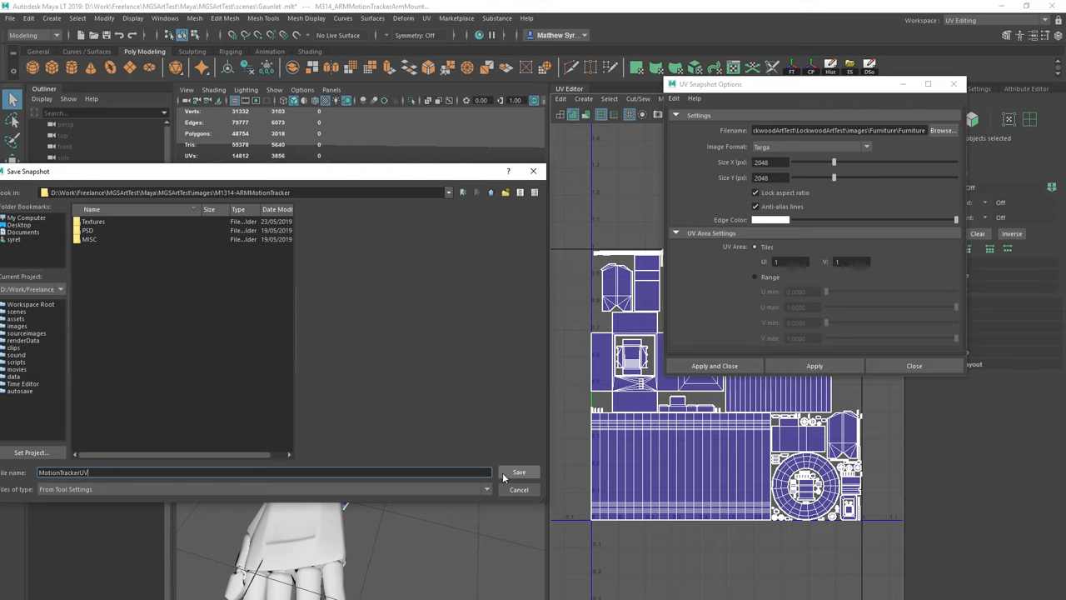
left_click(518, 472)
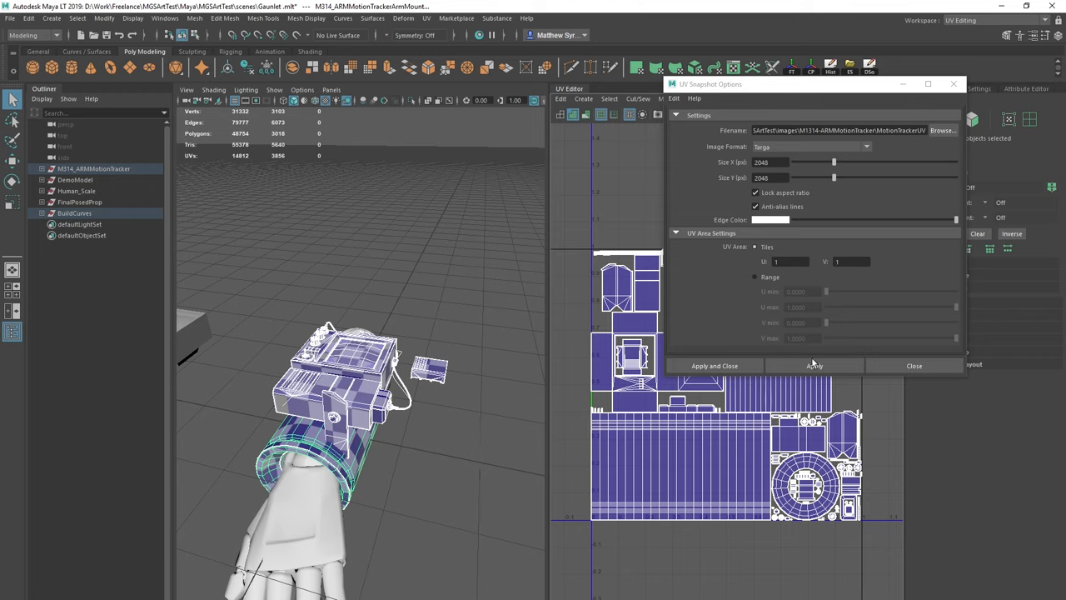
- Export the UV snapshot, overwriting the existing MotionTrackerUV.tga, and close the options
left_click(770, 177)
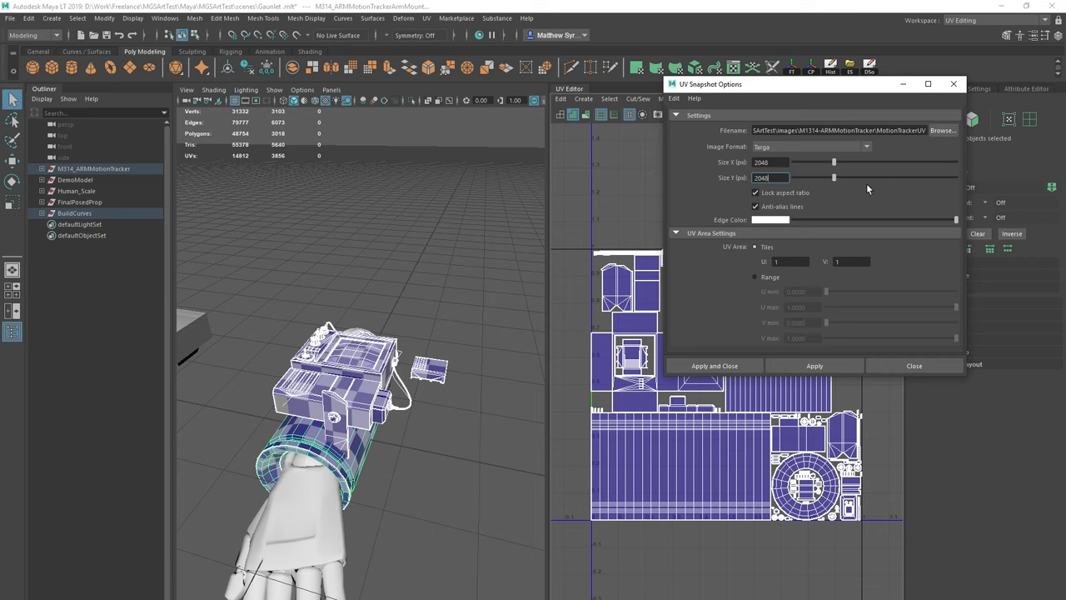
left_click(814, 365)
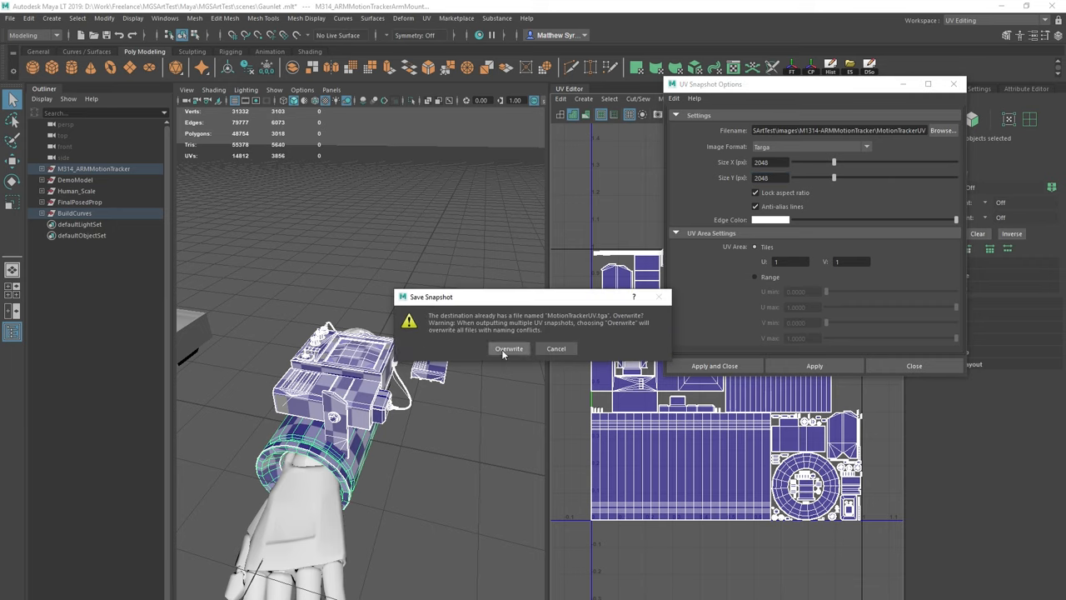
left_click(508, 348)
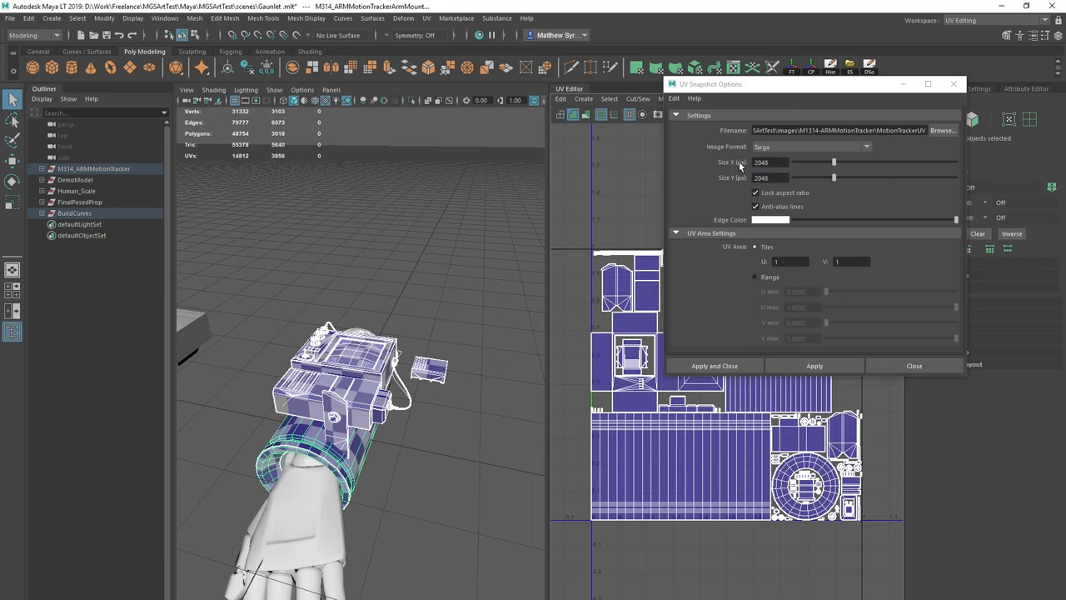
mouse_move(976, 348)
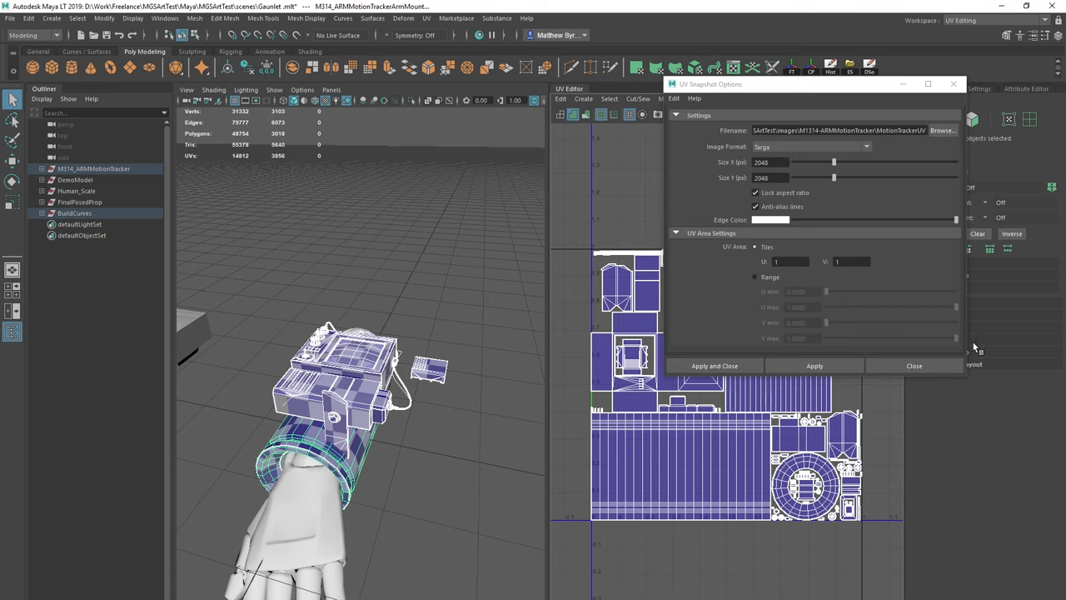
left_click(913, 365)
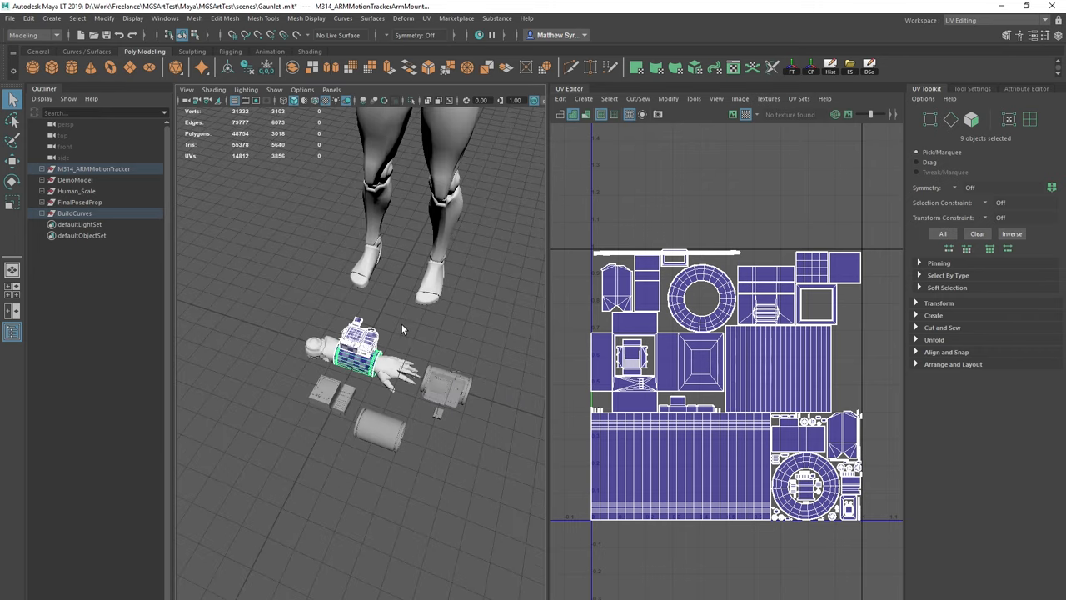
left_click(74, 212)
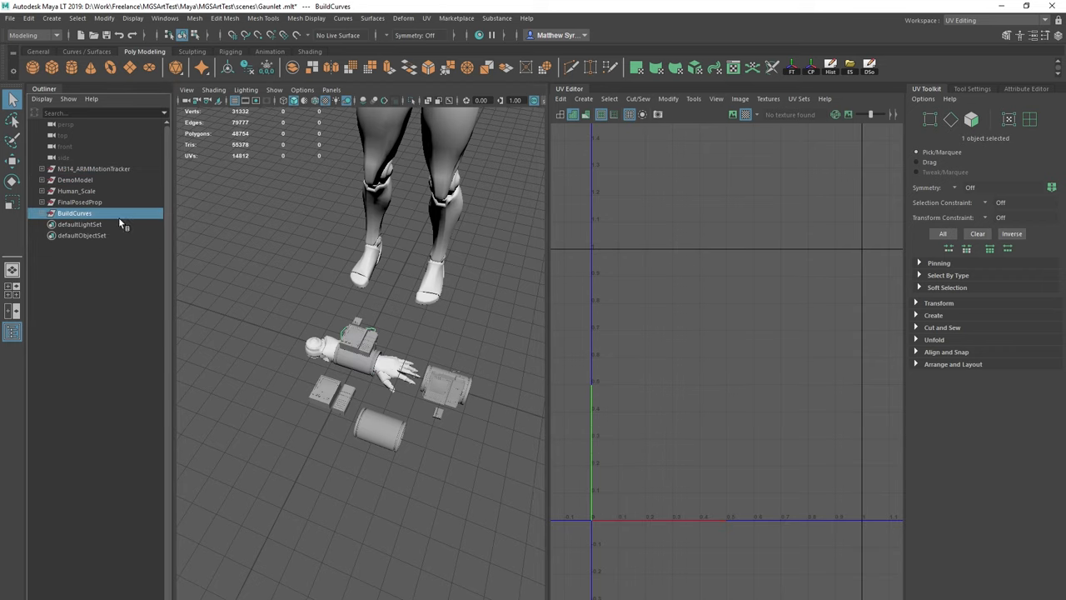
left_click(94, 169)
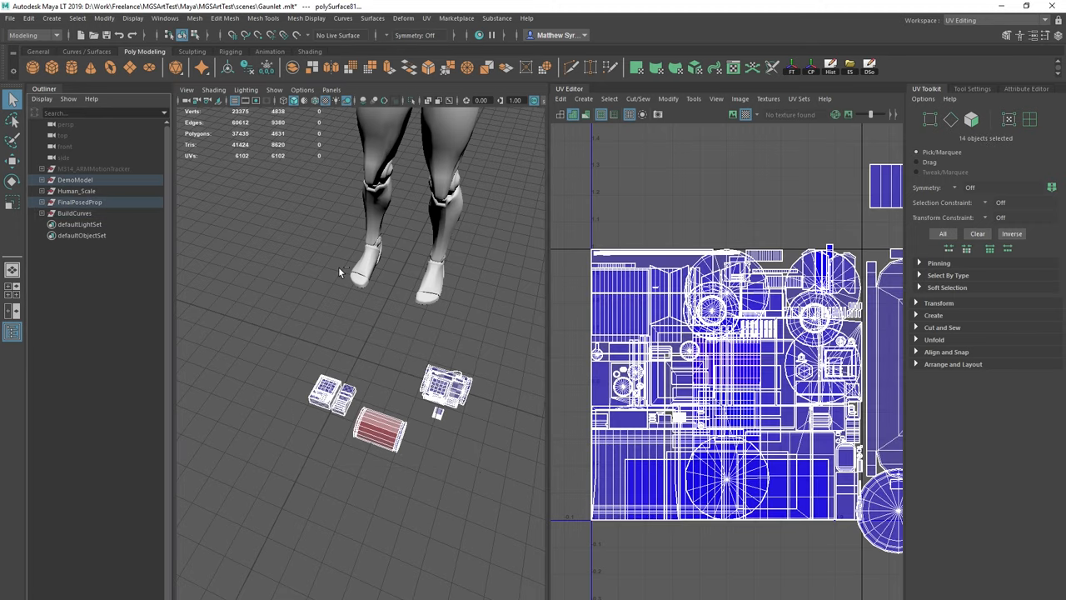
left_click(93, 168)
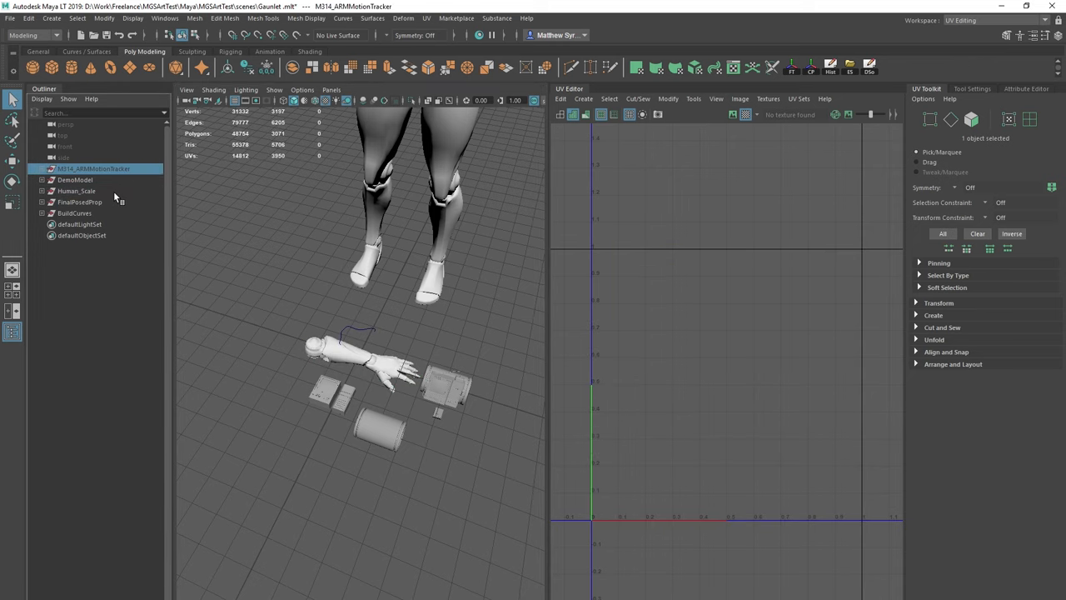
- Select the DemoModel group, then the Human_Scale group, in the Outliner
left_click(75, 180)
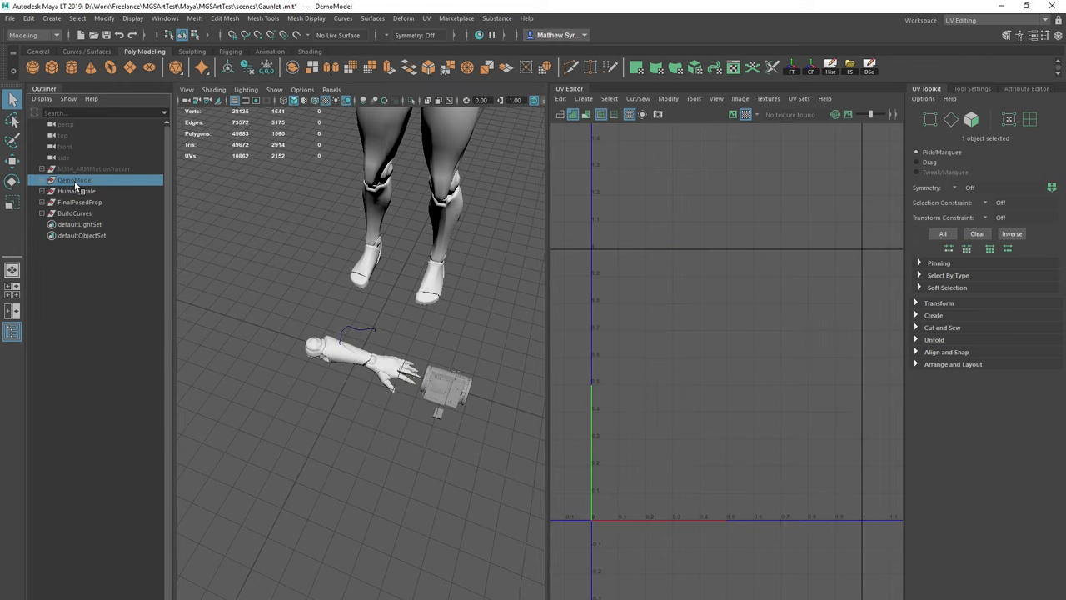
left_click(80, 201)
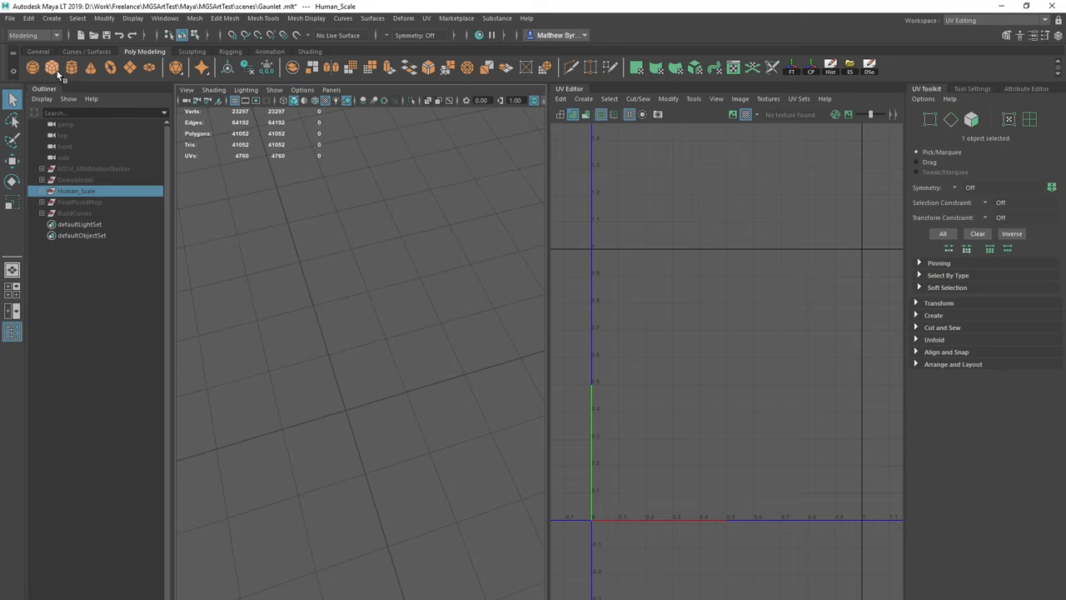
mouse_move(130, 68)
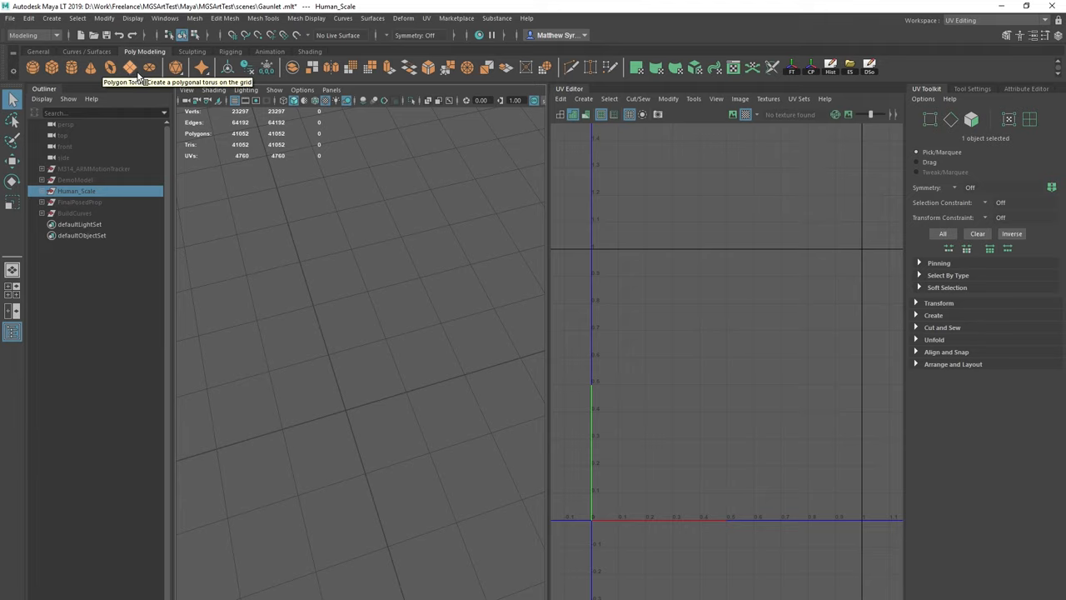
mouse_move(314, 333)
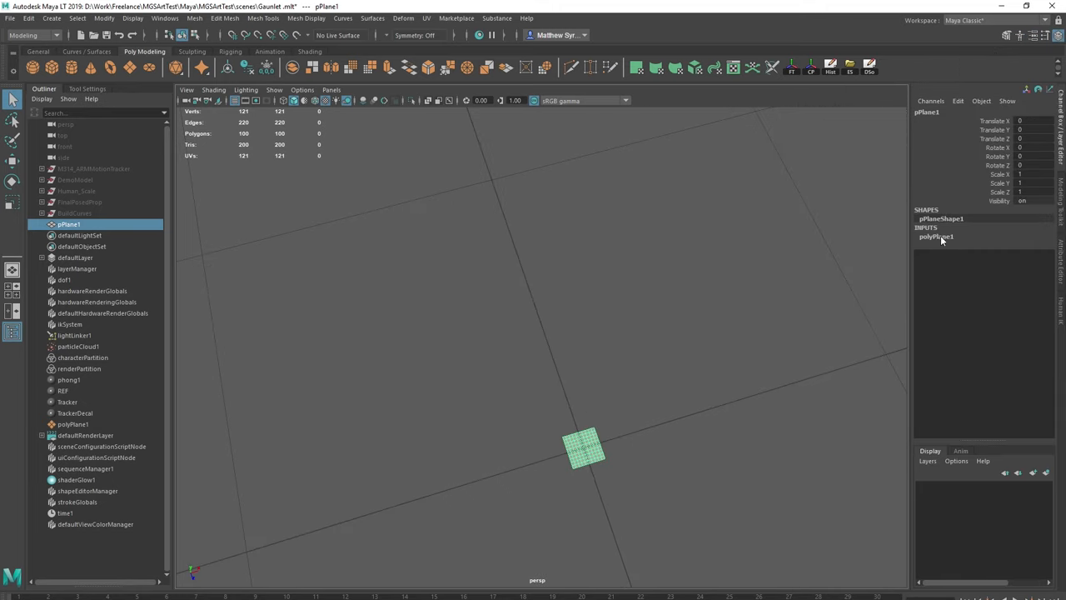
- Show polyPlane1's construction settings and drag two of the plane's vertices into place
left_click(936, 237)
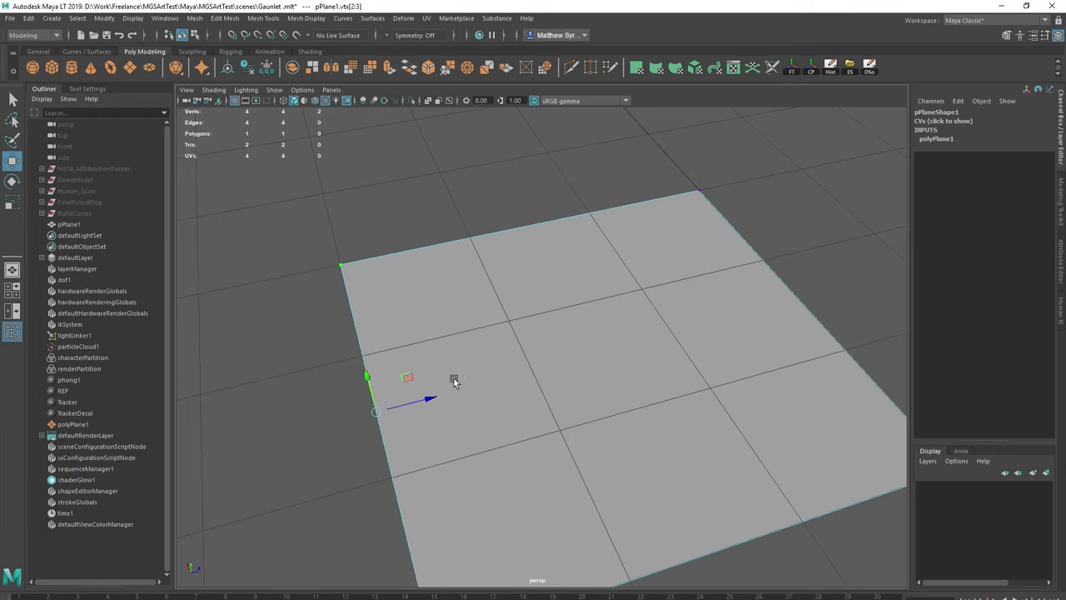
left_click_drag(454, 381, 518, 308)
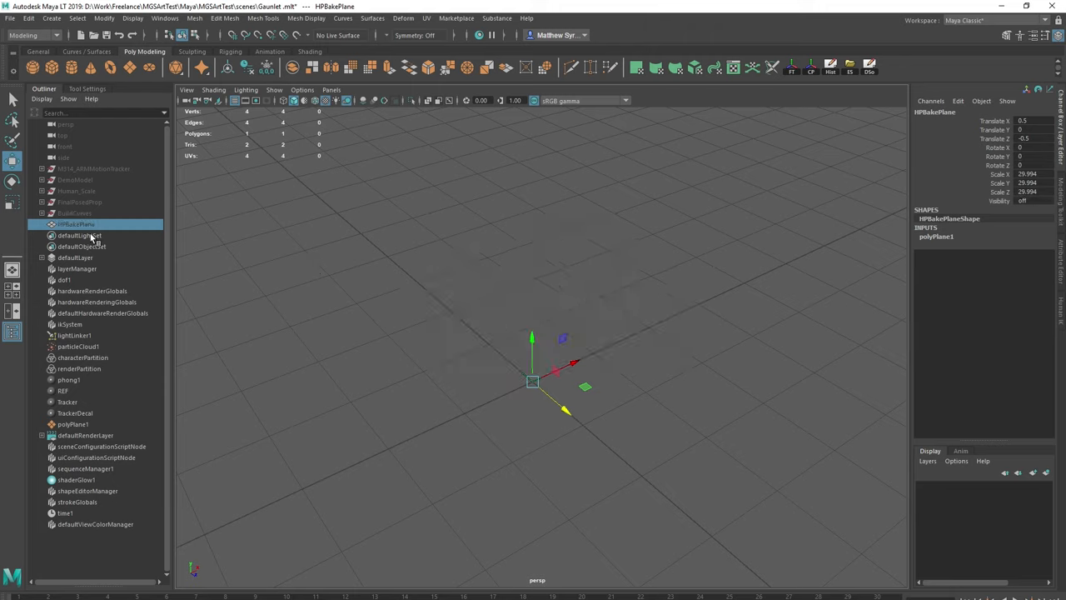
mouse_move(526, 248)
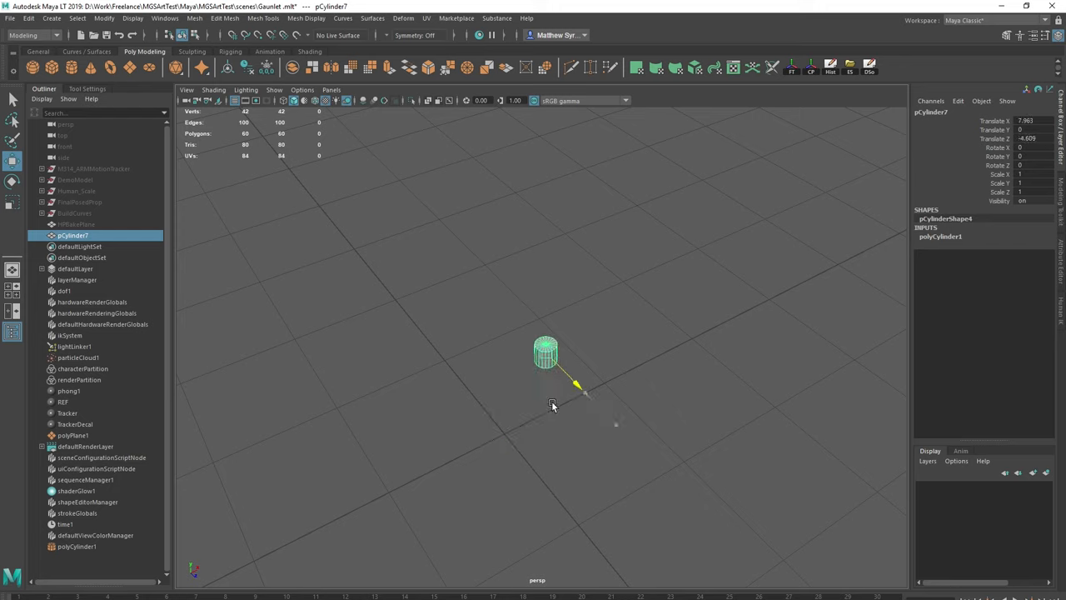
- Reposition the cylinder and set its Subdivisions Axis to 6 for a hexagonal prism
left_click_drag(574, 386, 541, 358)
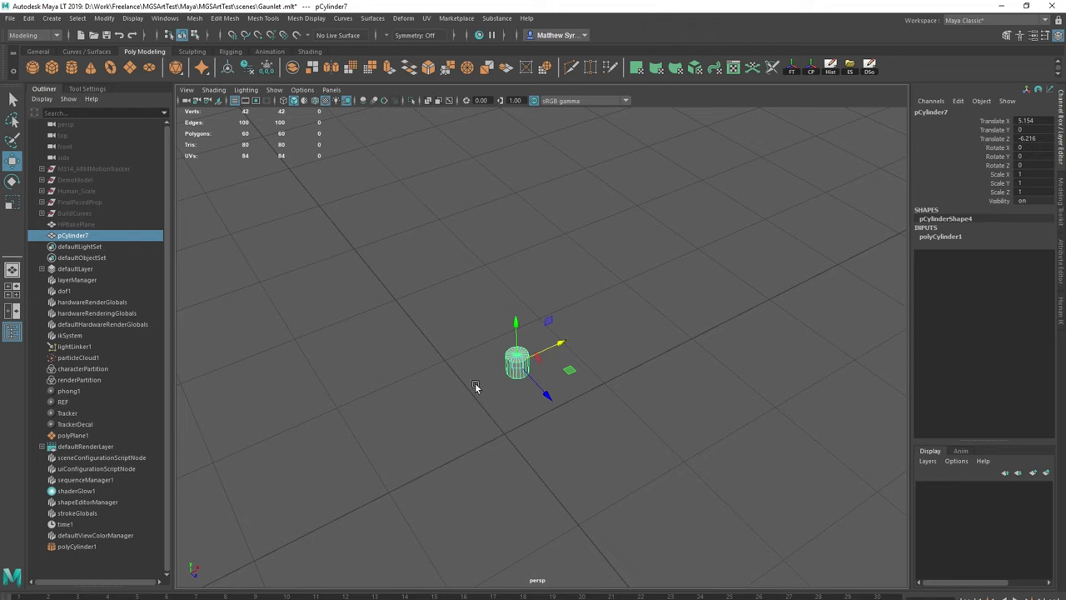
mouse_move(464, 372)
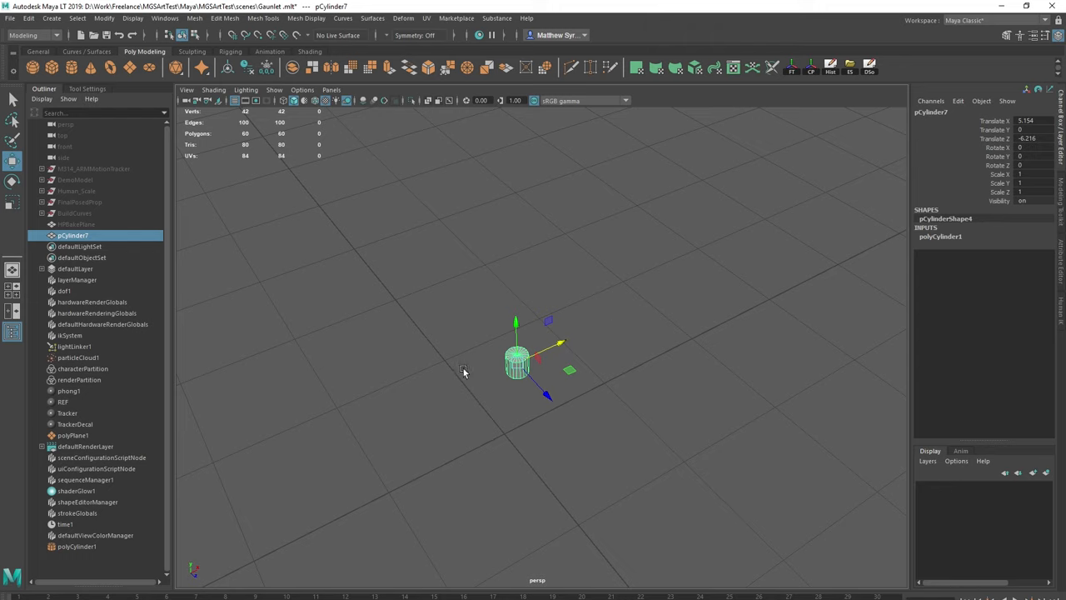
mouse_move(477, 375)
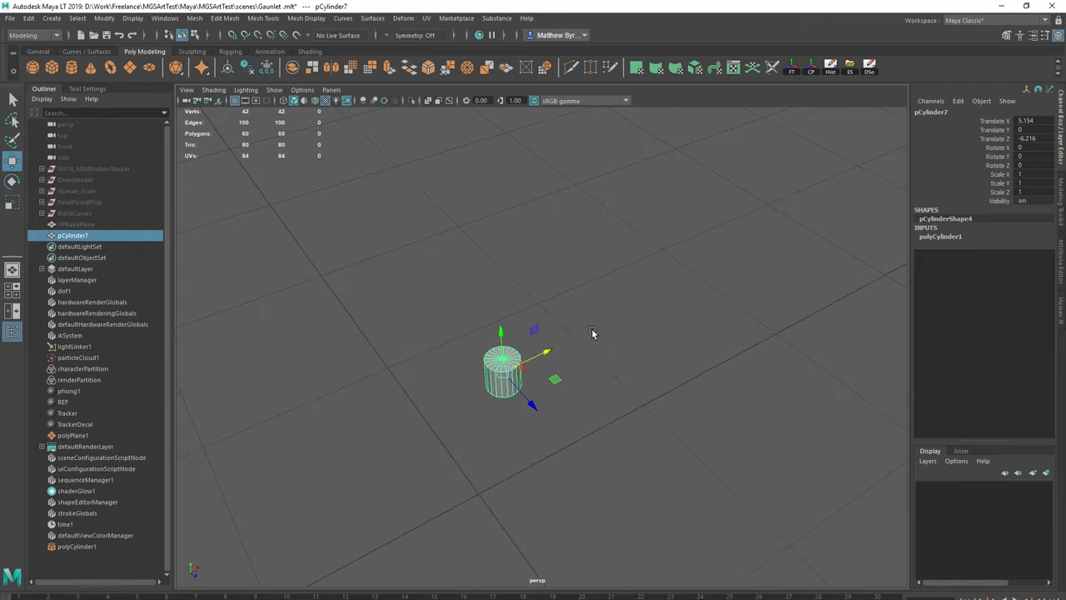
left_click(77, 545)
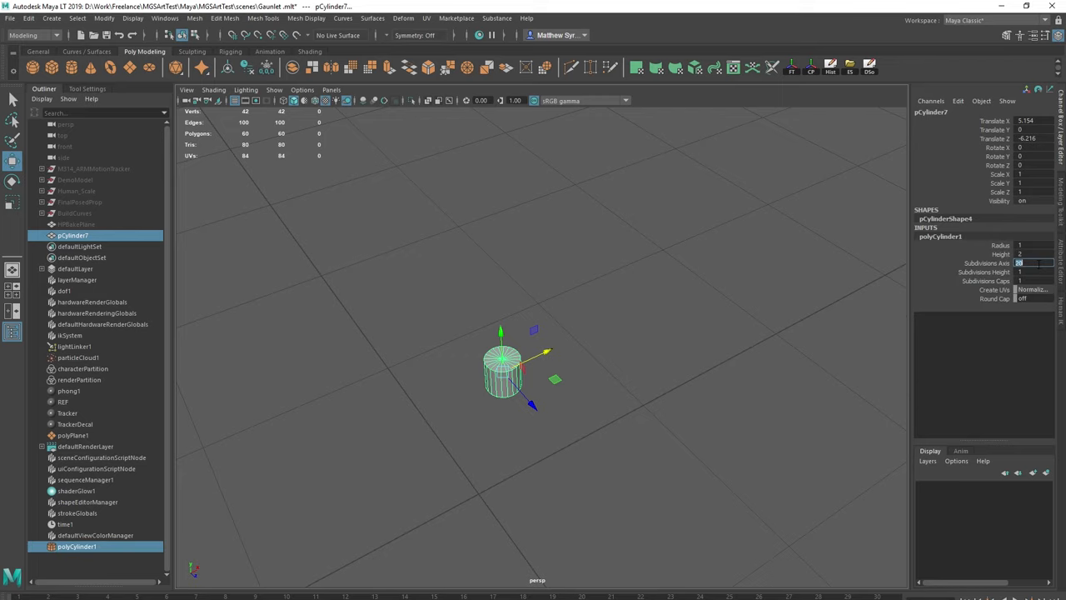
type("6")
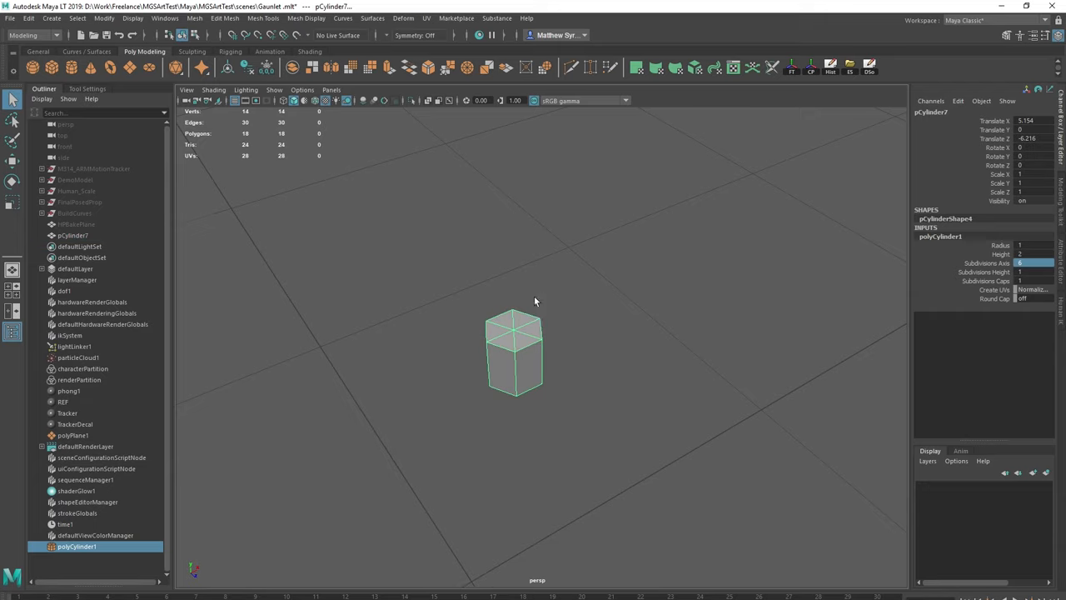
right_click(523, 339)
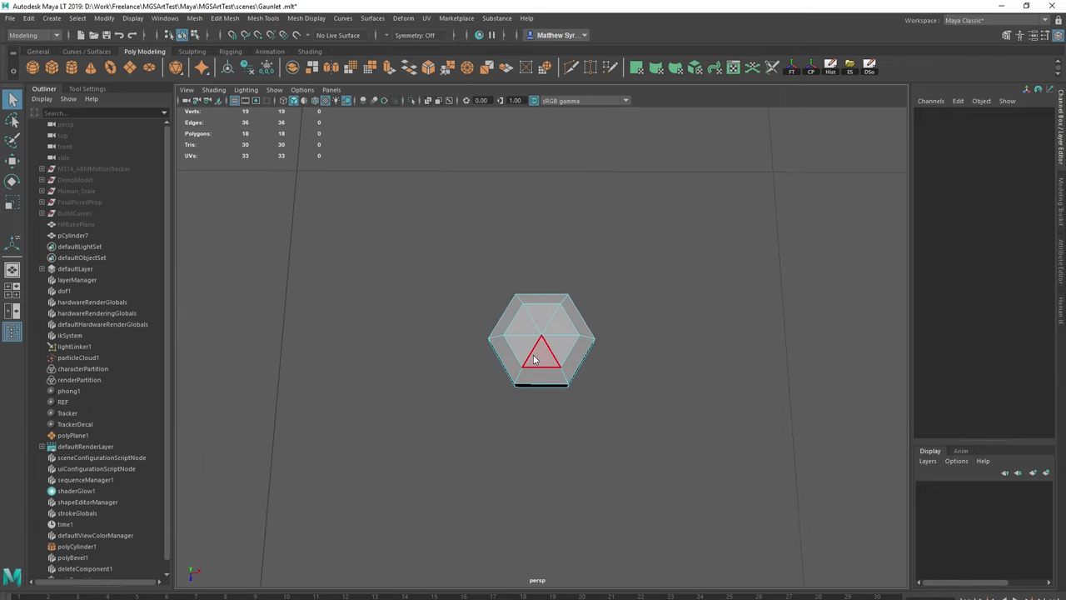
- Add a cube, raise it above the prism, reshape its vertices, and return to perspective
left_click(541, 337)
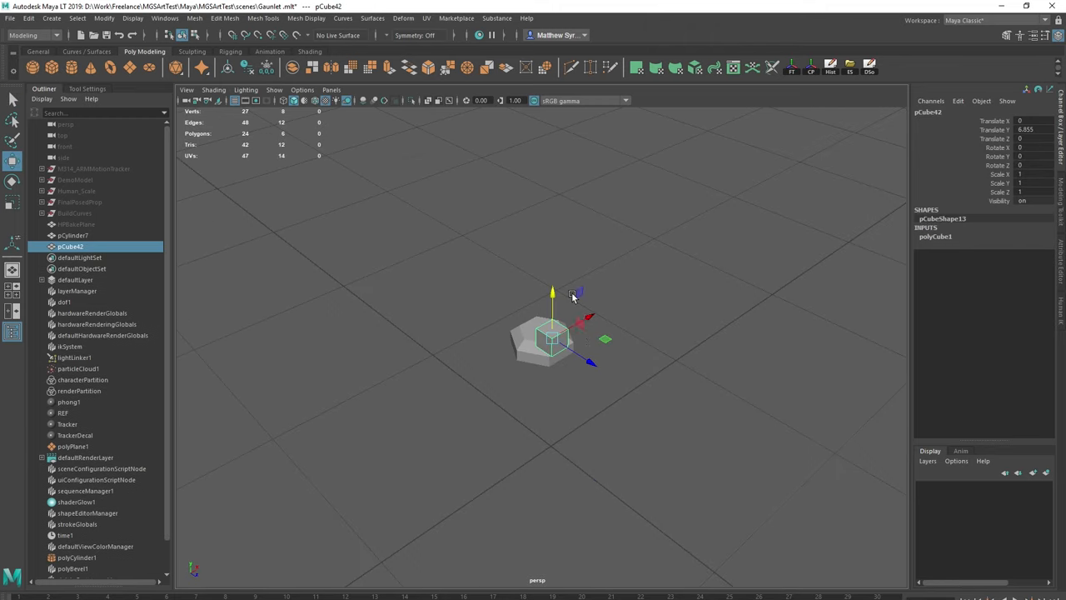
left_click_drag(572, 295, 516, 333)
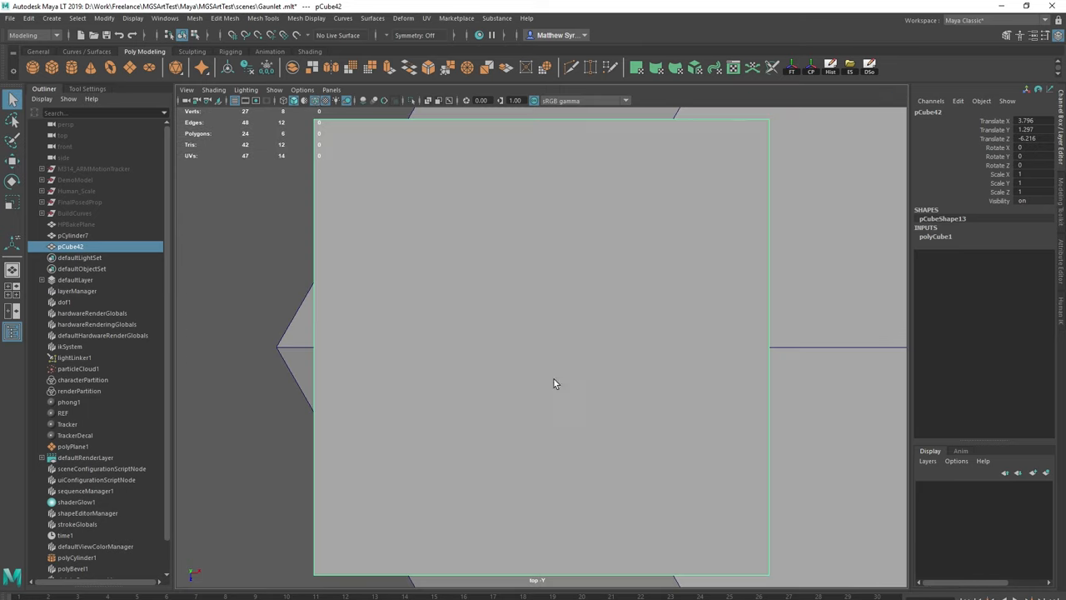
right_click(554, 383)
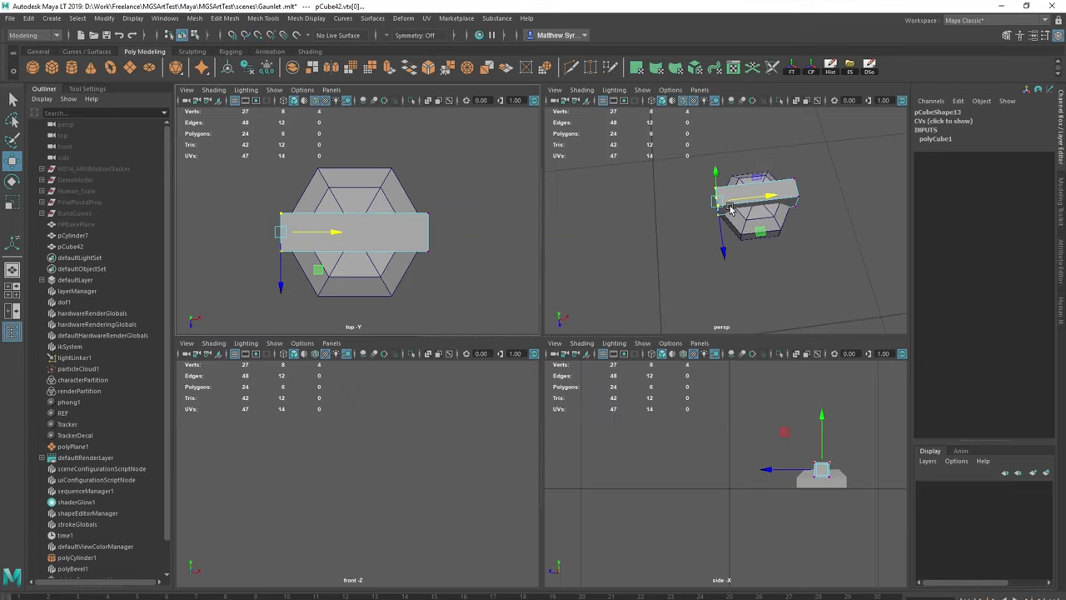
key("space")
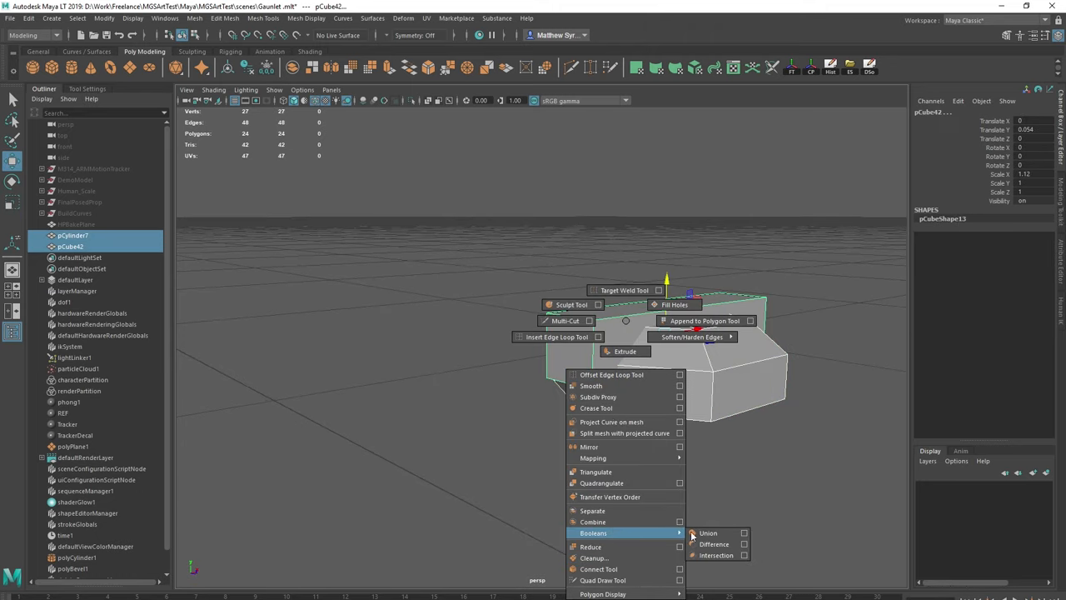
- Subtract the box from the prism with Booleans > Difference and inspect the notch
left_click(708, 532)
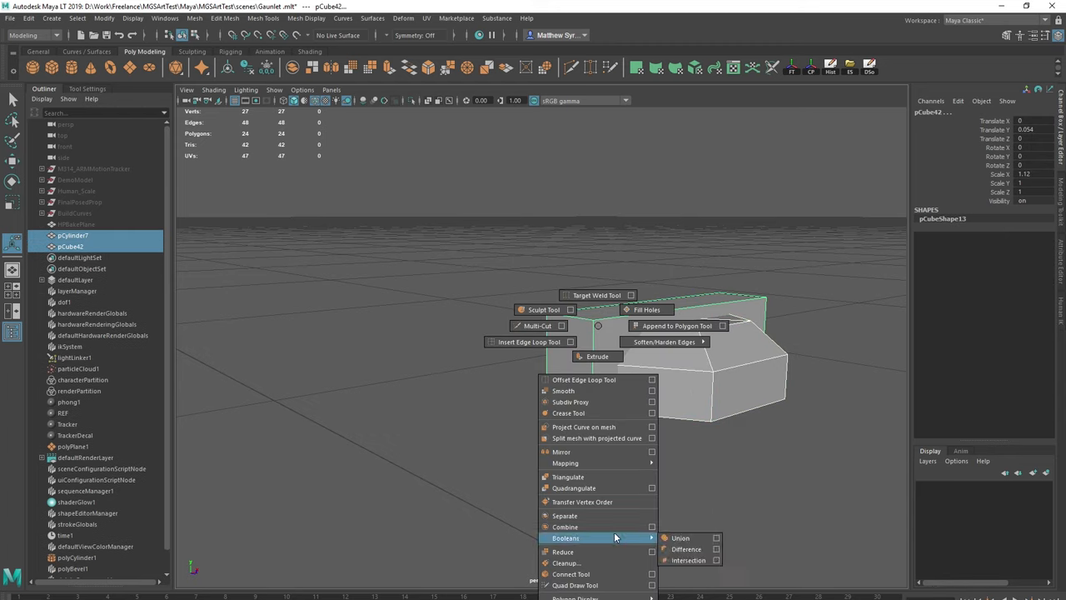
left_click(686, 548)
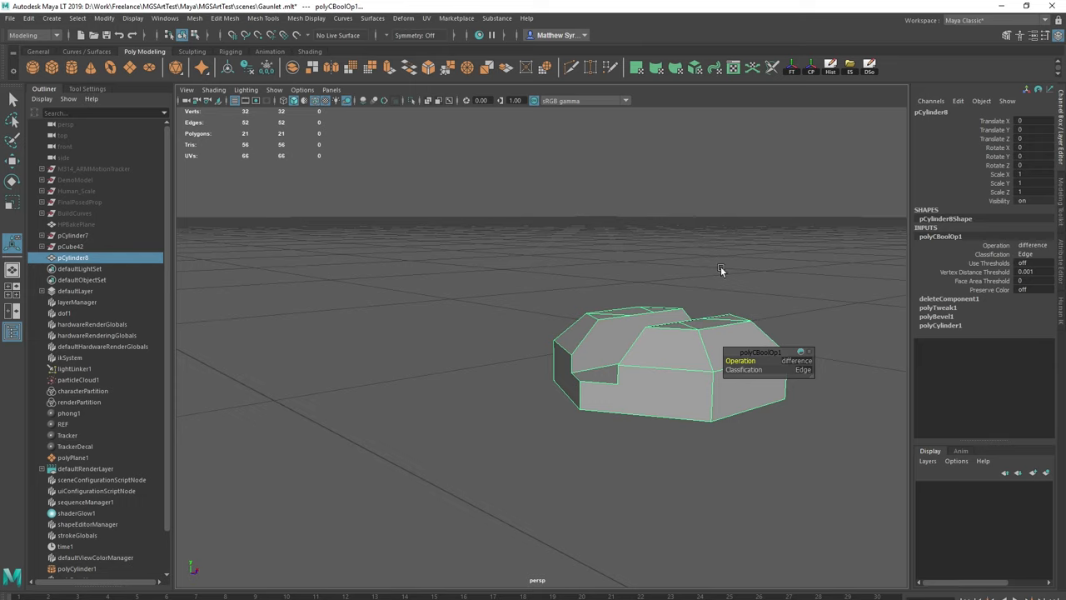
left_click_drag(721, 270, 611, 406)
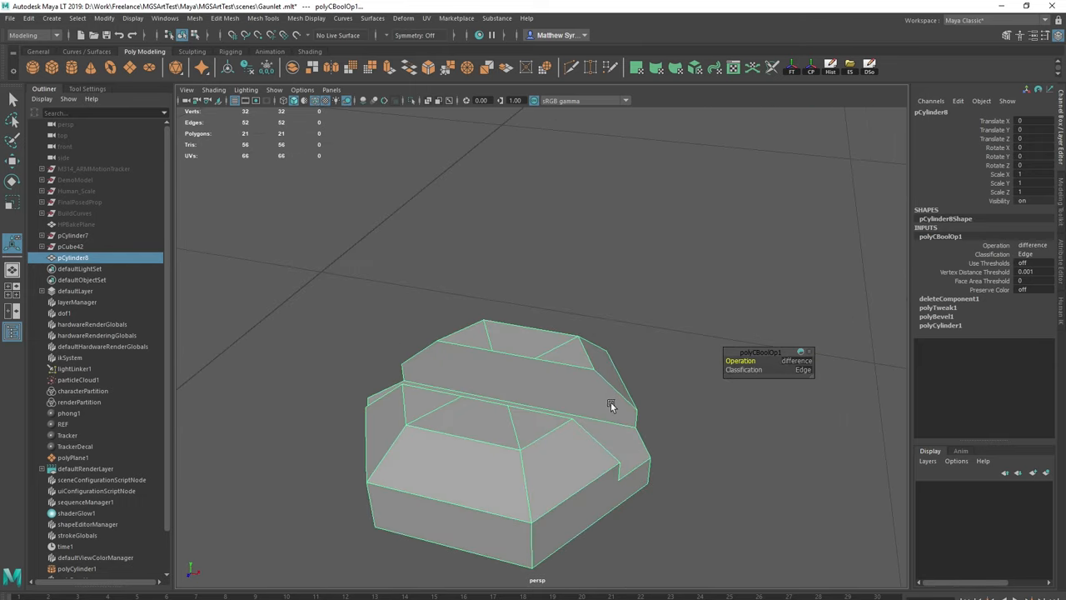
left_click_drag(612, 406, 544, 324)
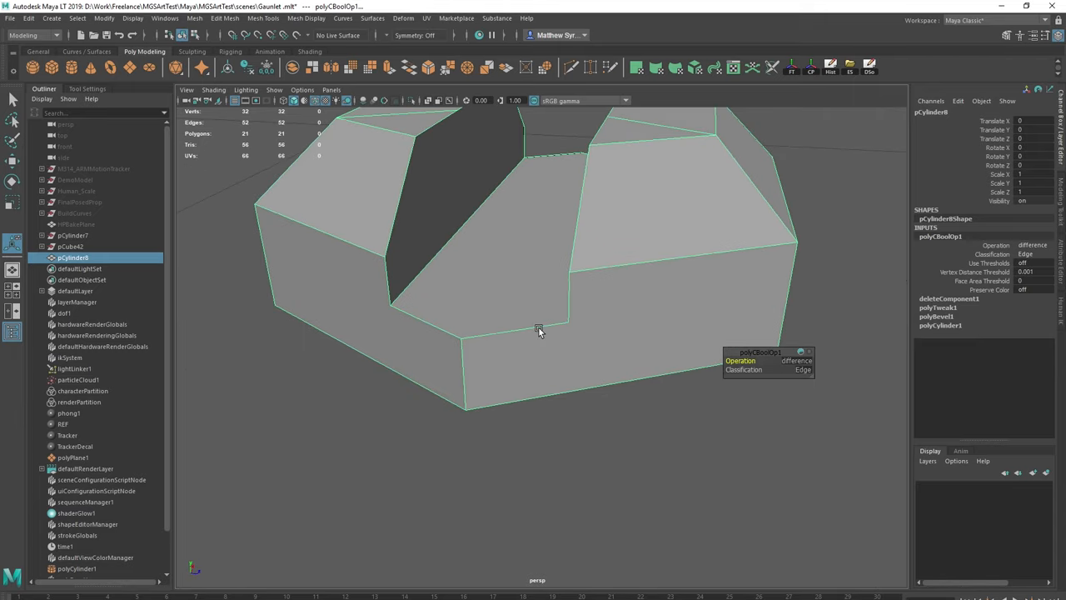
right_click(539, 331)
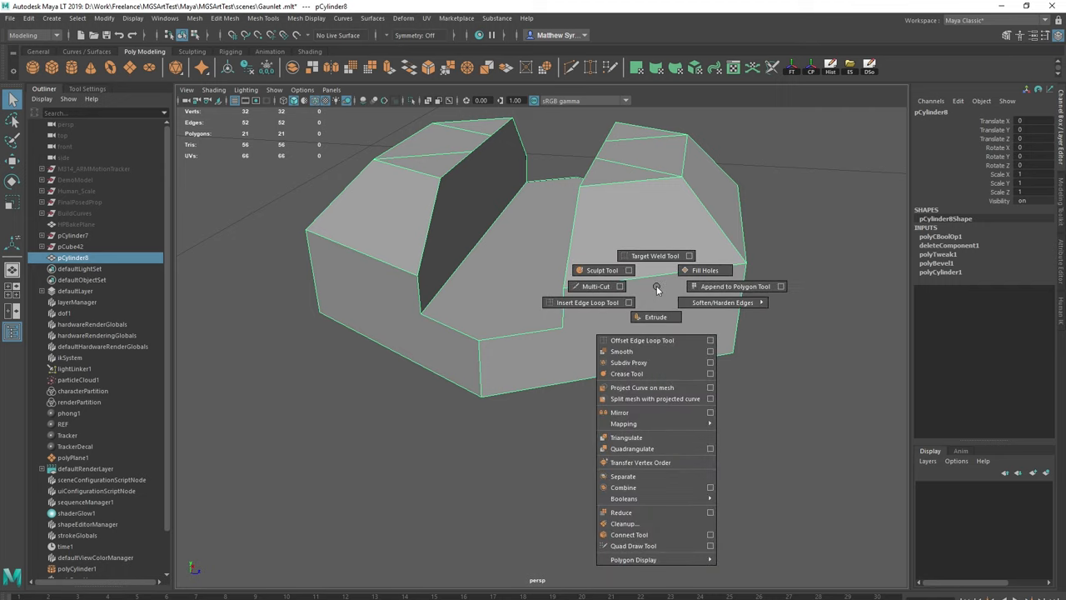
- Preview Mesh Cleanup n-gon triangulation on the notched prism, then revert to 21 faces
left_click(622, 523)
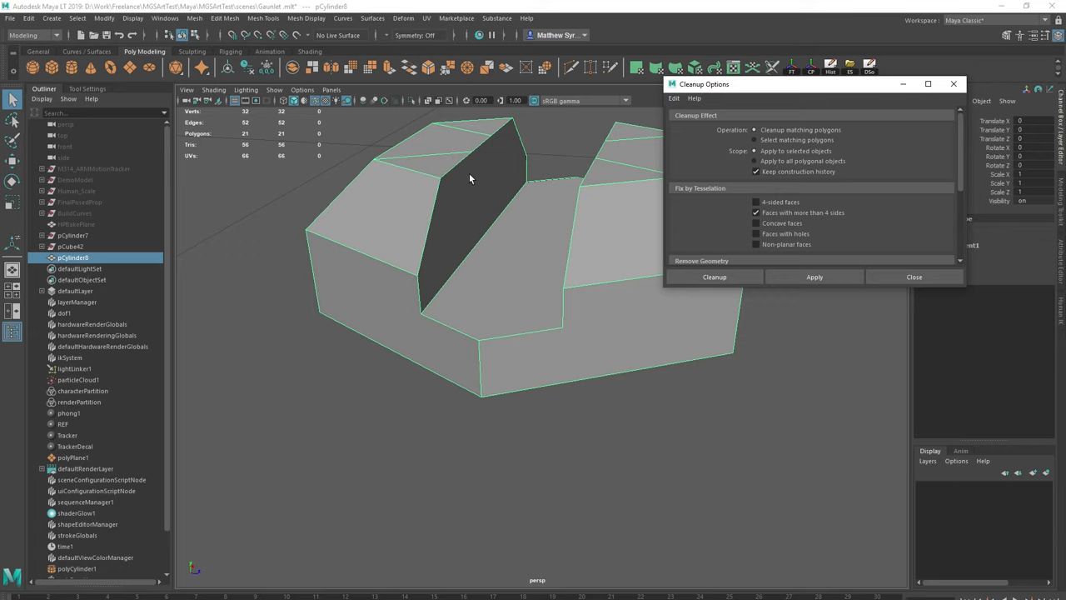
mouse_move(487, 174)
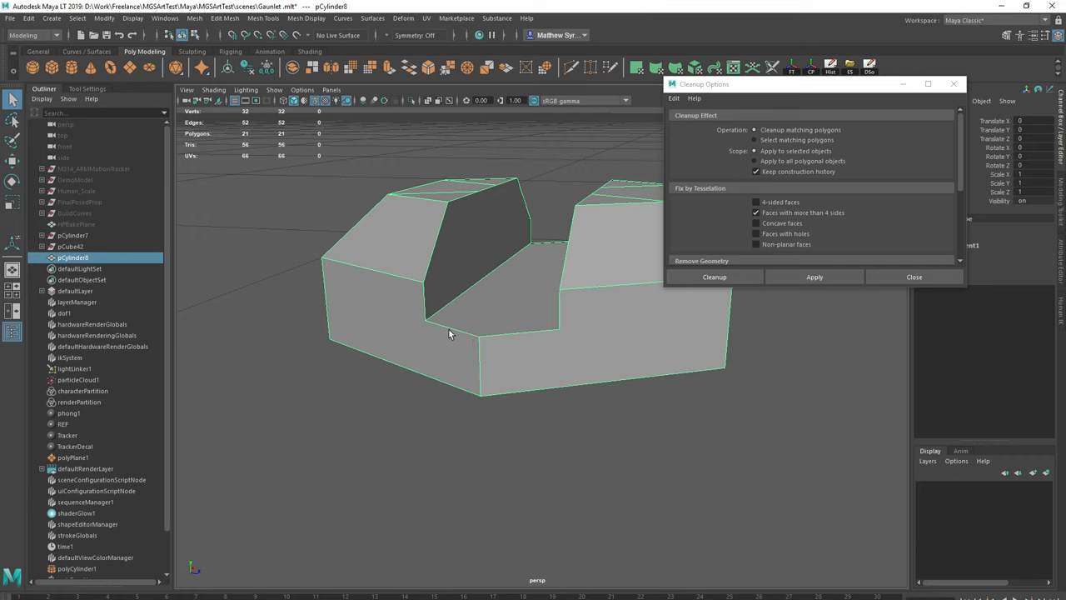
left_click(814, 277)
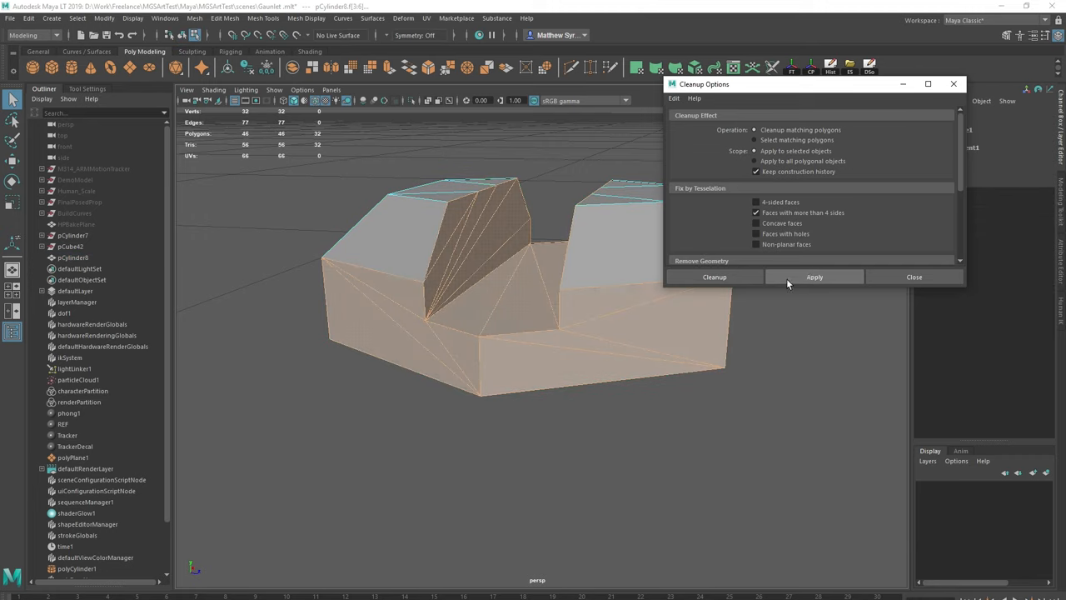
left_click(813, 277)
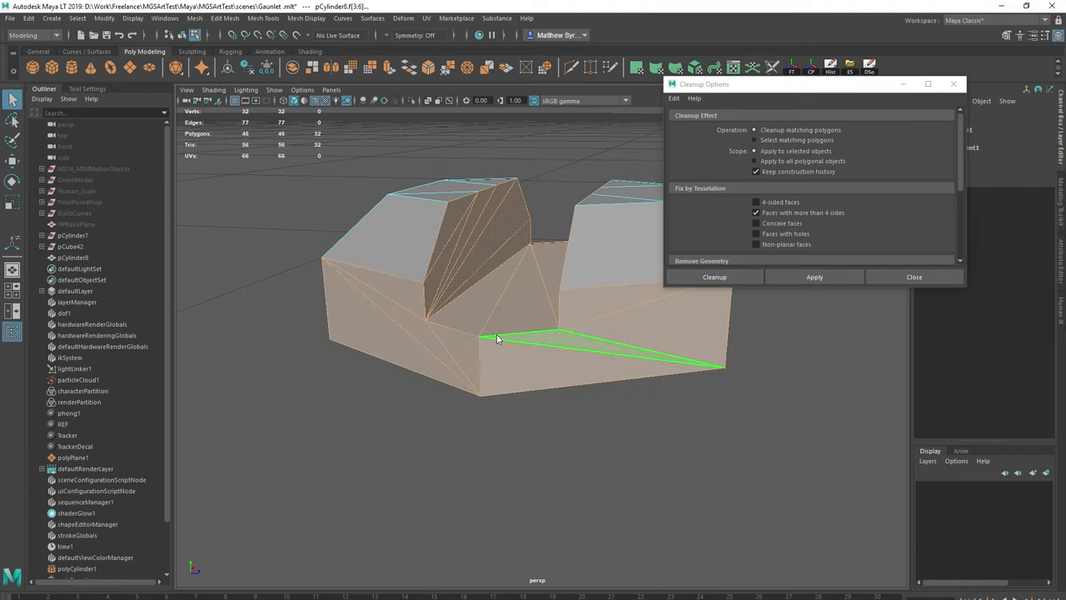
right_click(487, 341)
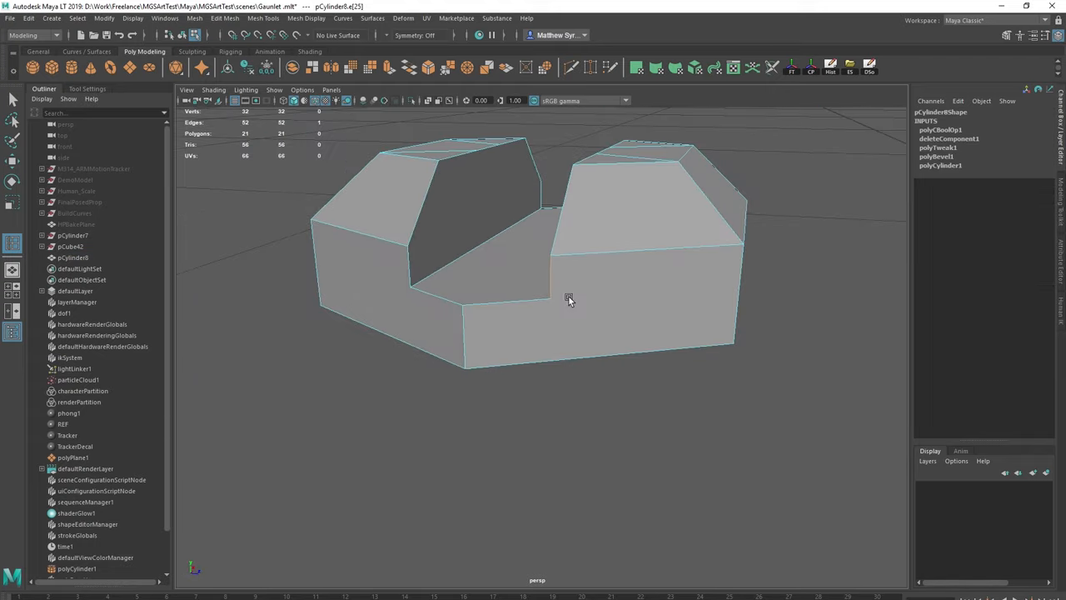
- Pick and bevel edges along the bolt head's slot, then drag-select across the slot
left_click(573, 295)
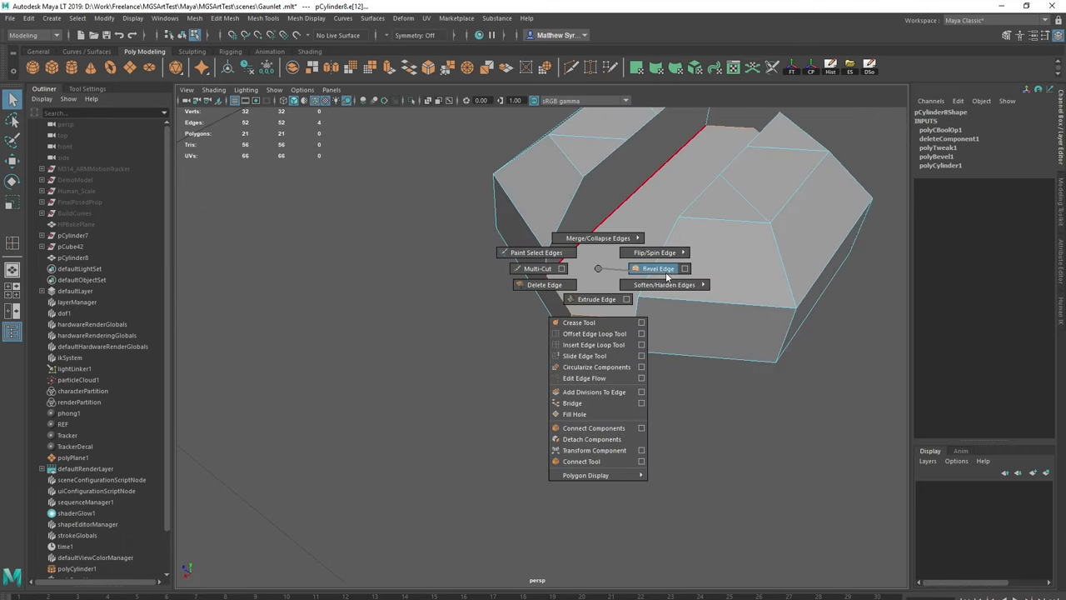
left_click(657, 269)
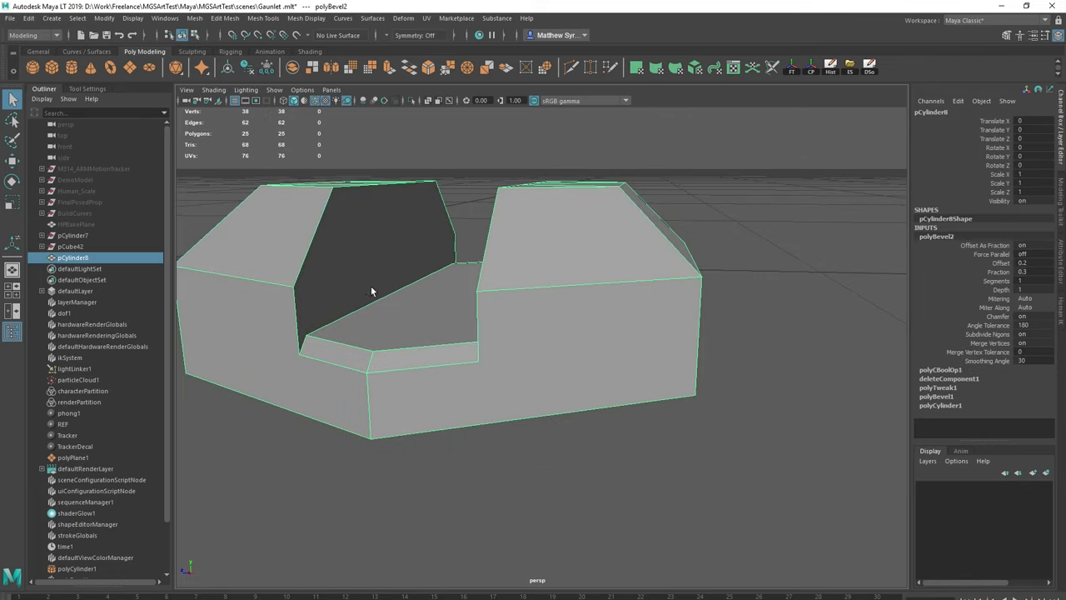
left_click(370, 249)
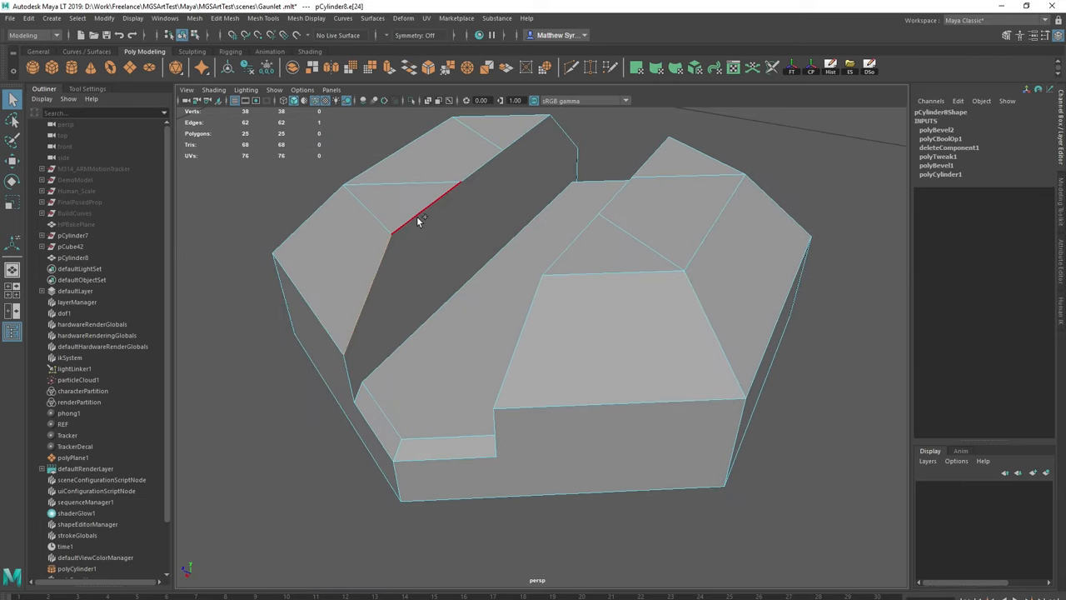
left_click_drag(420, 220, 521, 261)
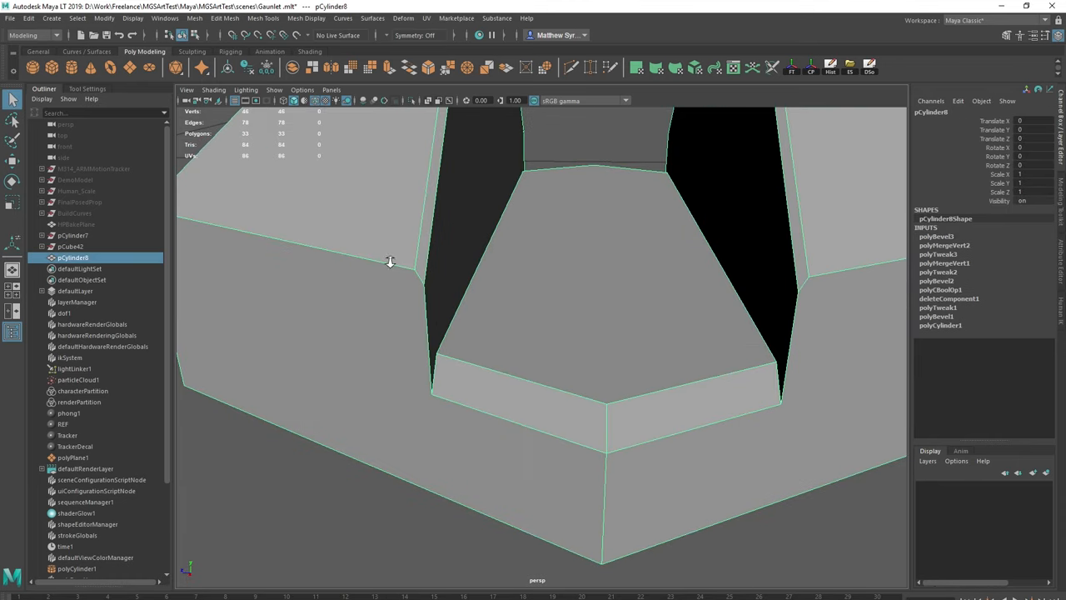
left_click_drag(390, 263, 578, 249)
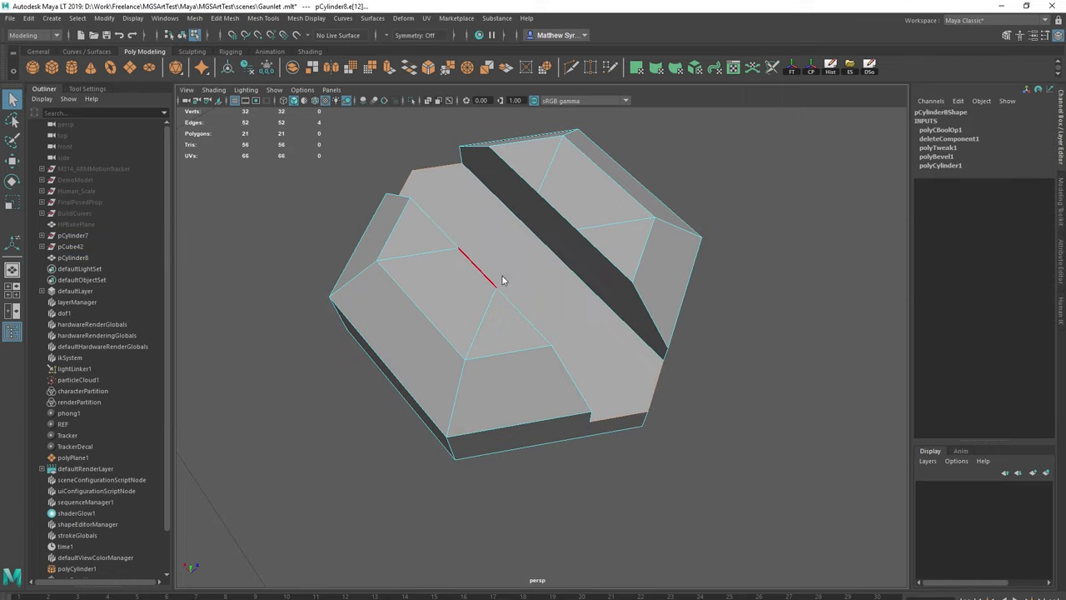
- Bevel the remaining slot and outer top edges, then orbit to inspect the chamfers
left_click_drag(502, 281, 656, 386)
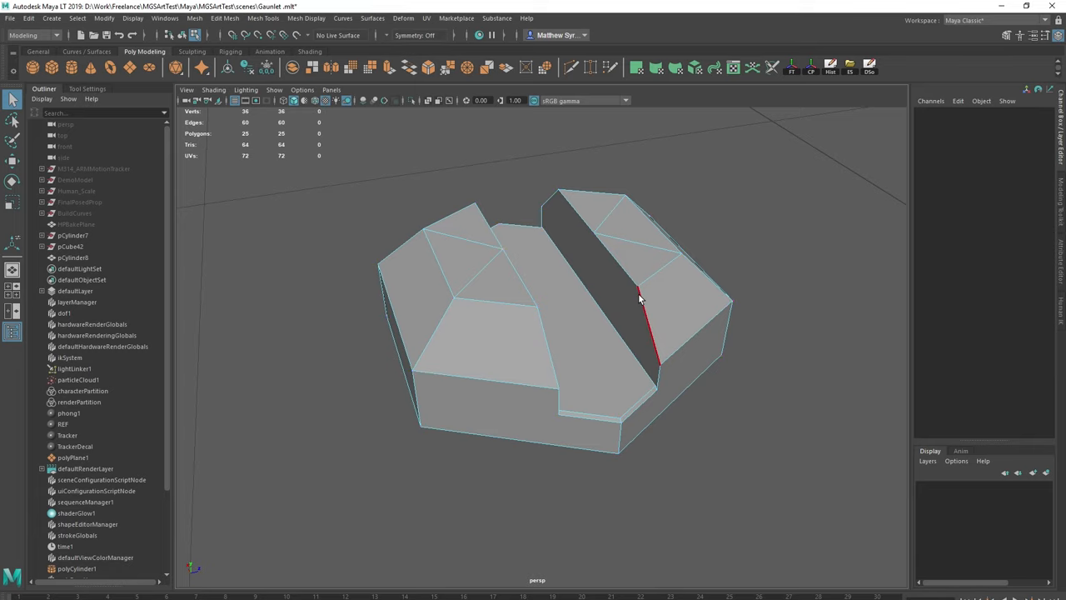
left_click(641, 296)
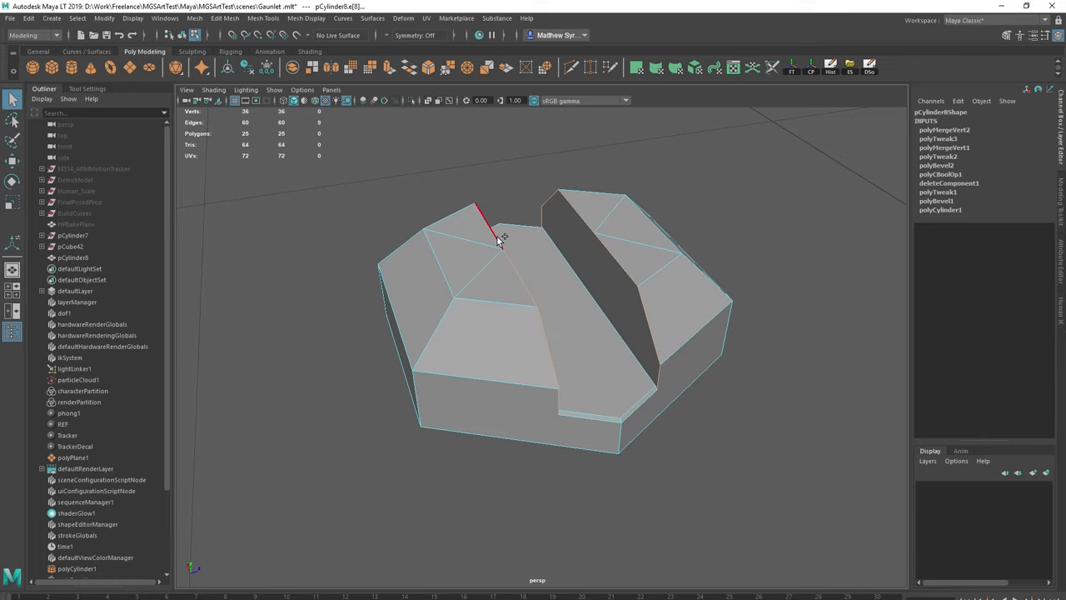
left_click_drag(500, 241, 578, 375)
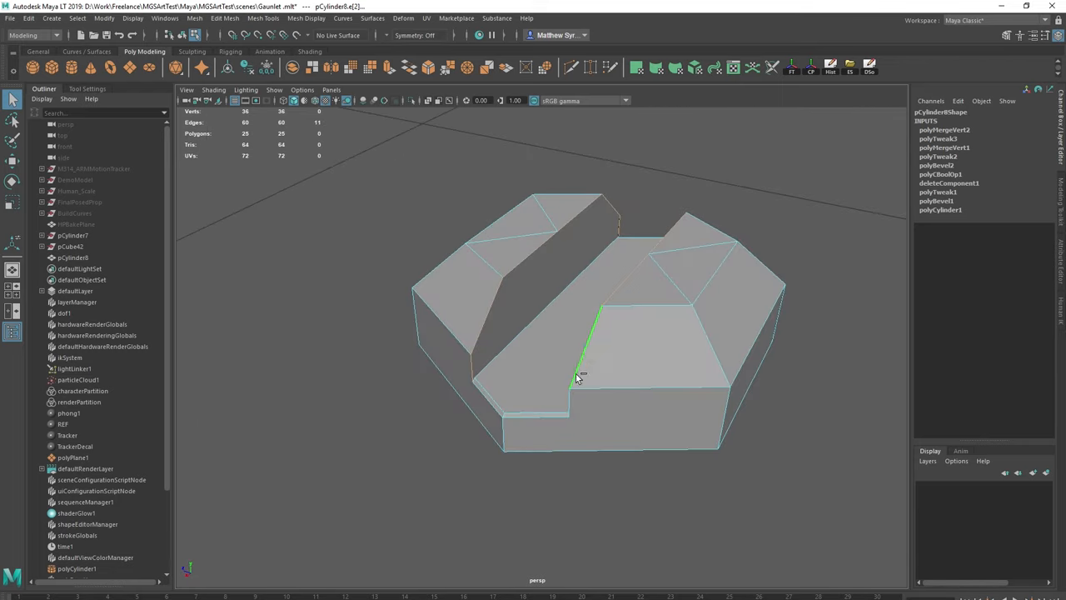
right_click(581, 376)
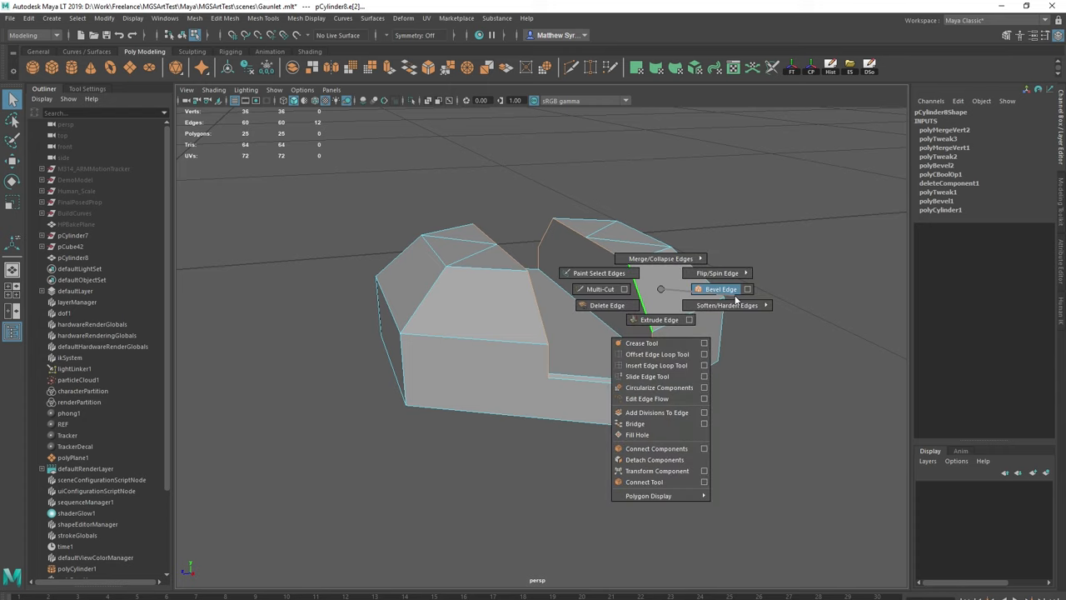
left_click(720, 289)
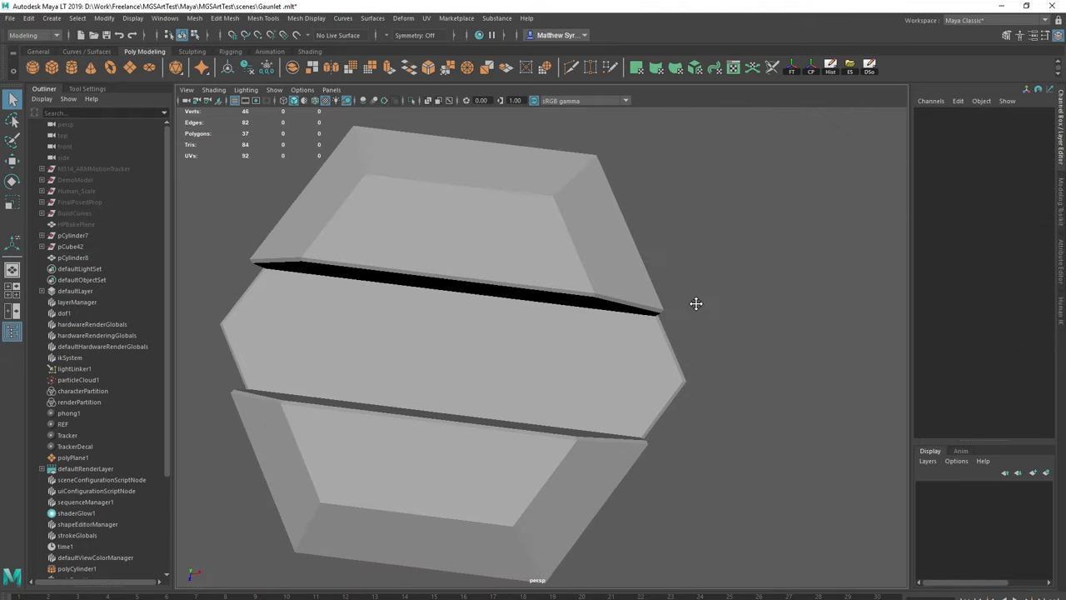
left_click_drag(696, 303, 512, 412)
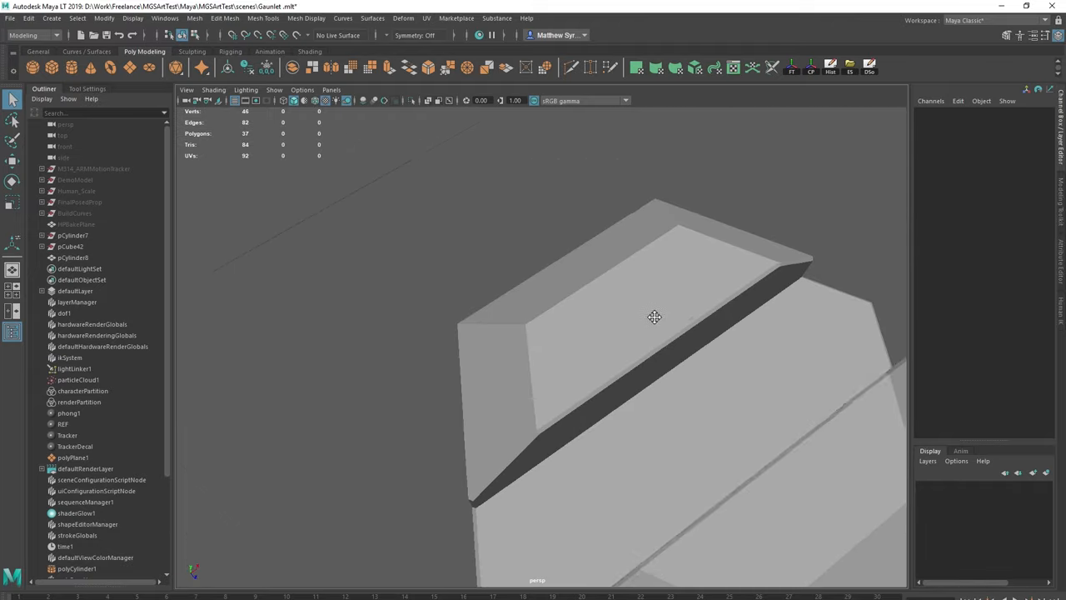
left_click_drag(653, 316, 398, 354)
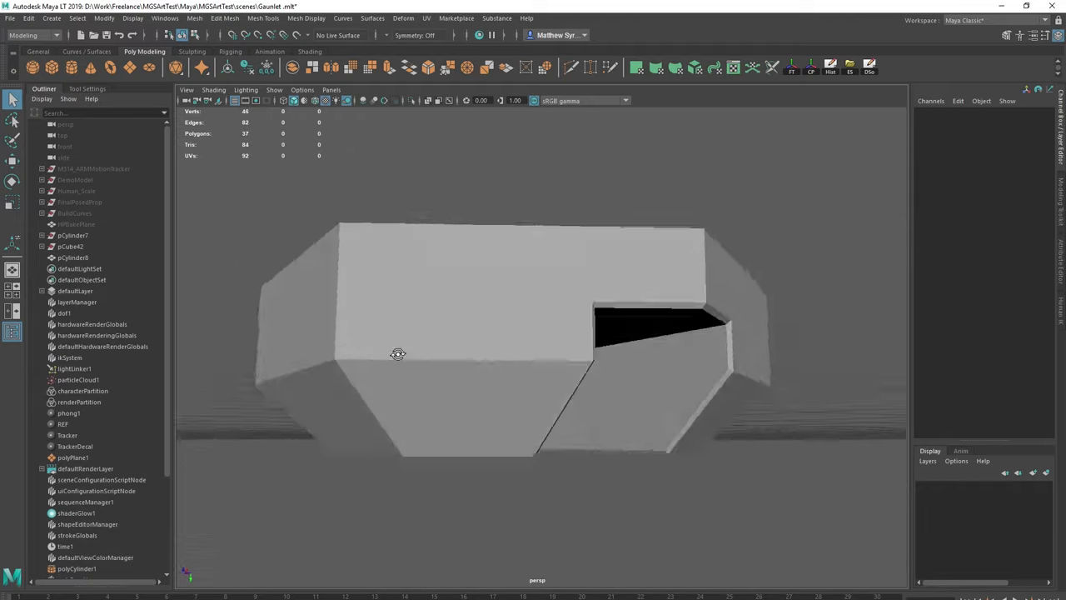
- Triangulate the bolt with Mesh Cleanup (faces over 4 sides) and rename it HPBolt
left_click_drag(398, 354, 727, 281)
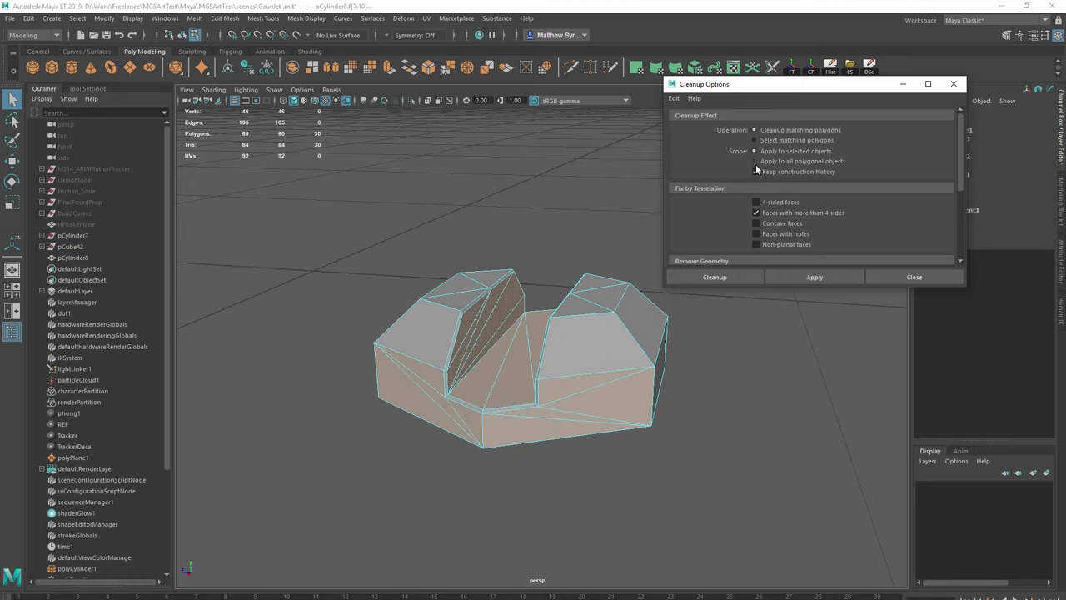
left_click(756, 172)
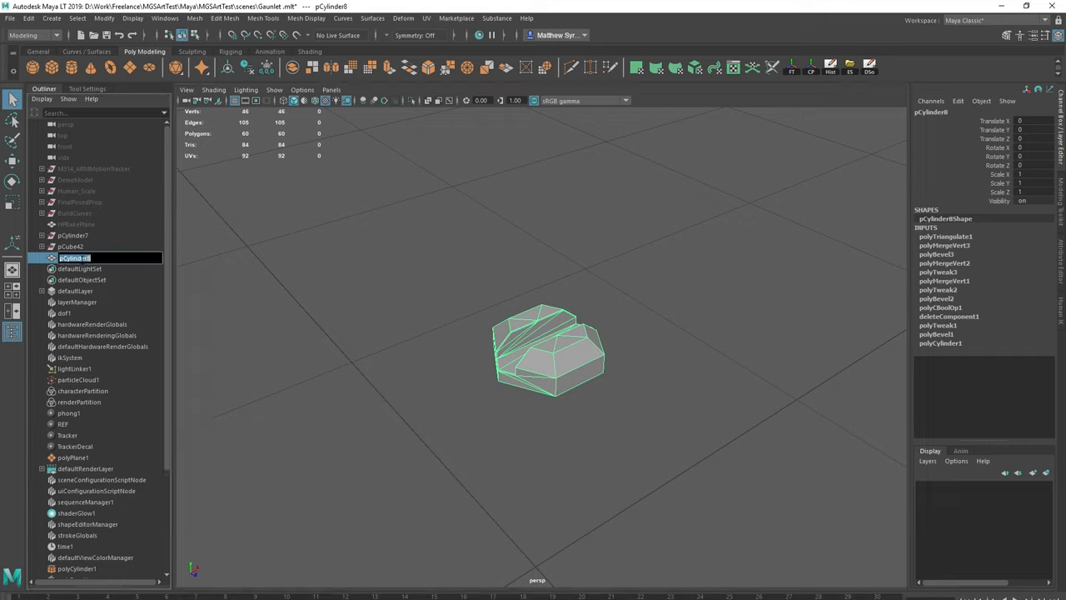
type("HPBolt")
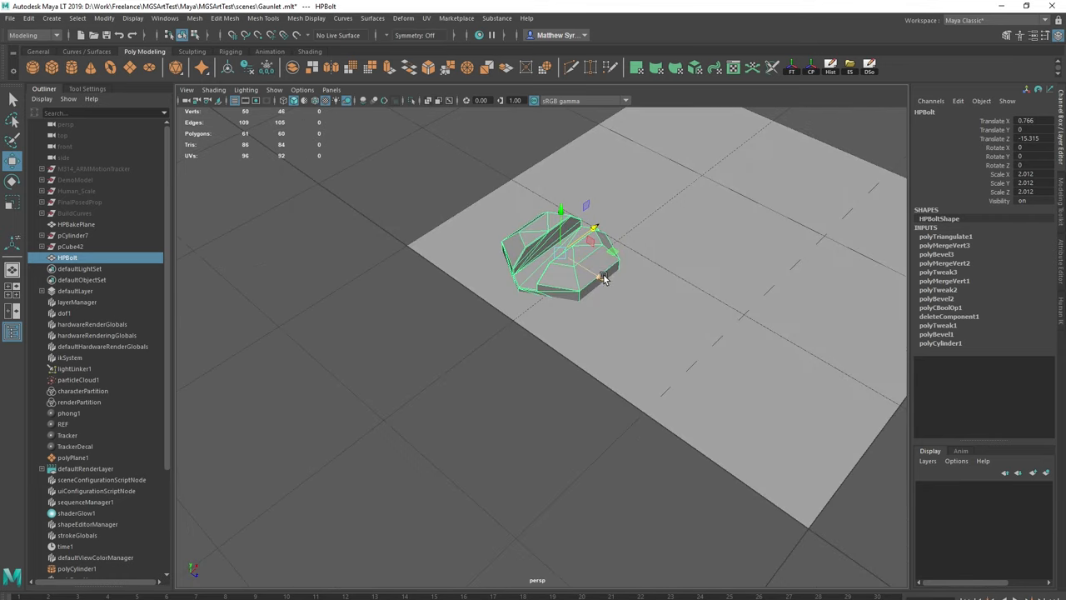
- Slide HPBolt onto the bake plane, then select HPBakePlane
left_click_drag(604, 279, 557, 217)
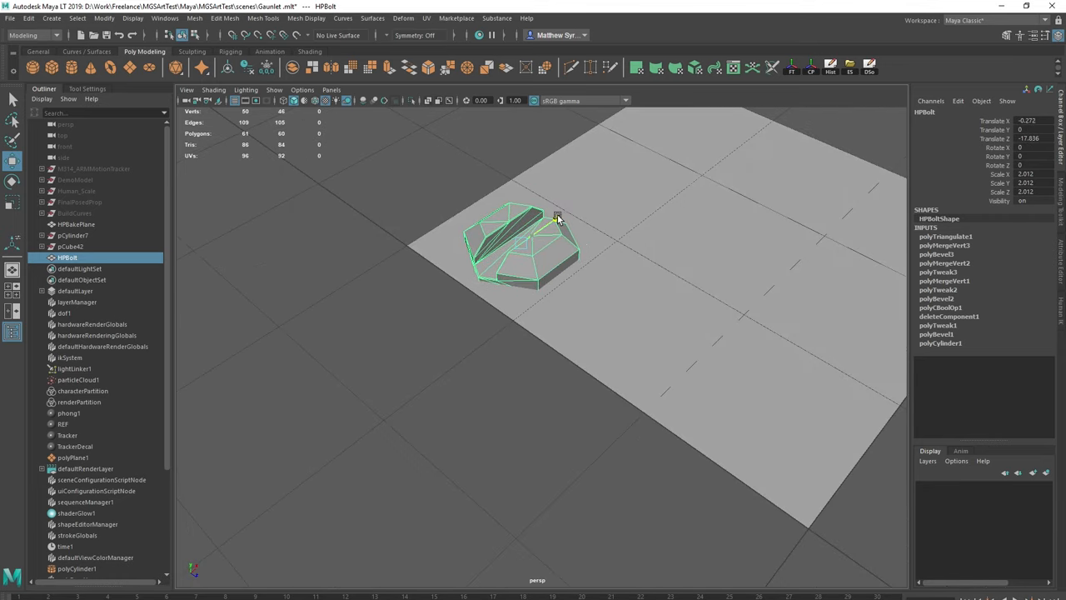
left_click(76, 224)
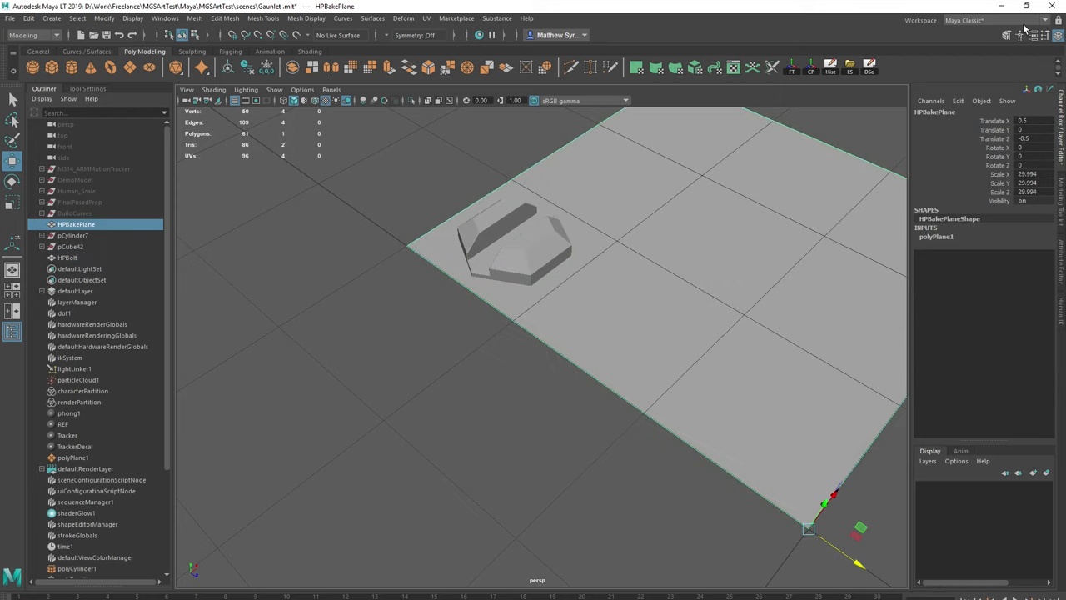
left_click(962, 20)
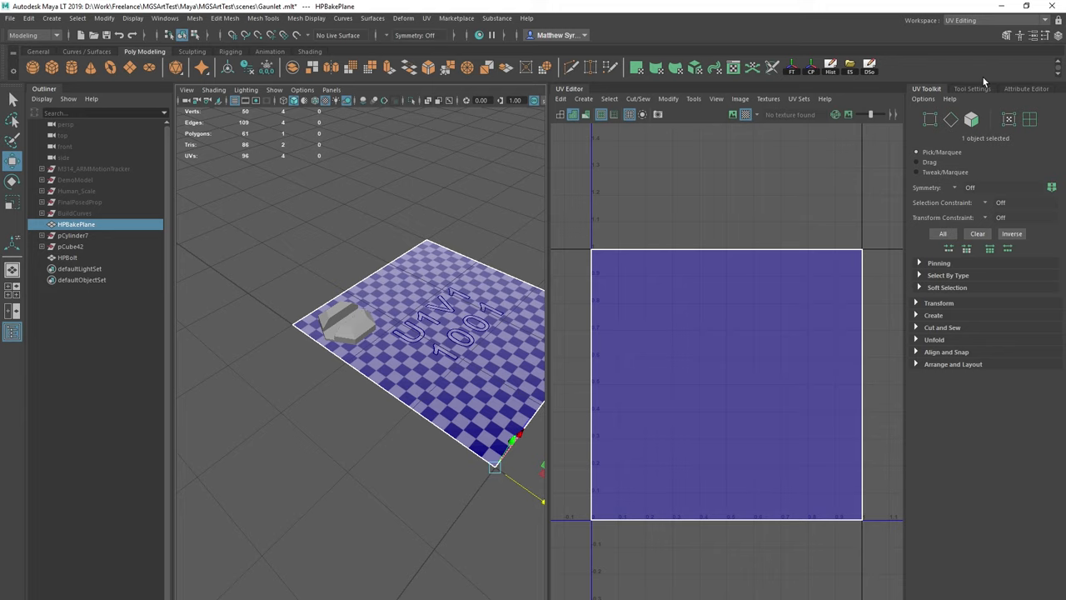
mouse_move(970, 92)
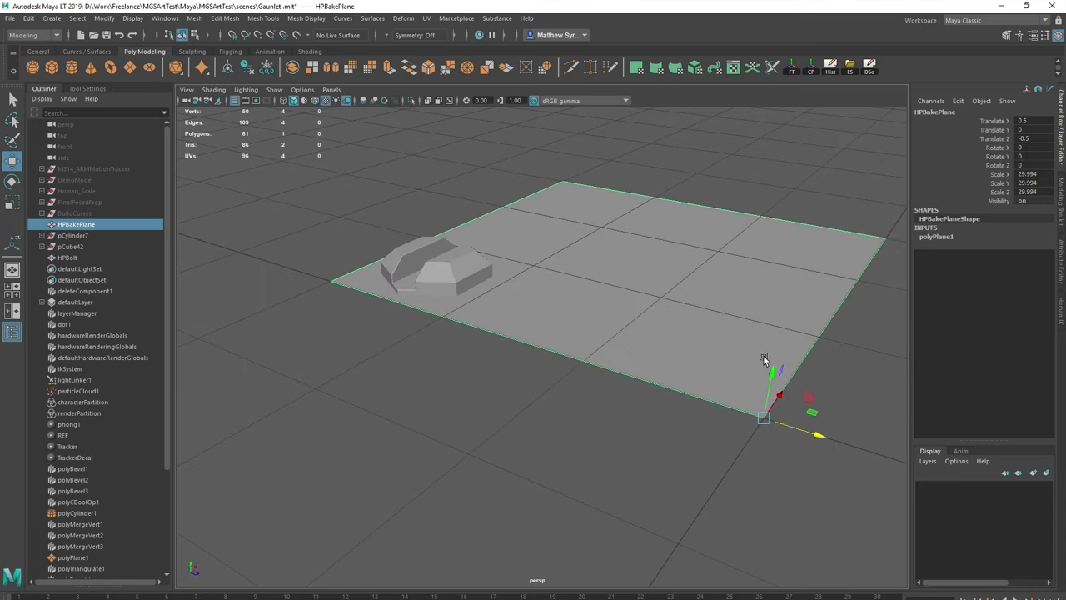
- Raise the bake plane above HPBolt and freeze both objects' transforms
left_click_drag(780, 370, 783, 348)
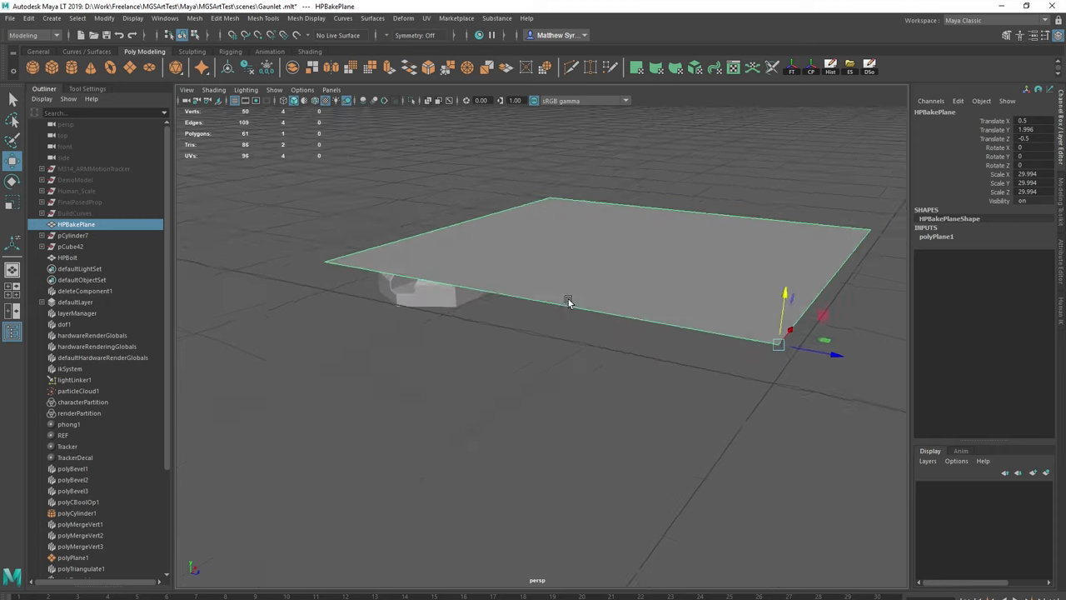
left_click(67, 257)
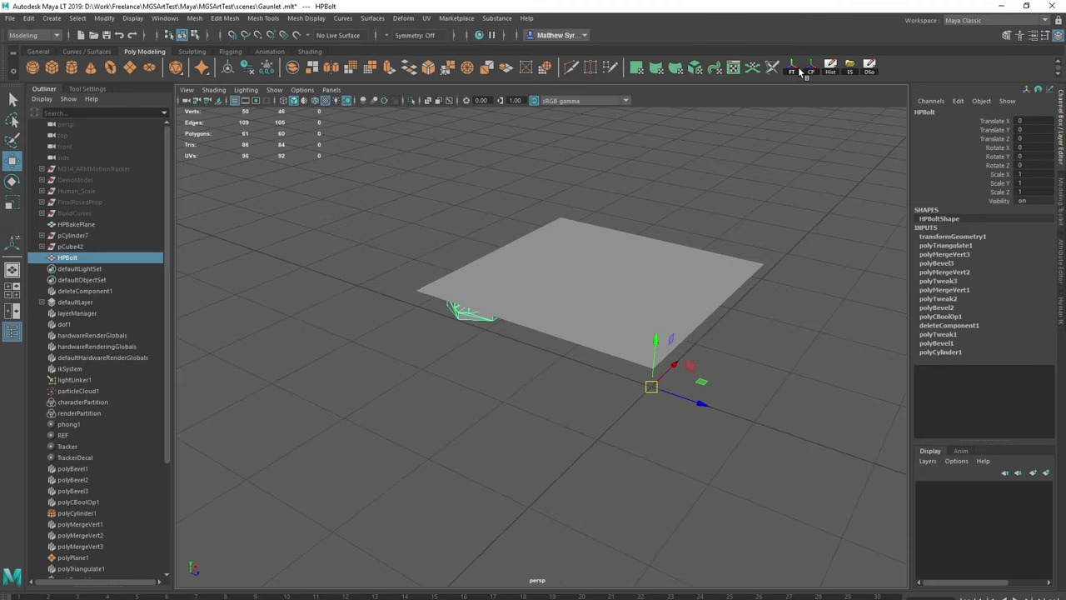
left_click(76, 224)
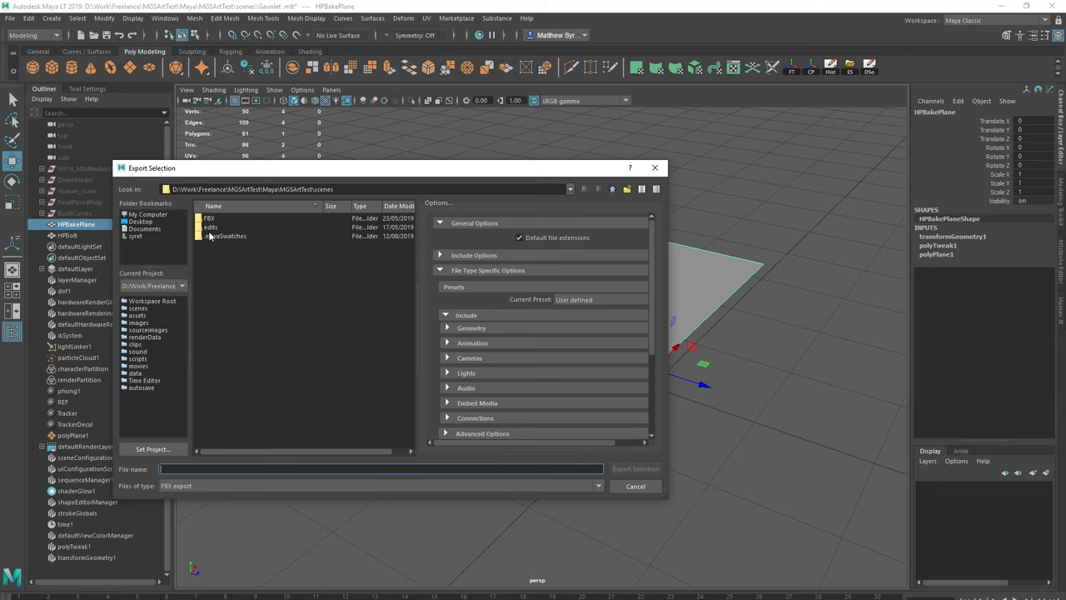
- Export the bake plane as HPPlane.fbx and the bolt mesh as FBX to the Desktop
left_click(147, 214)
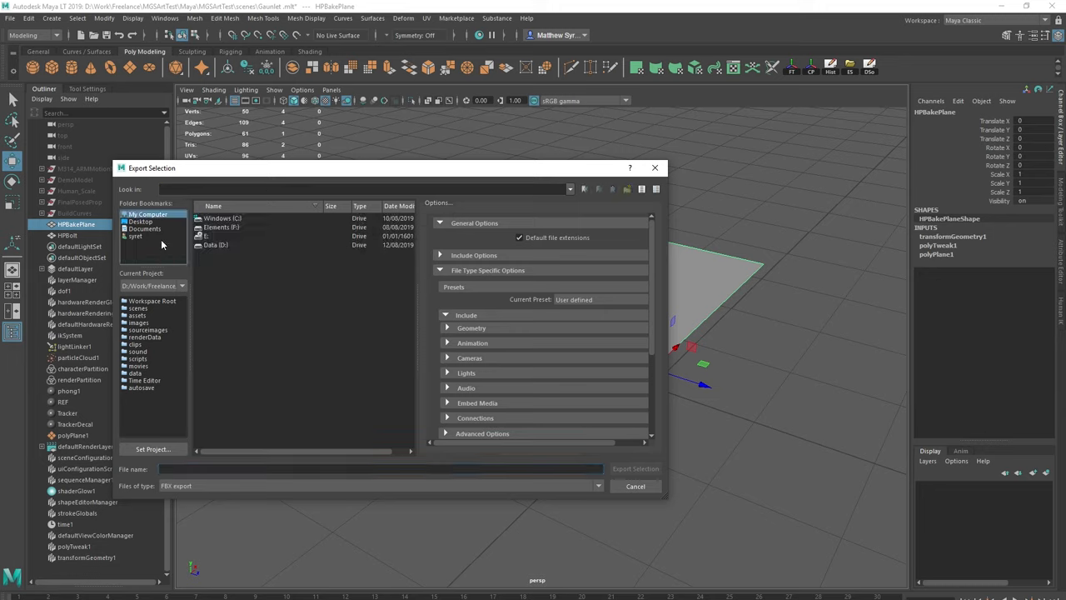
left_click(139, 220)
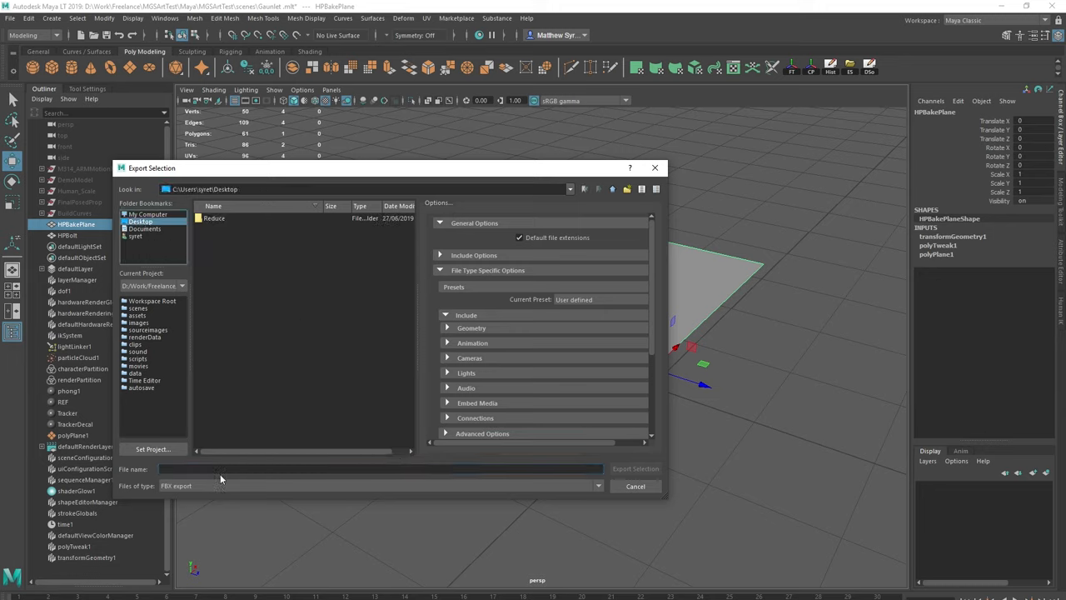
type("H")
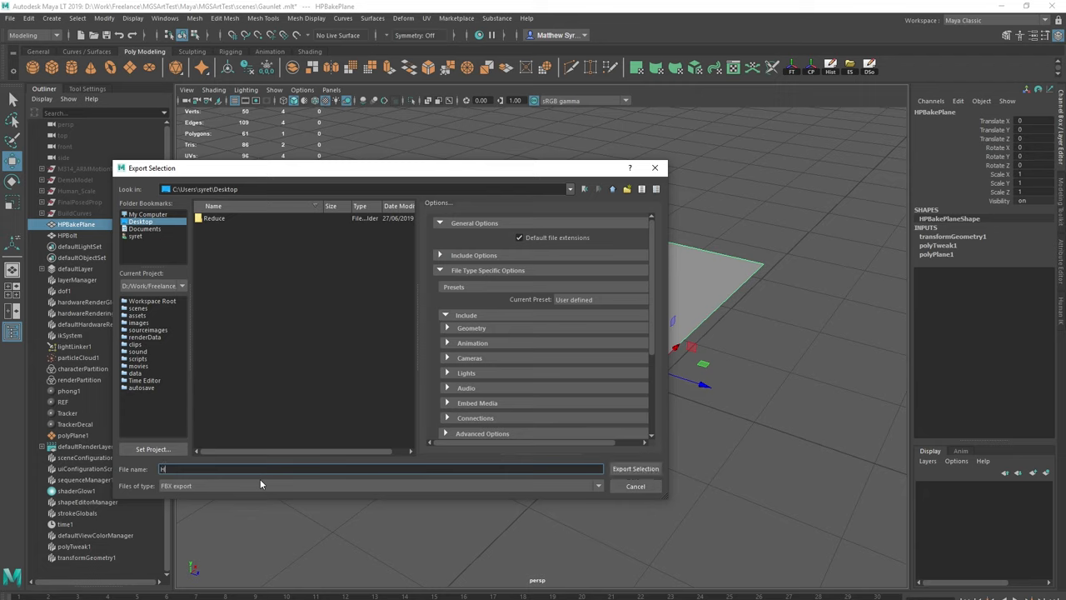
type("PPlane")
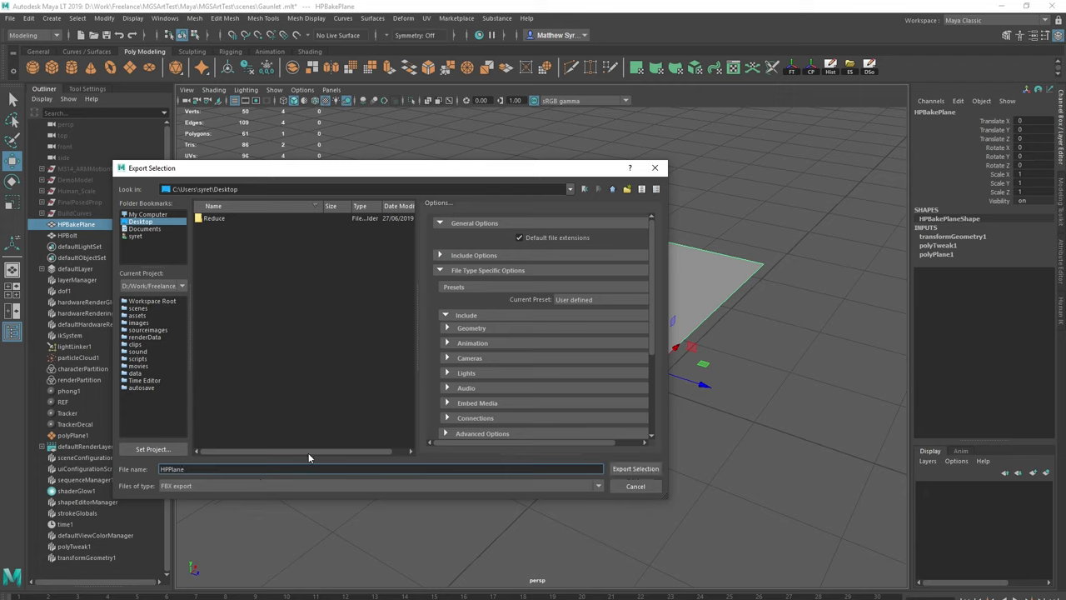
mouse_move(617, 258)
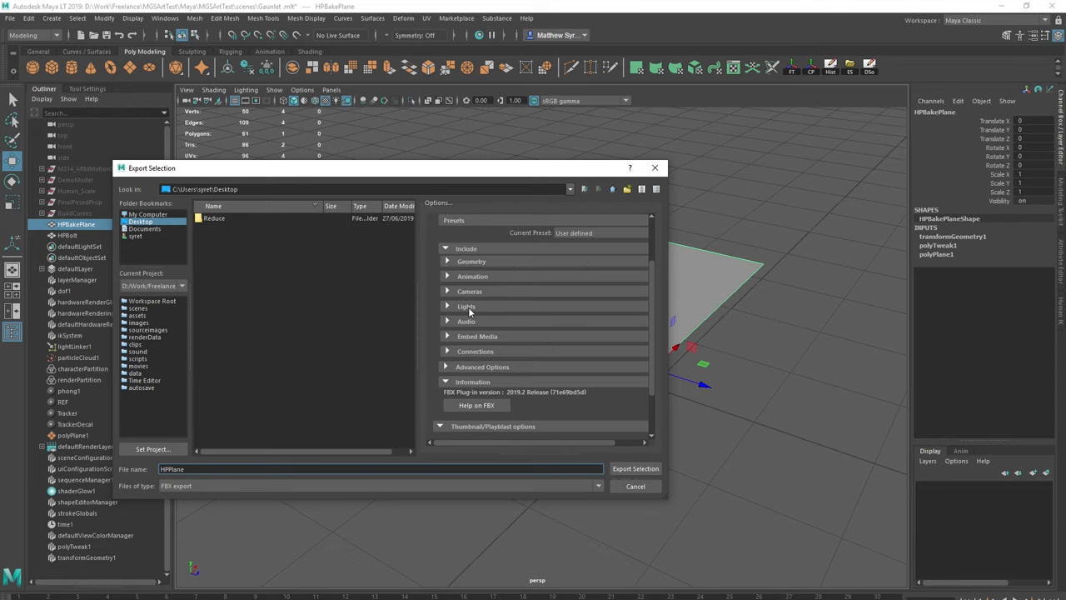
left_click(635, 485)
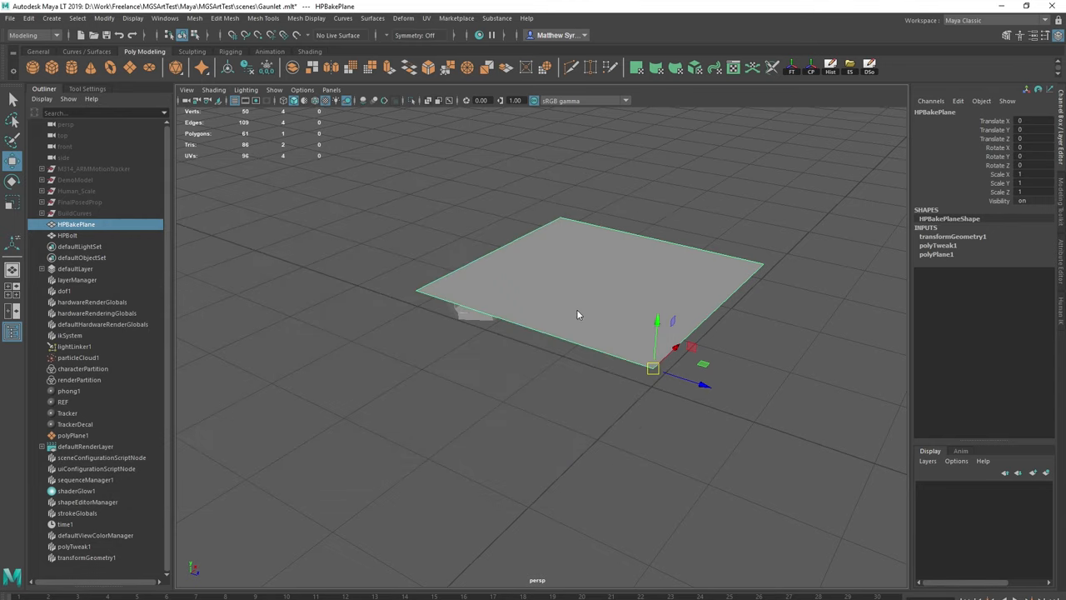
left_click(68, 235)
type("HPBolt")
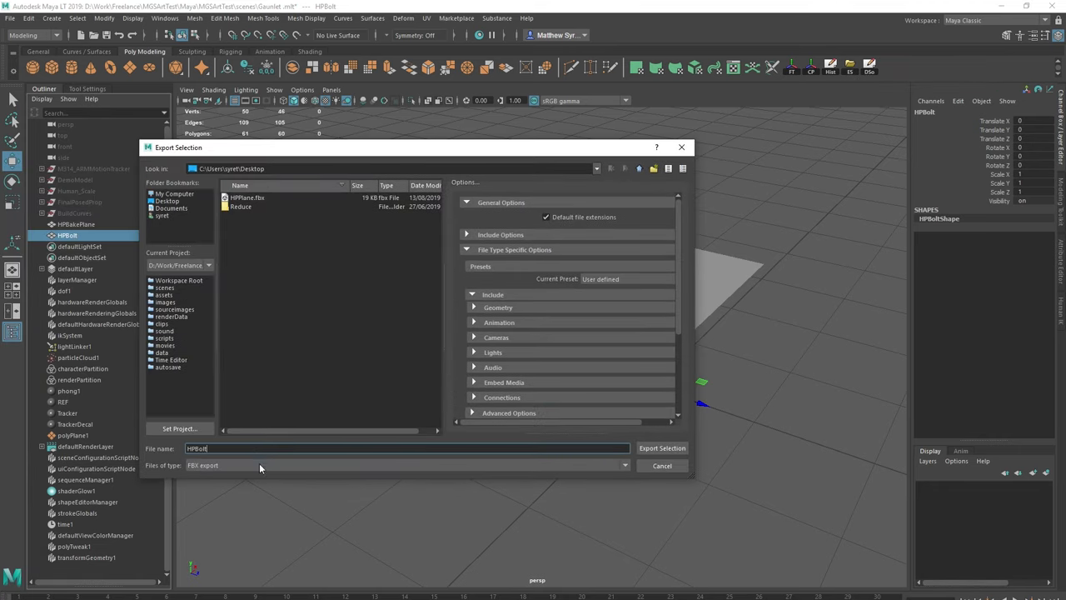
left_click(662, 448)
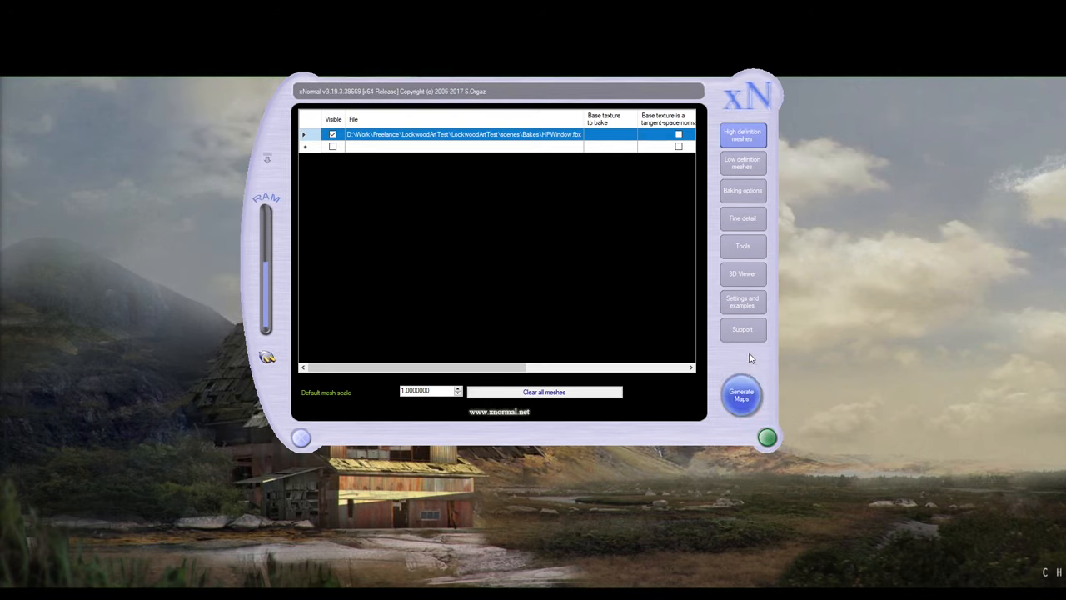
- Restore xNormal's default settings from Settings and examples, confirming the reset twice
left_click(741, 246)
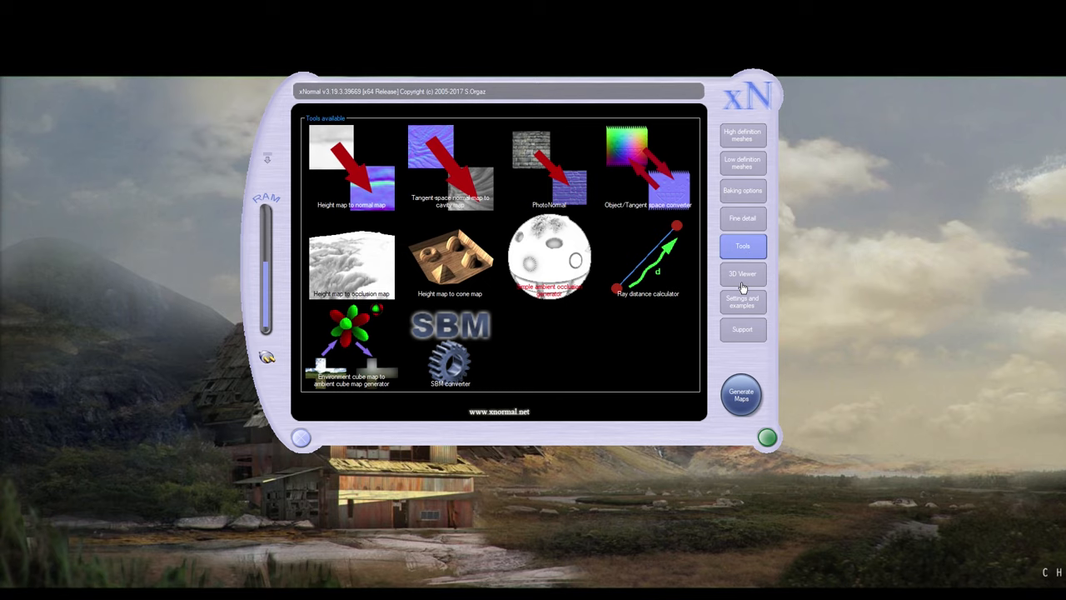
left_click(741, 300)
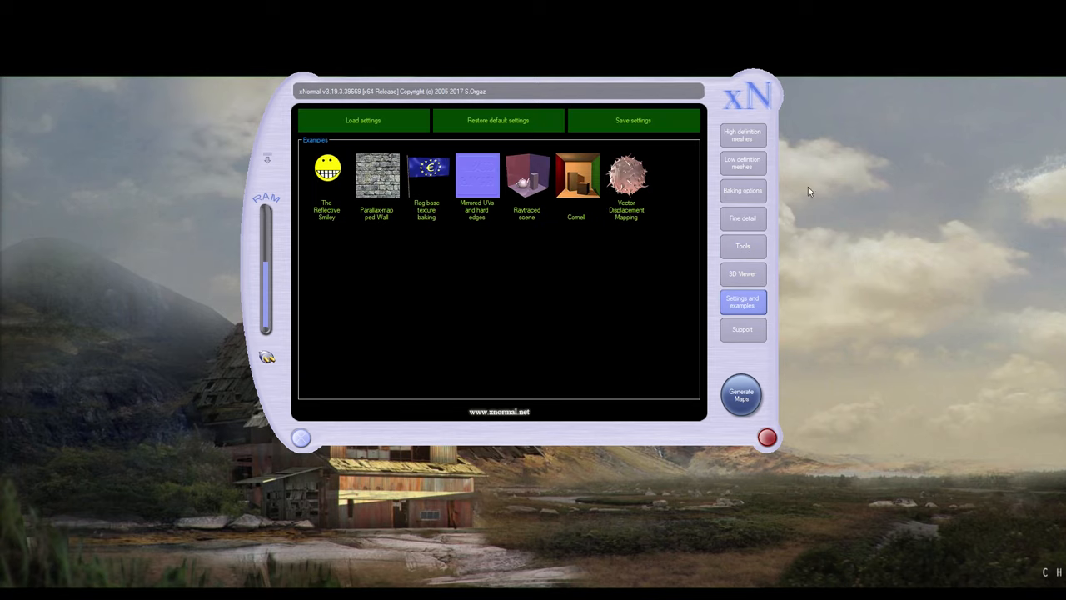
left_click(498, 120)
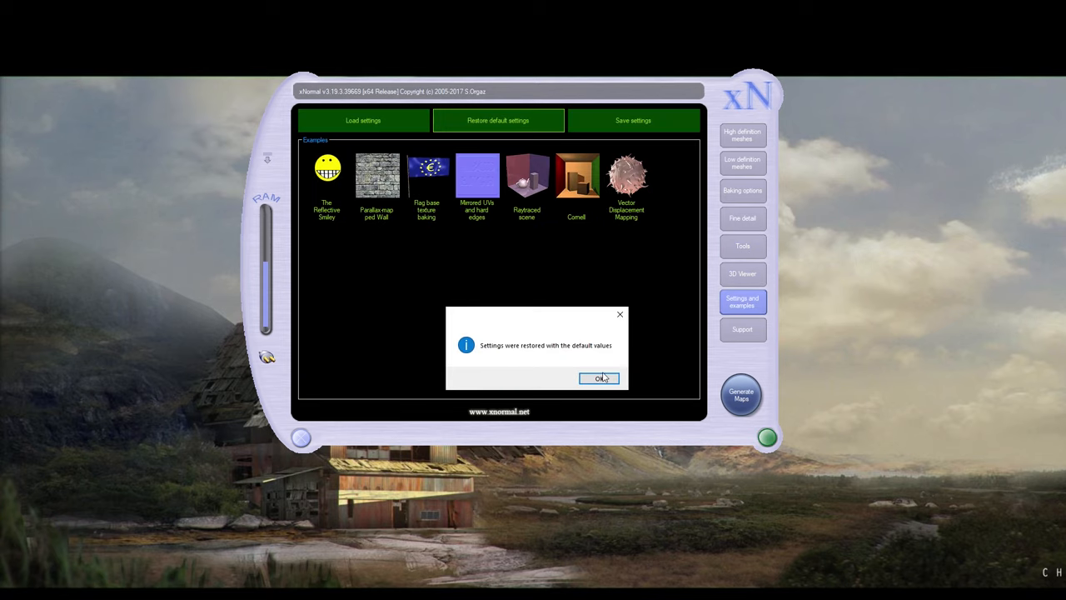
left_click(600, 378)
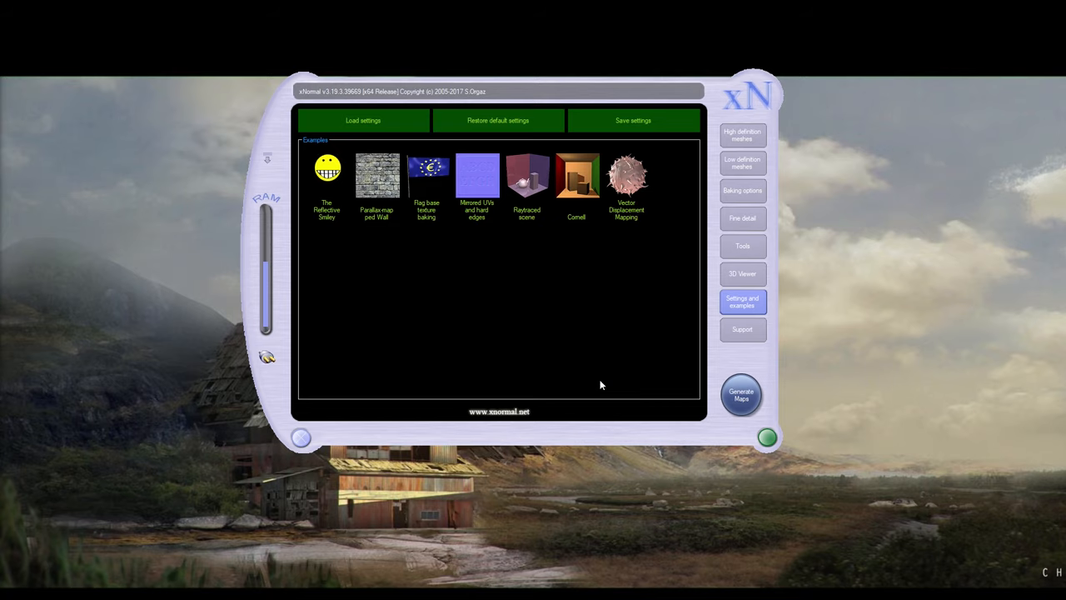
left_click(766, 436)
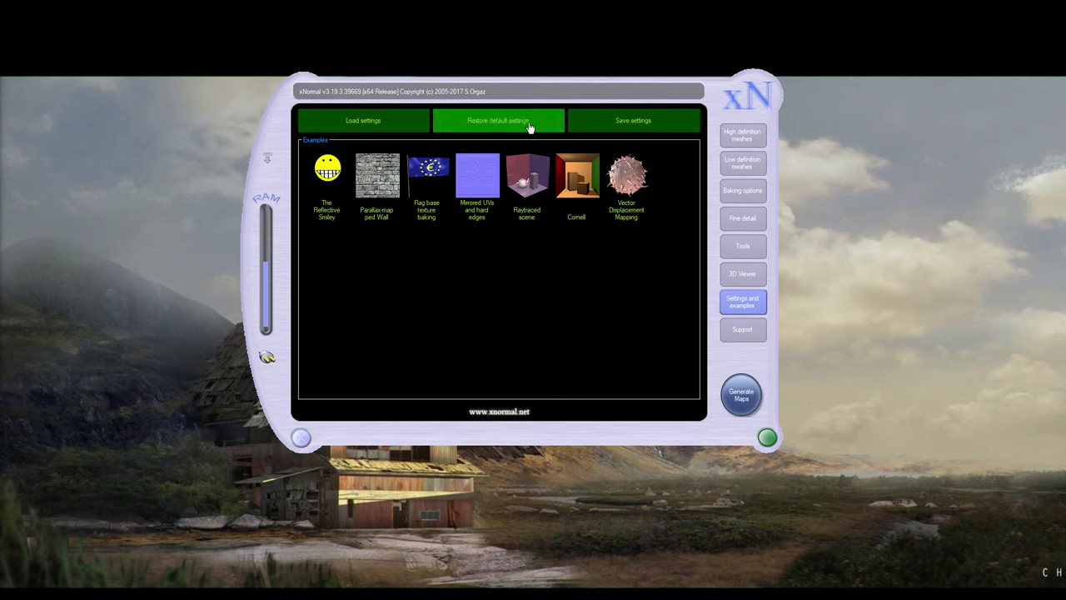
left_click(498, 120)
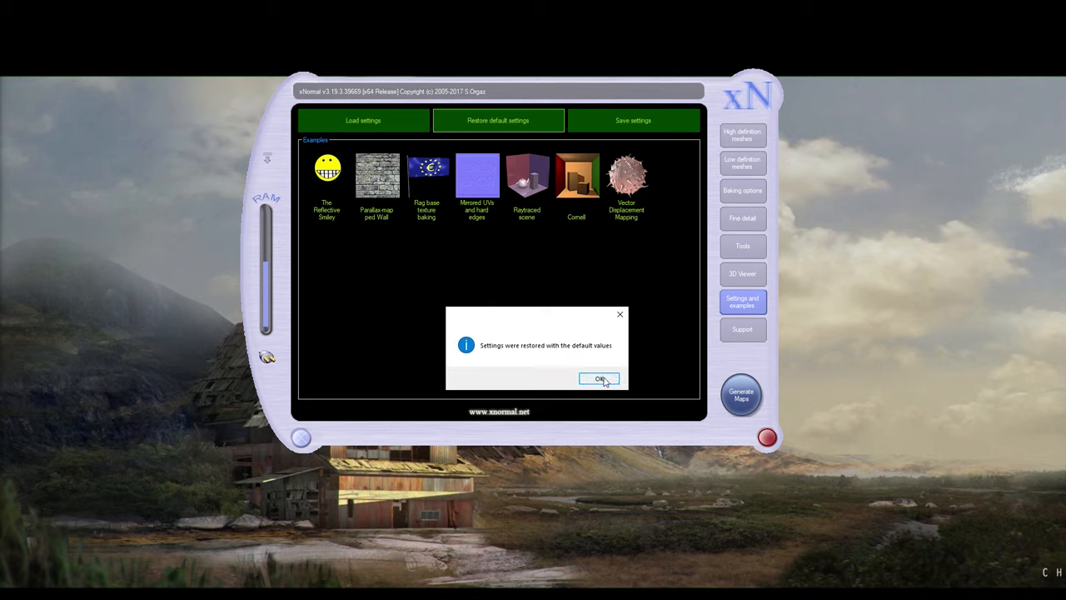
left_click(599, 378)
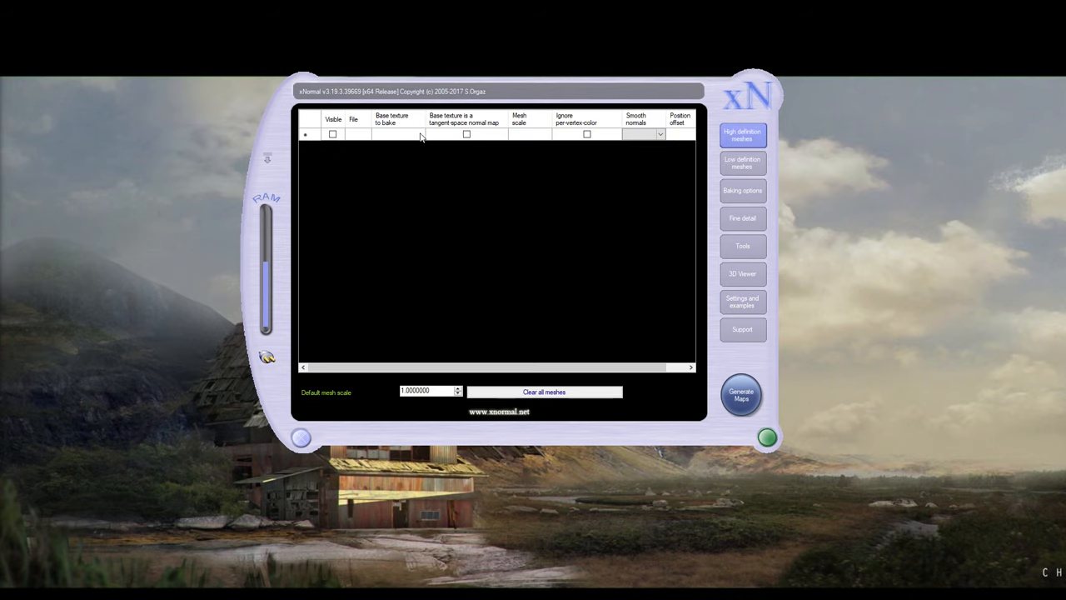
mouse_move(739, 125)
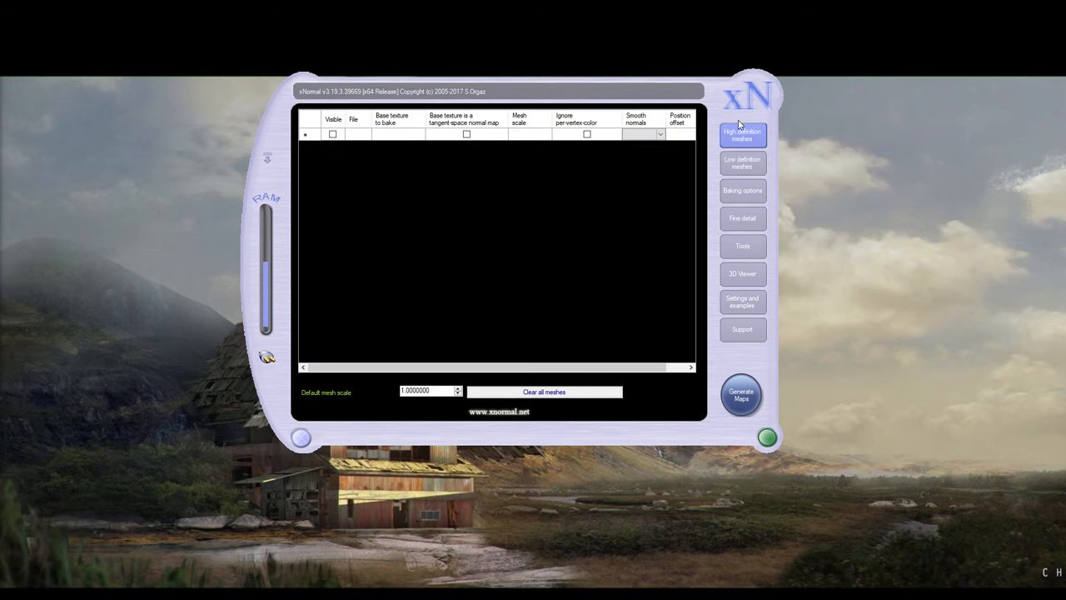
- Confirm the low definition mesh list is empty, then start adding a high definition mesh
left_click(741, 163)
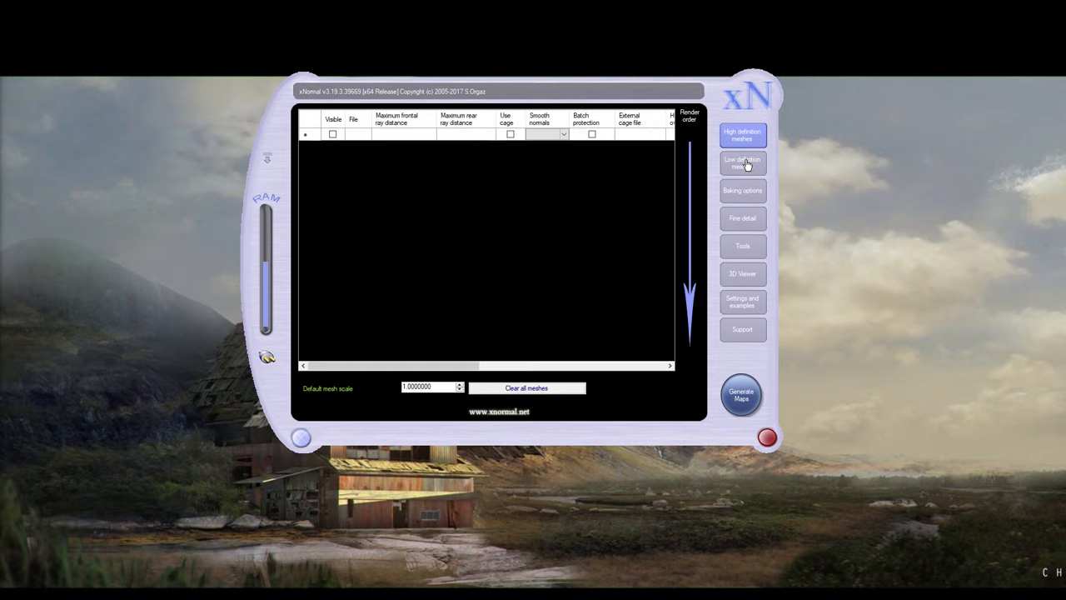
left_click(741, 162)
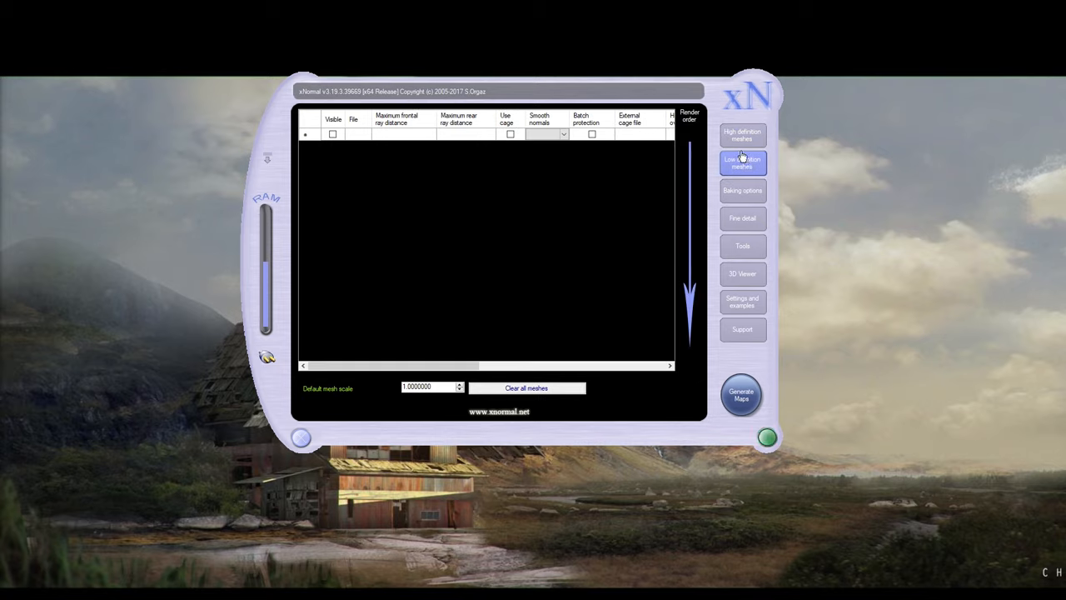
mouse_move(397, 184)
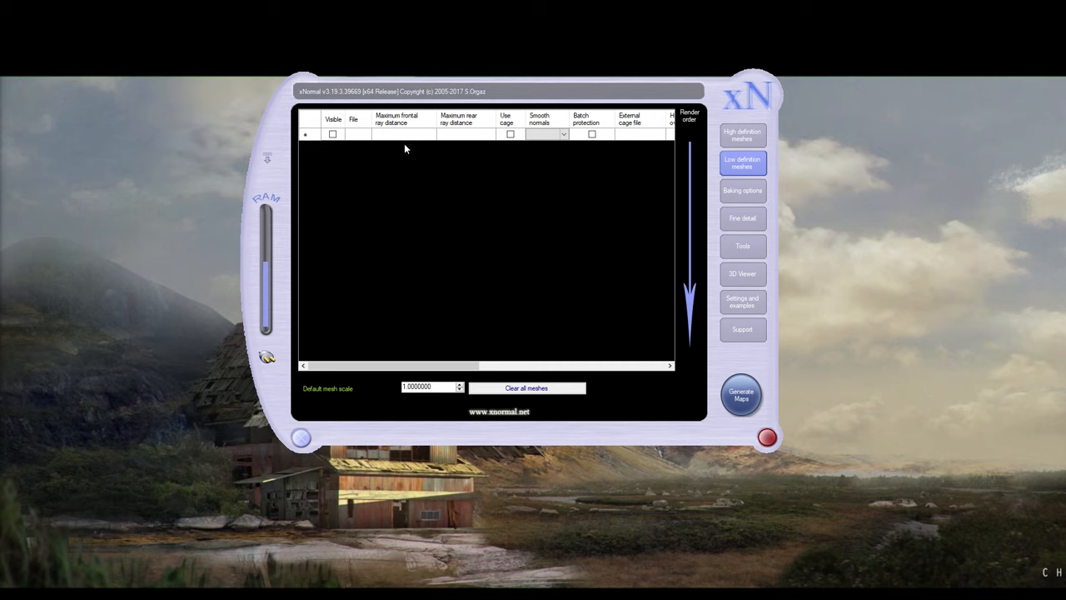
left_click(767, 436)
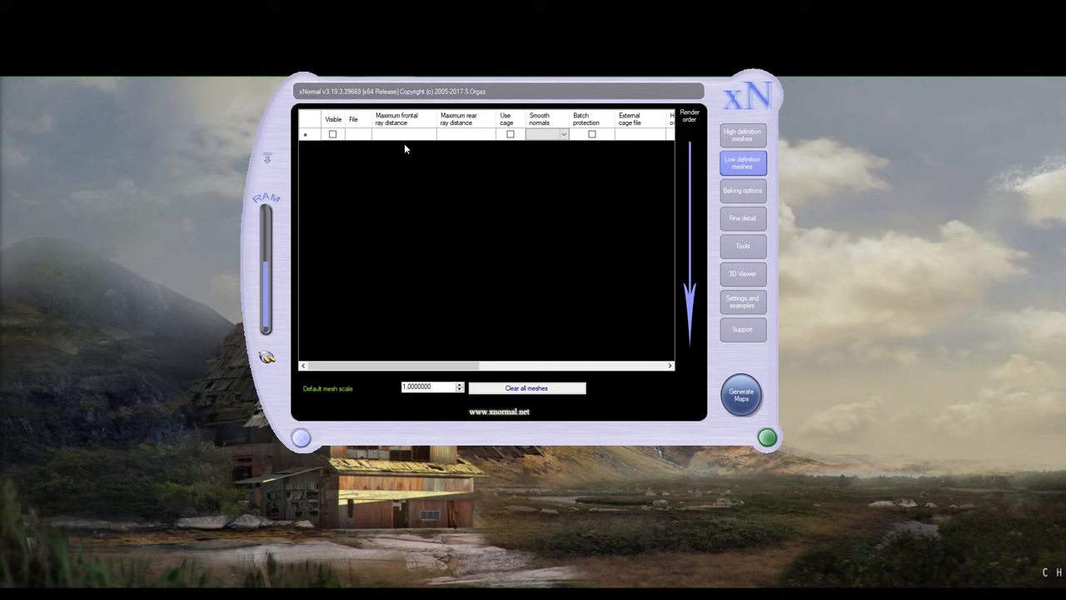
left_click(766, 436)
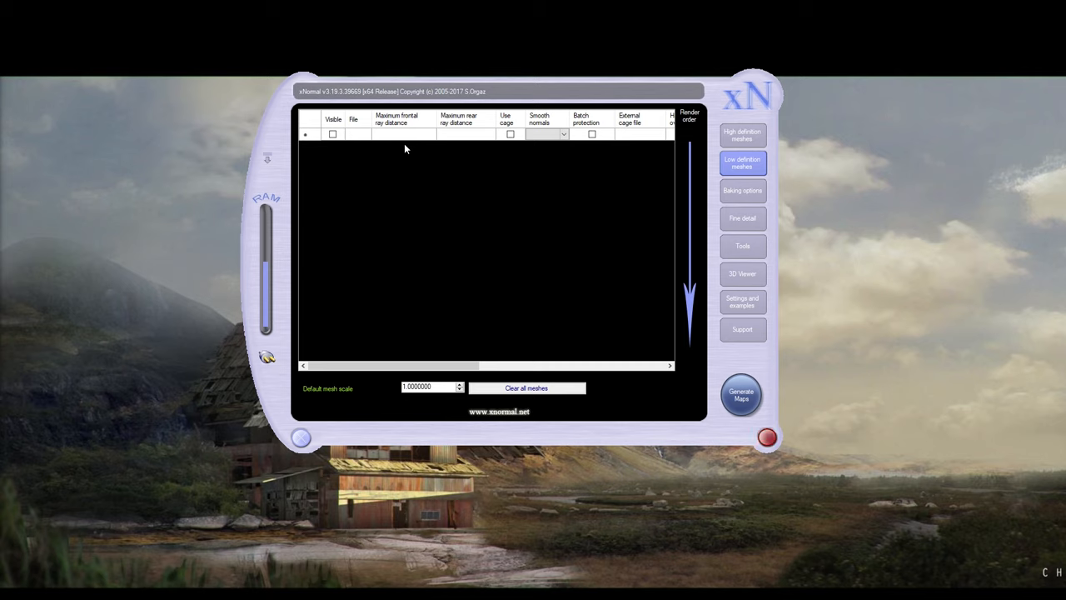
left_click(766, 437)
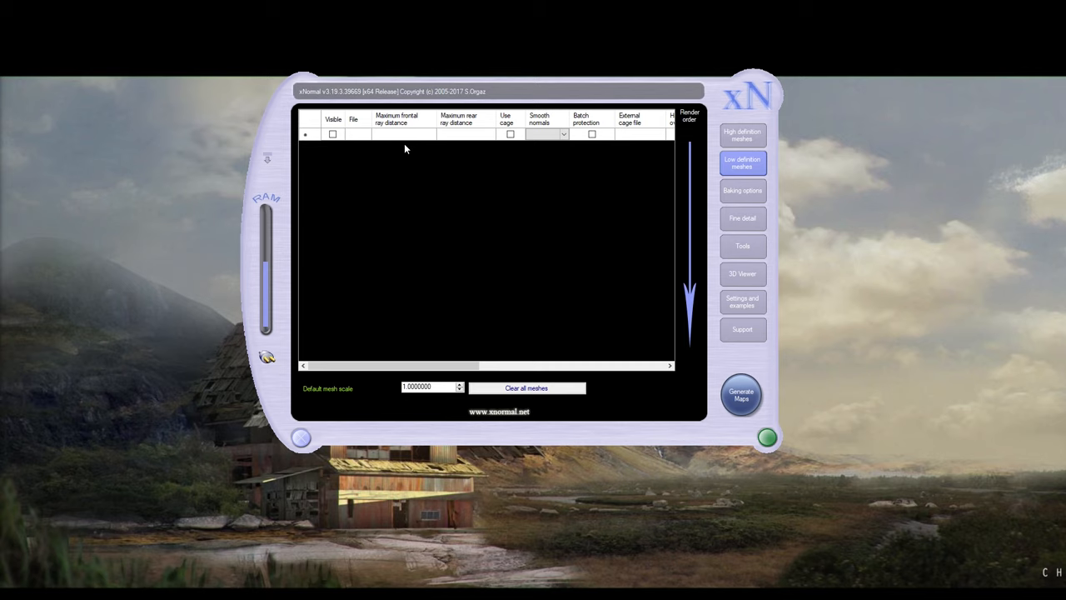
left_click(766, 437)
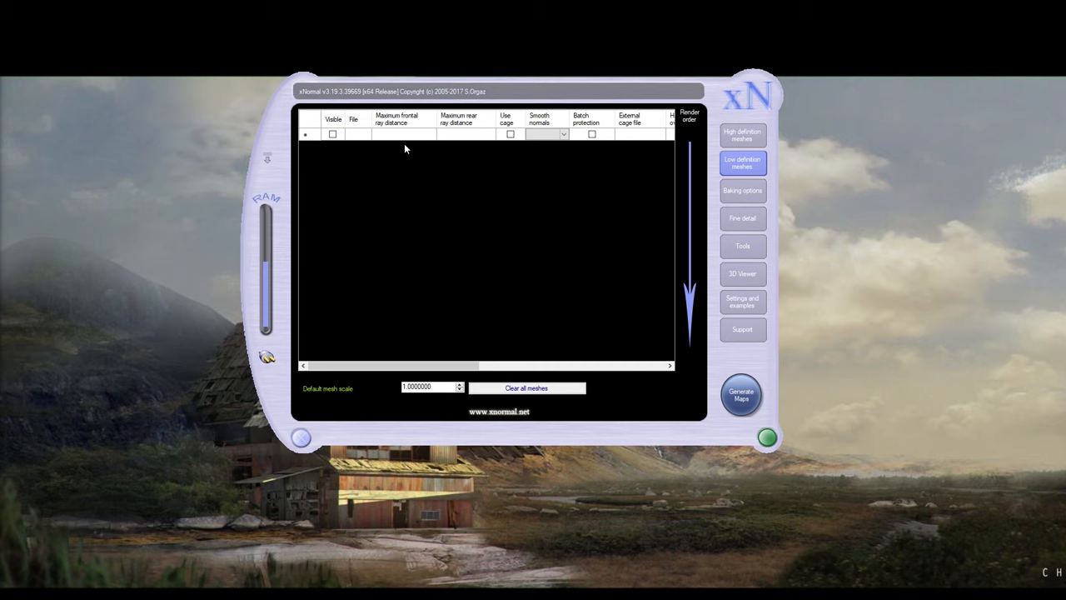
mouse_move(427, 138)
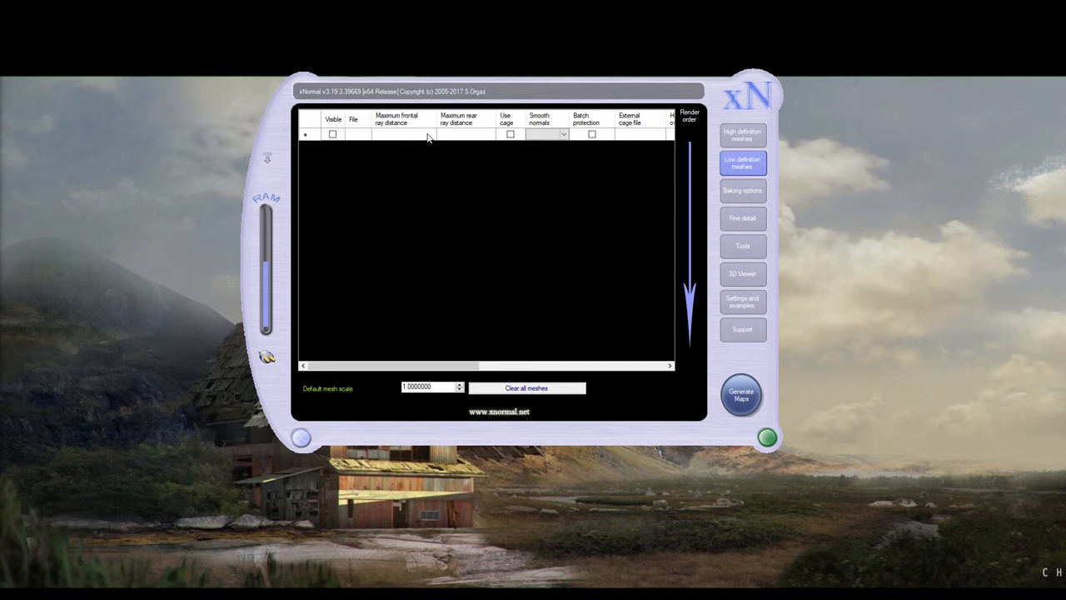
left_click(766, 437)
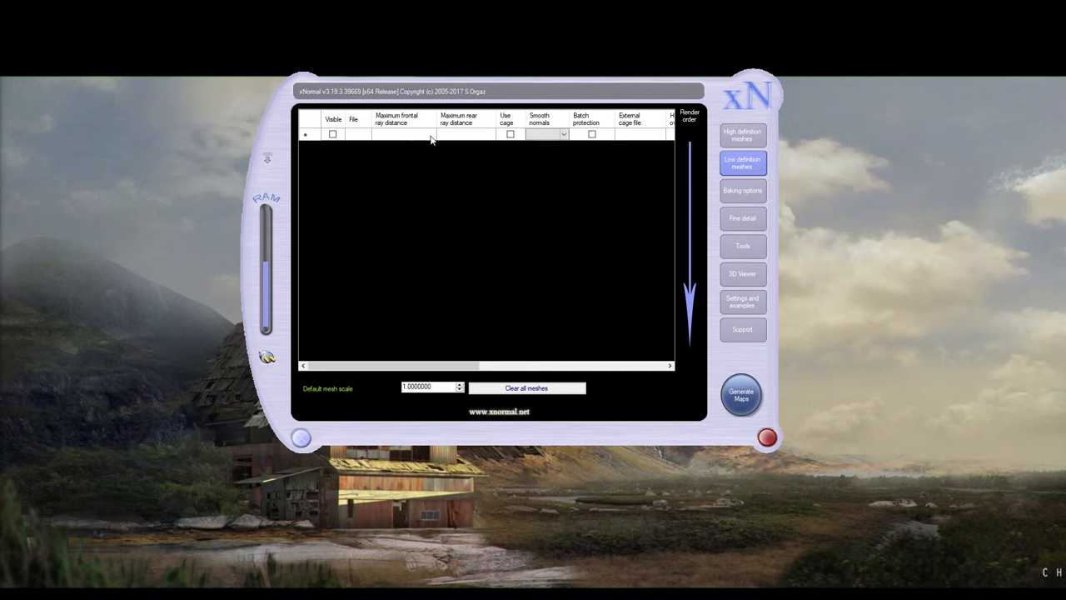
left_click(766, 437)
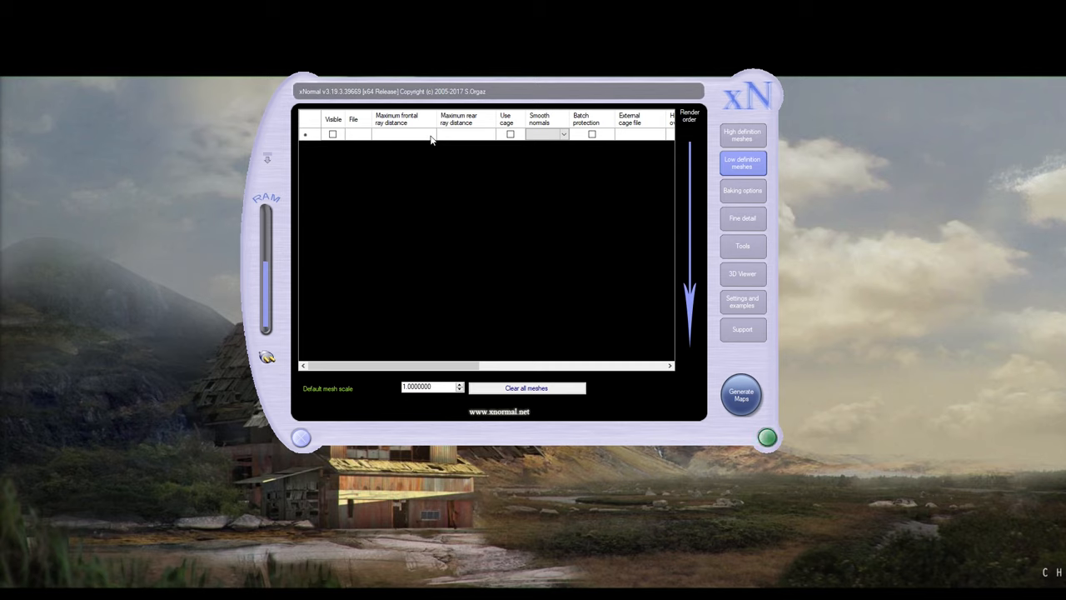
left_click(766, 437)
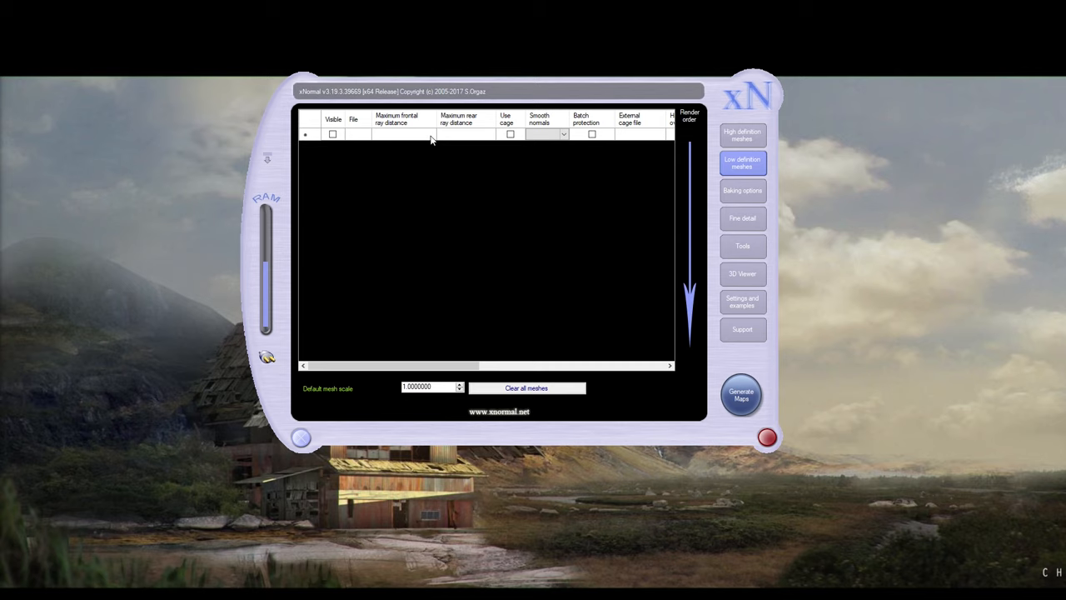
left_click(766, 436)
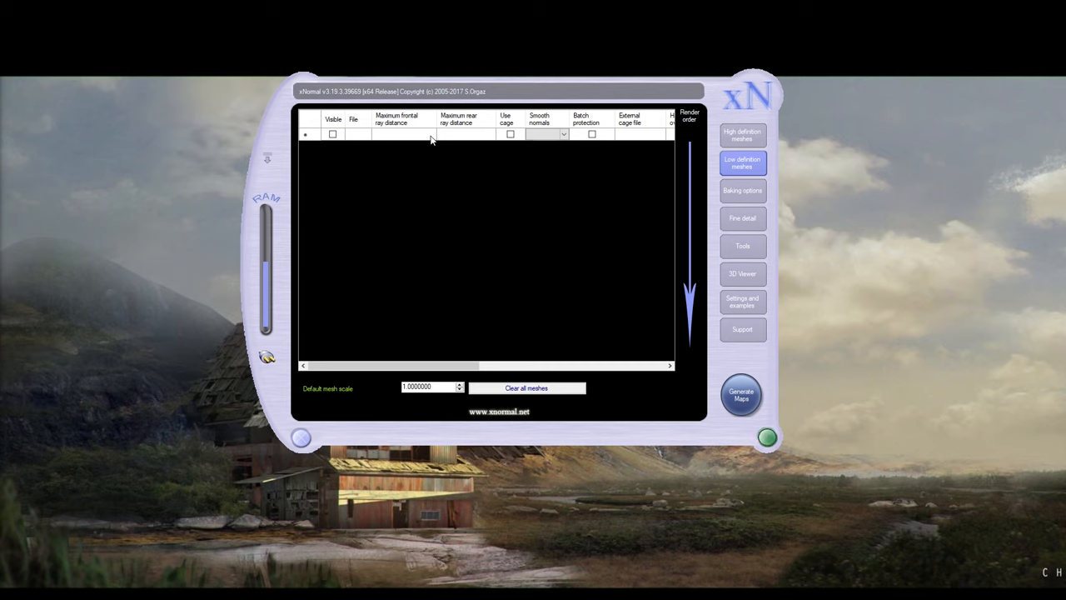
left_click(766, 436)
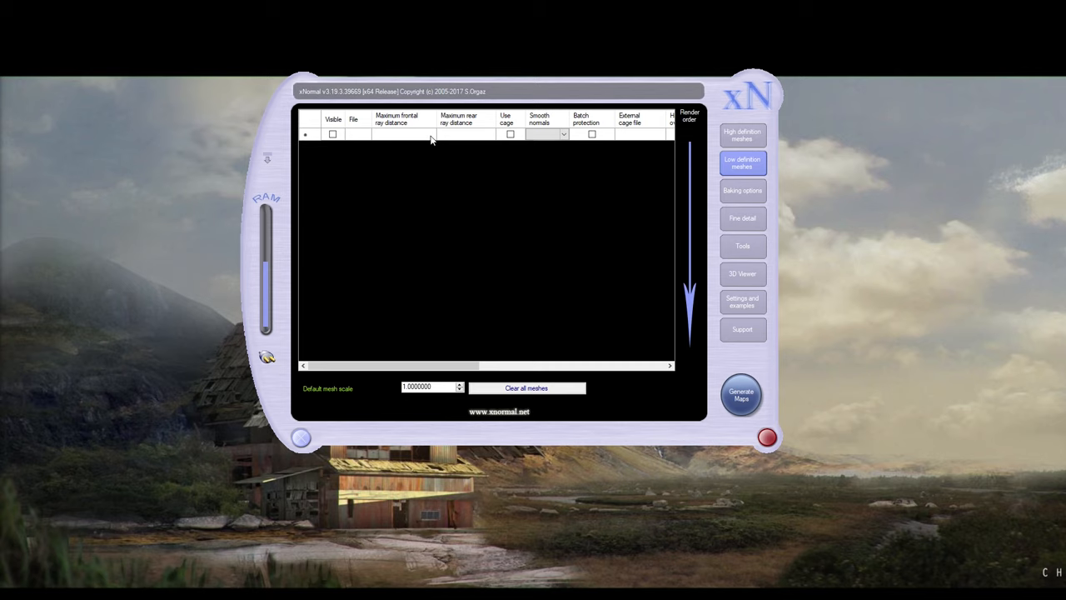
left_click(767, 436)
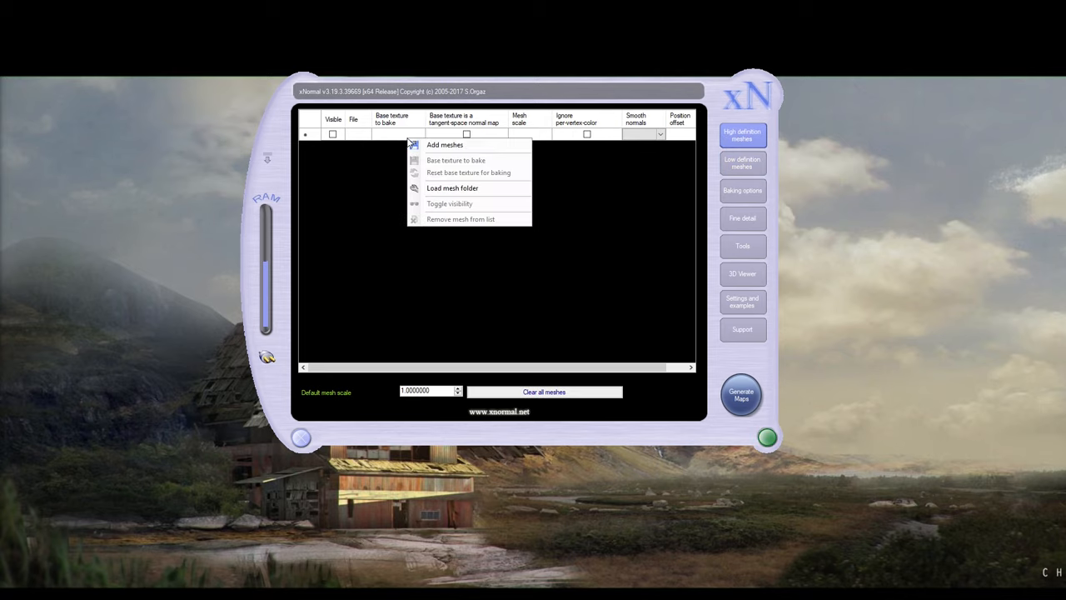
left_click(444, 145)
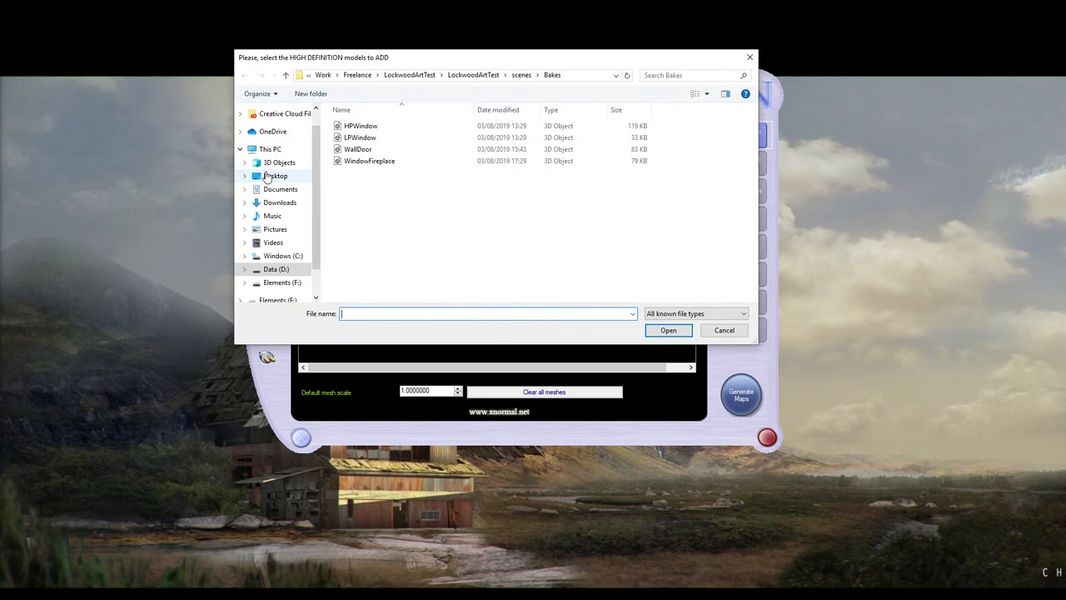
- Add Desktop/HPBolt as the high definition mesh and HPPlane as the low definition mesh
left_click(668, 329)
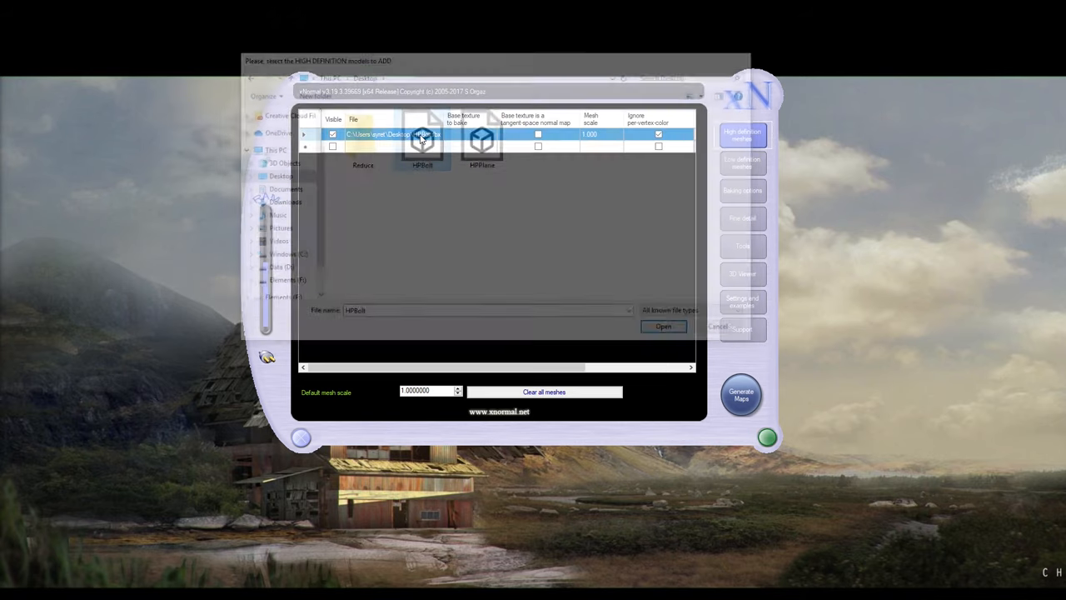
left_click(664, 325)
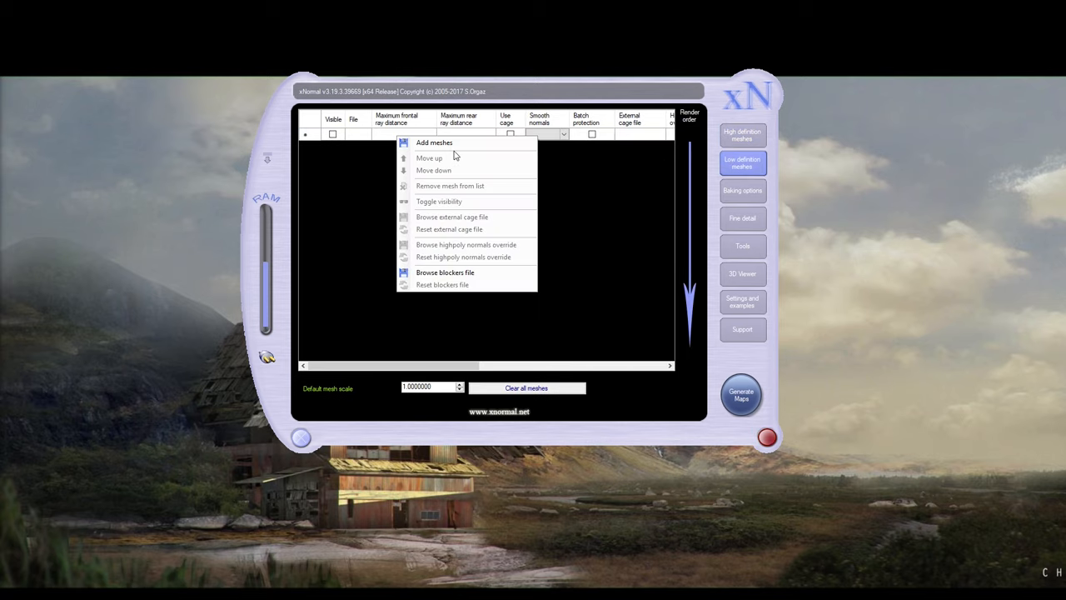
left_click(434, 142)
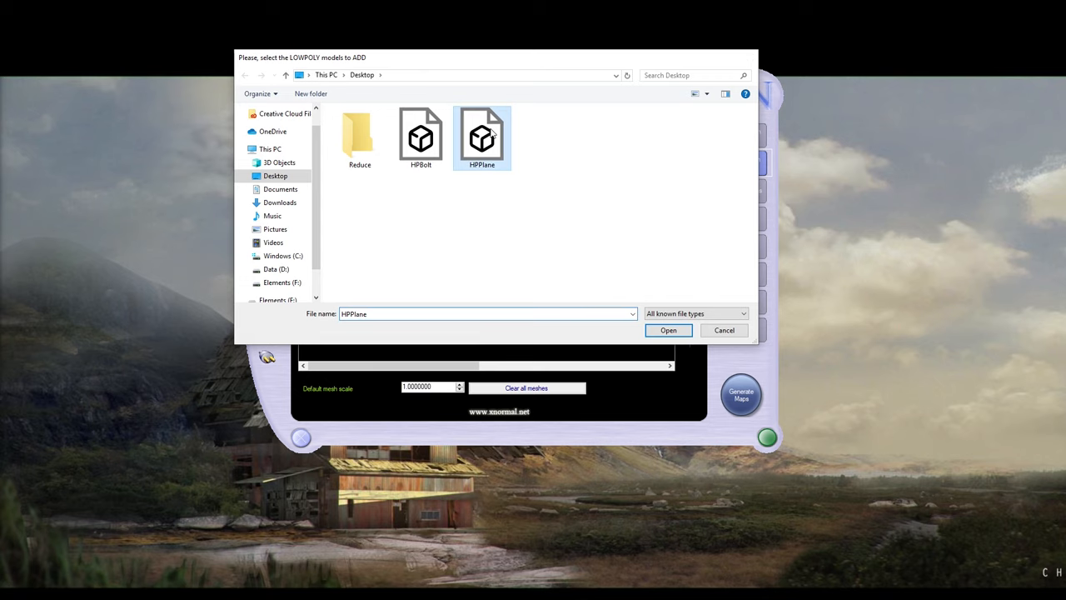
left_click(668, 330)
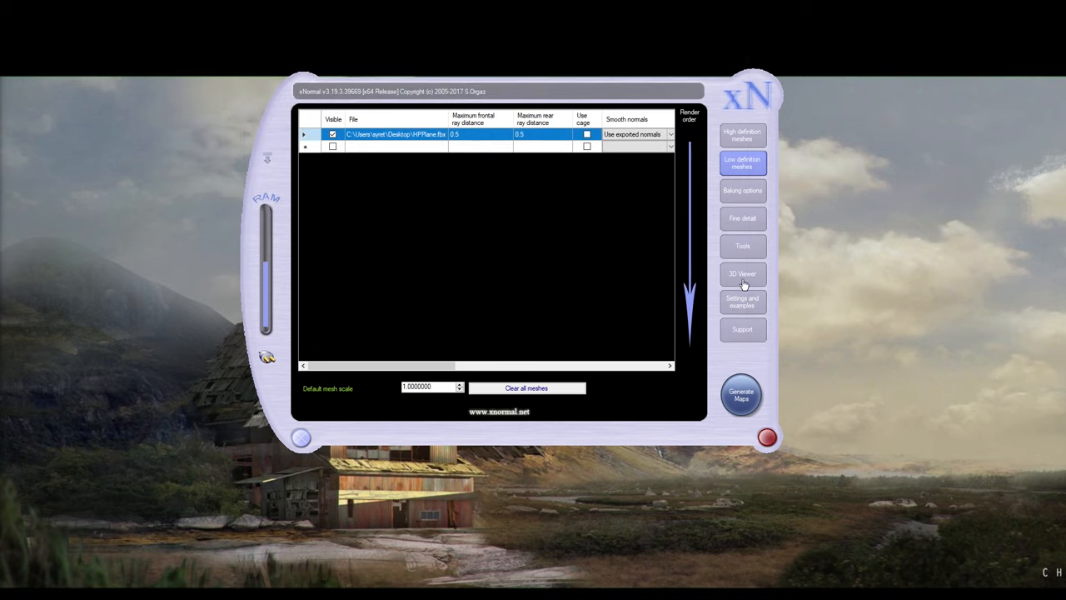
- Run the ray distance calculator and copy its results, giving a rear ray distance of 1.72386
left_click(741, 245)
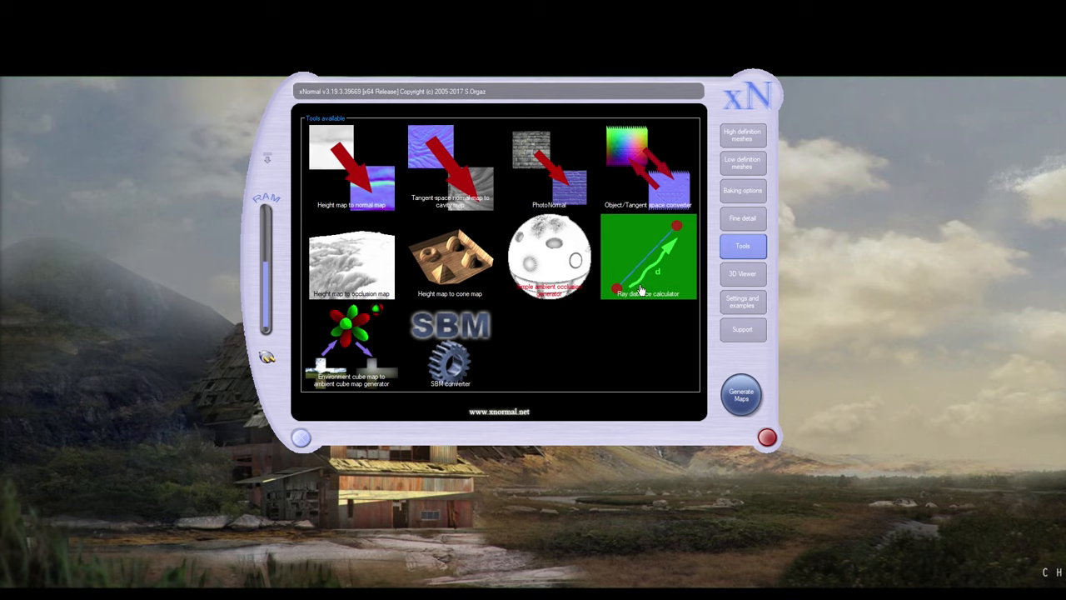
left_click(647, 256)
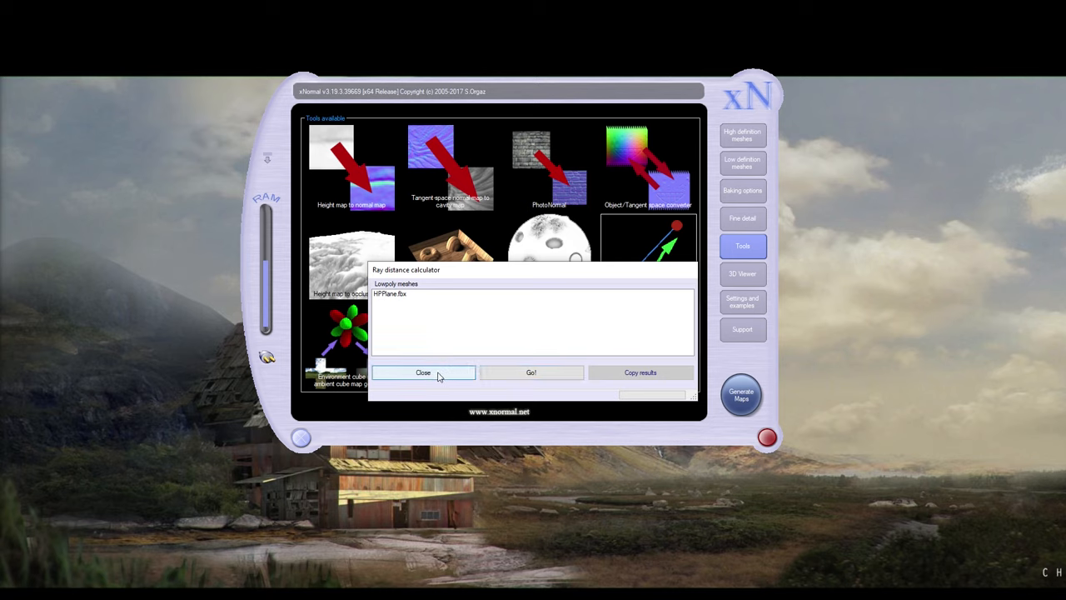
left_click(531, 373)
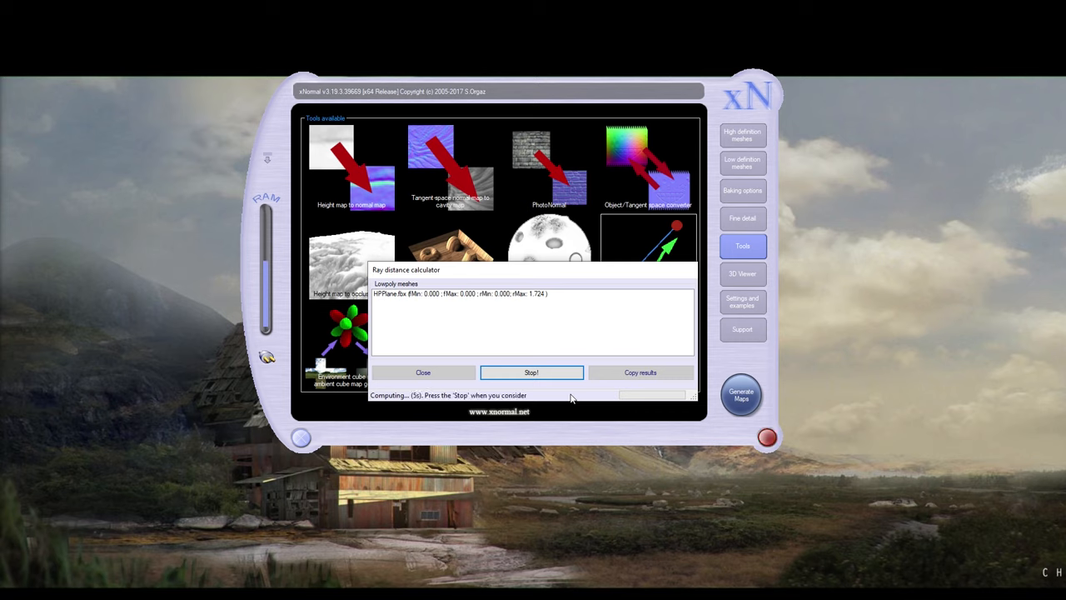
mouse_move(448, 408)
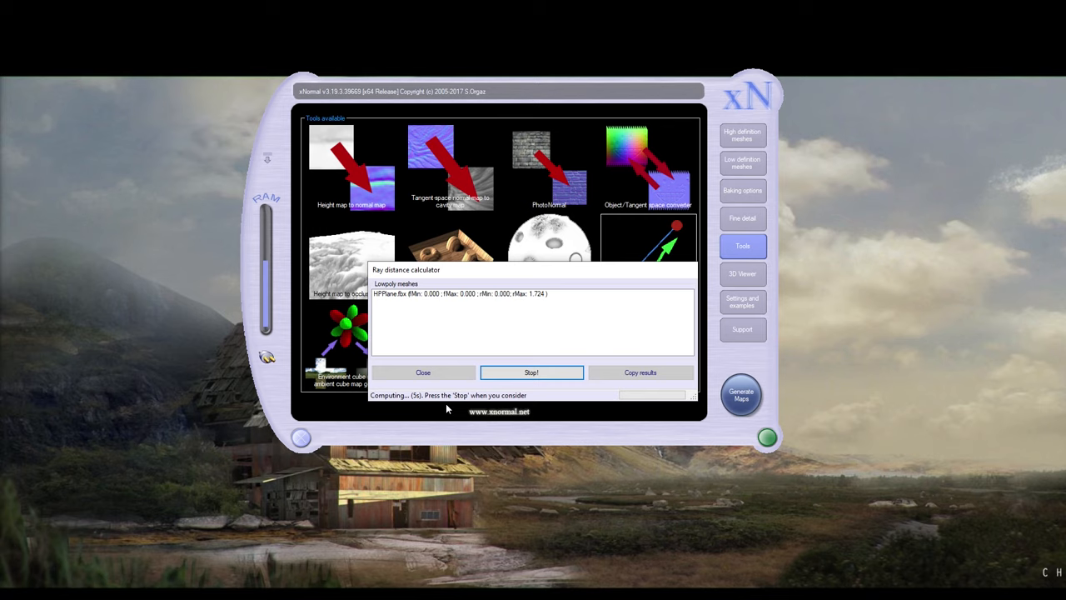
left_click(531, 372)
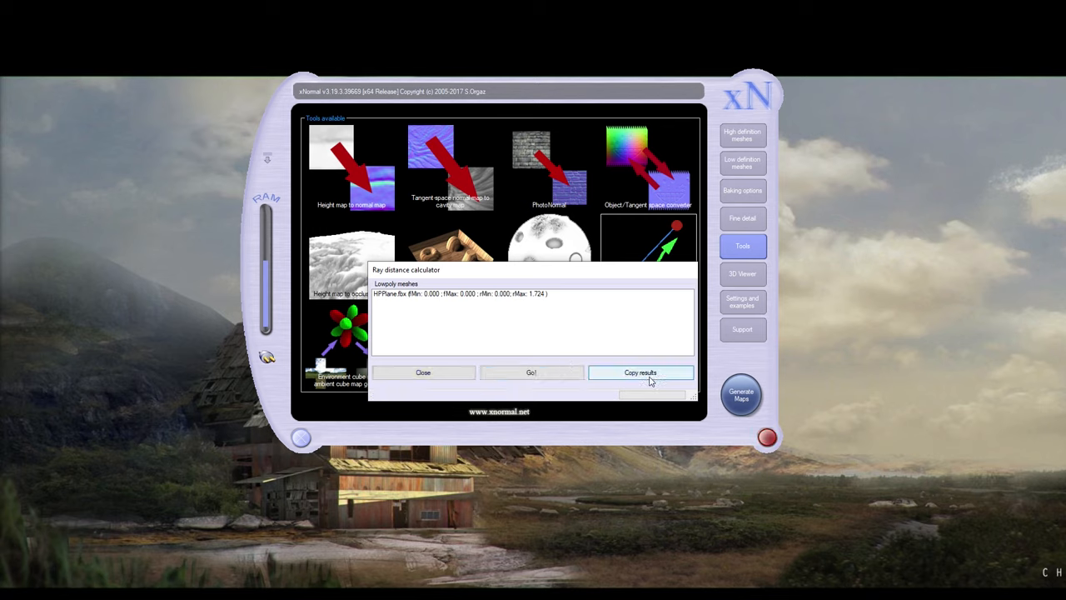
left_click(423, 372)
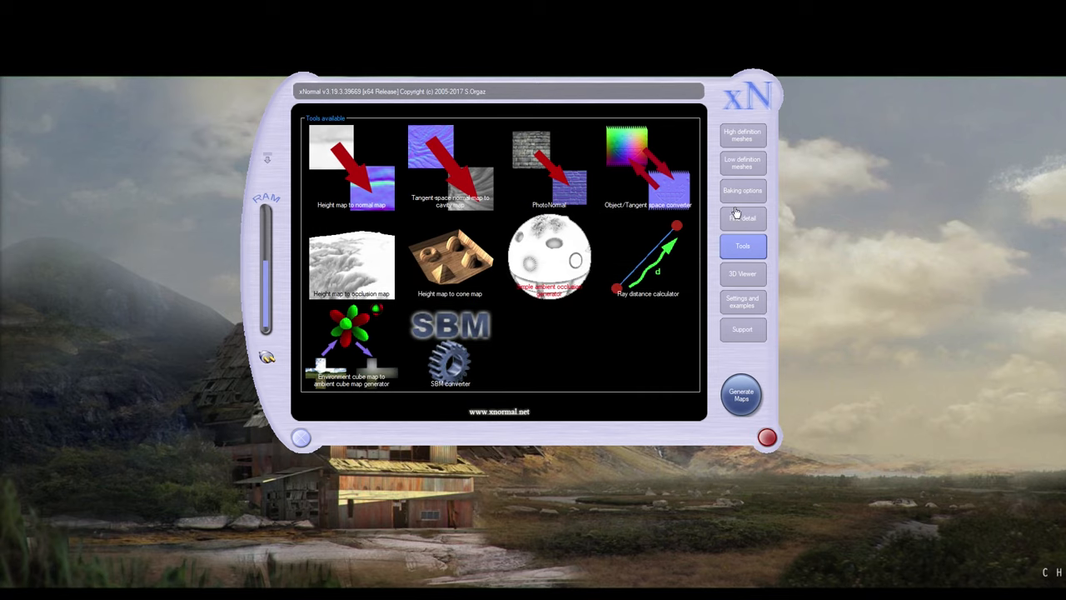
left_click(741, 217)
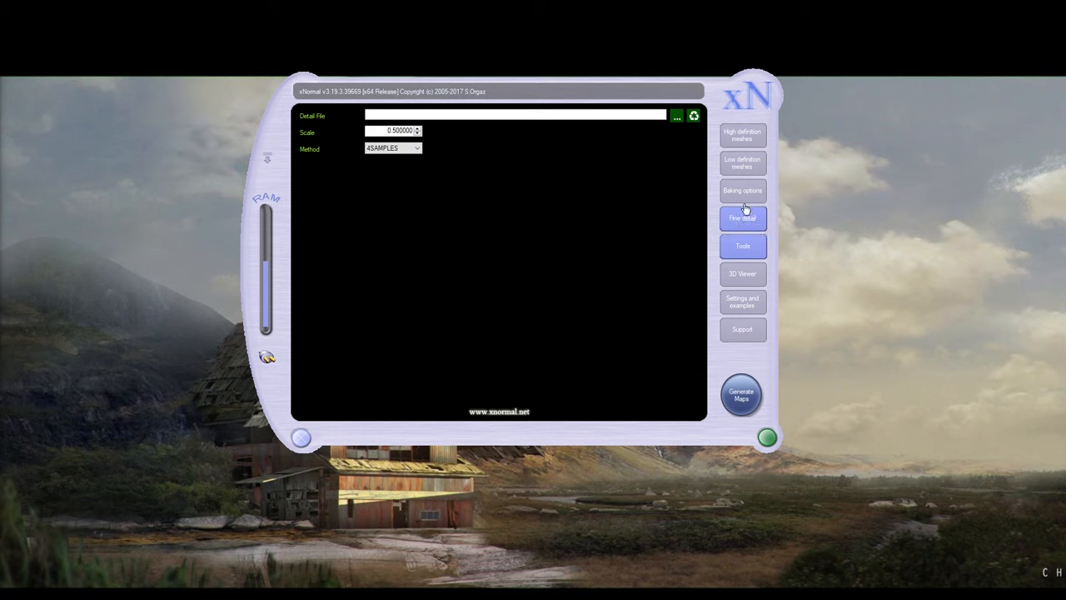
left_click(741, 162)
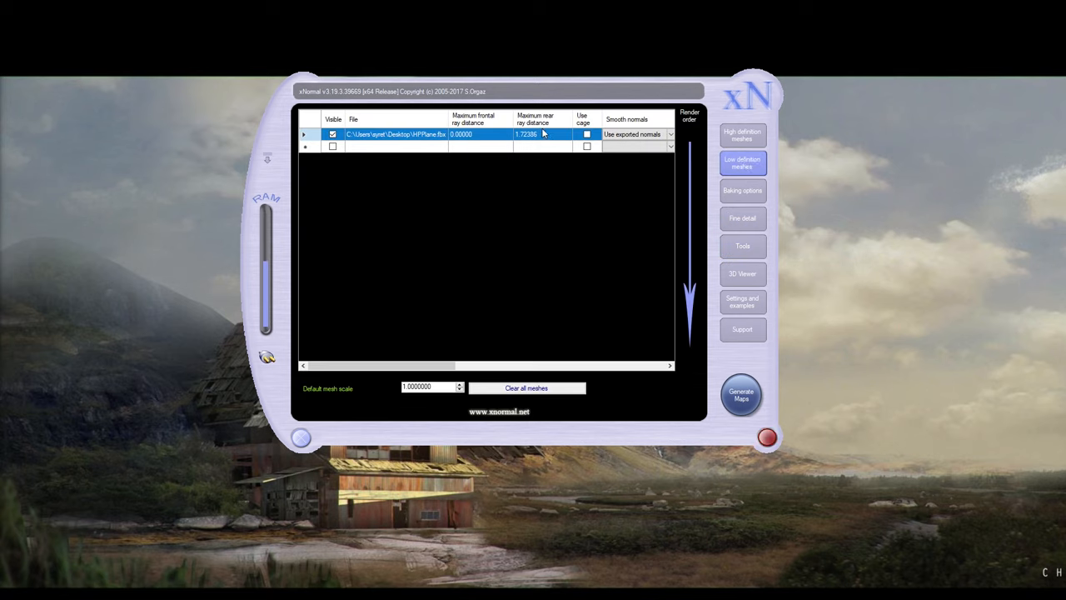
mouse_move(543, 140)
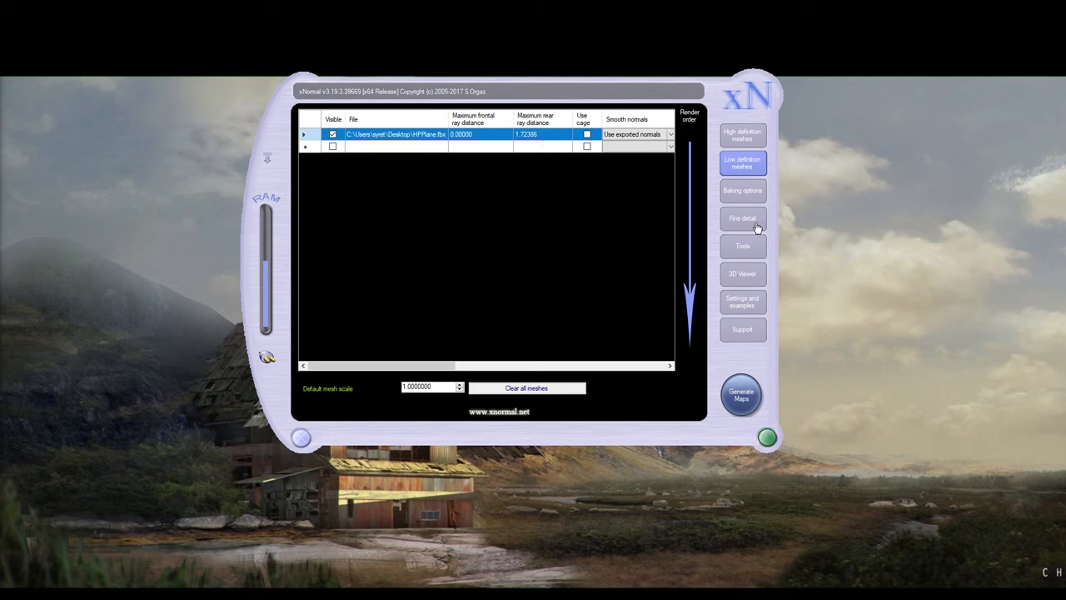
mouse_move(750, 220)
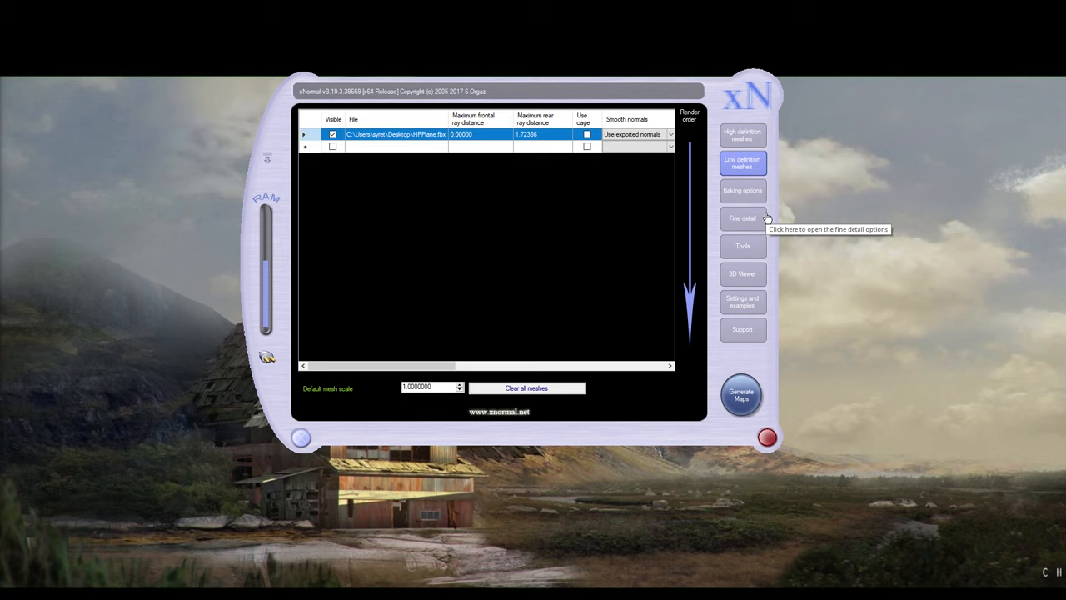
- Set the bake size to 2048×2048 with bucket size 128, zero padding and 4x antialiasing
left_click(741, 190)
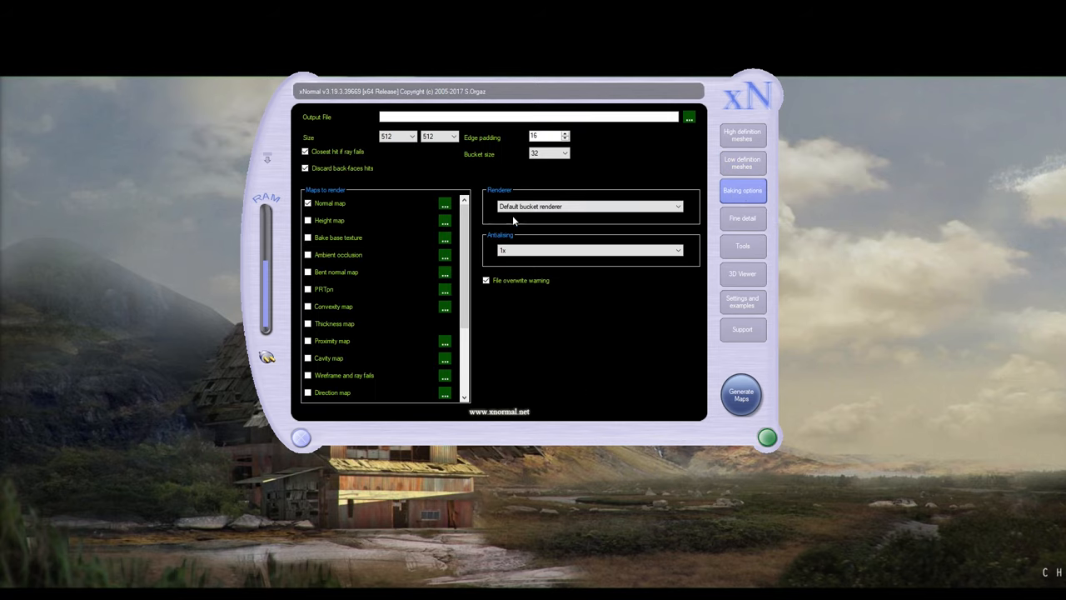
left_click(410, 136)
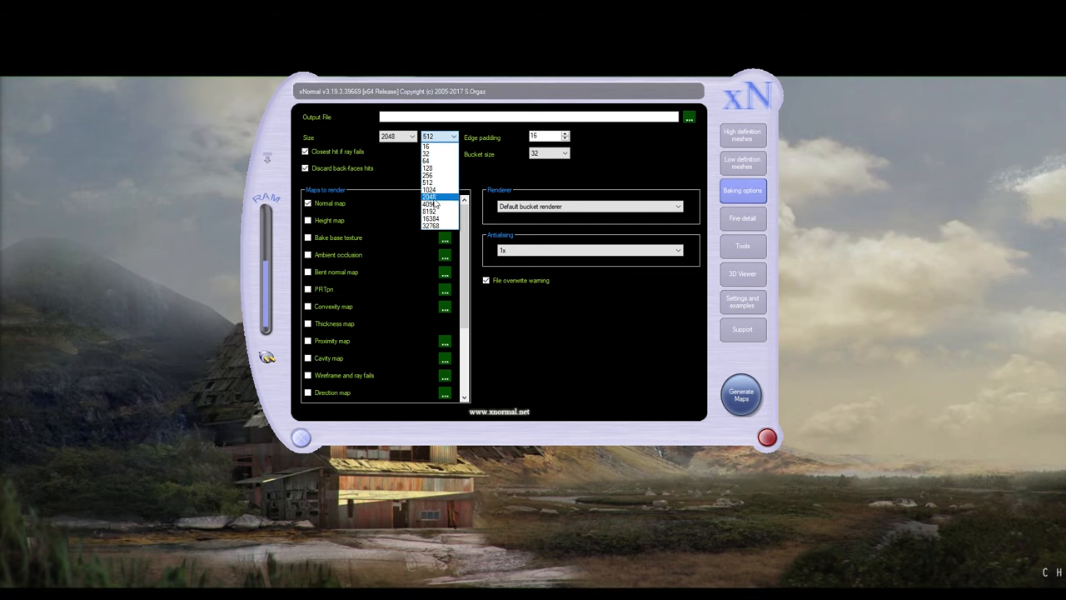
left_click(429, 198)
type("0")
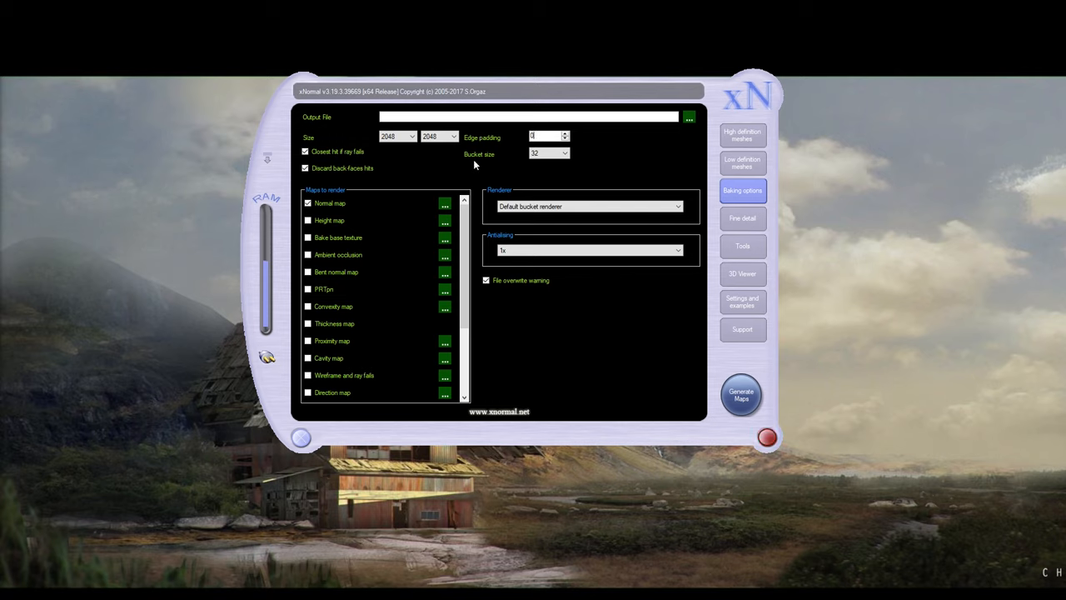
left_click(548, 153)
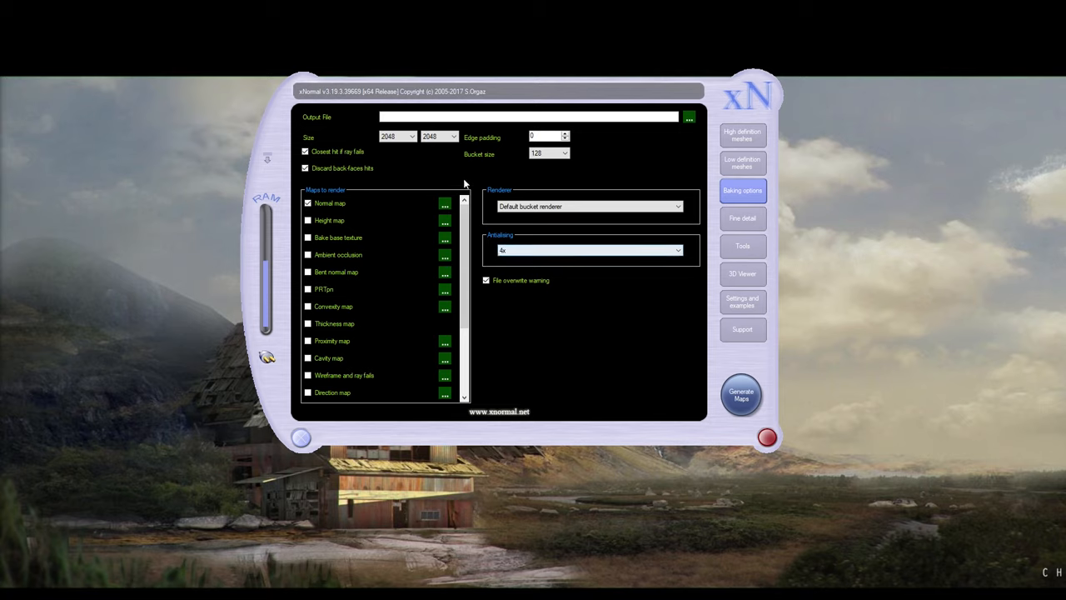
- Set the normal map output file to Bolt on the Desktop
left_click(689, 116)
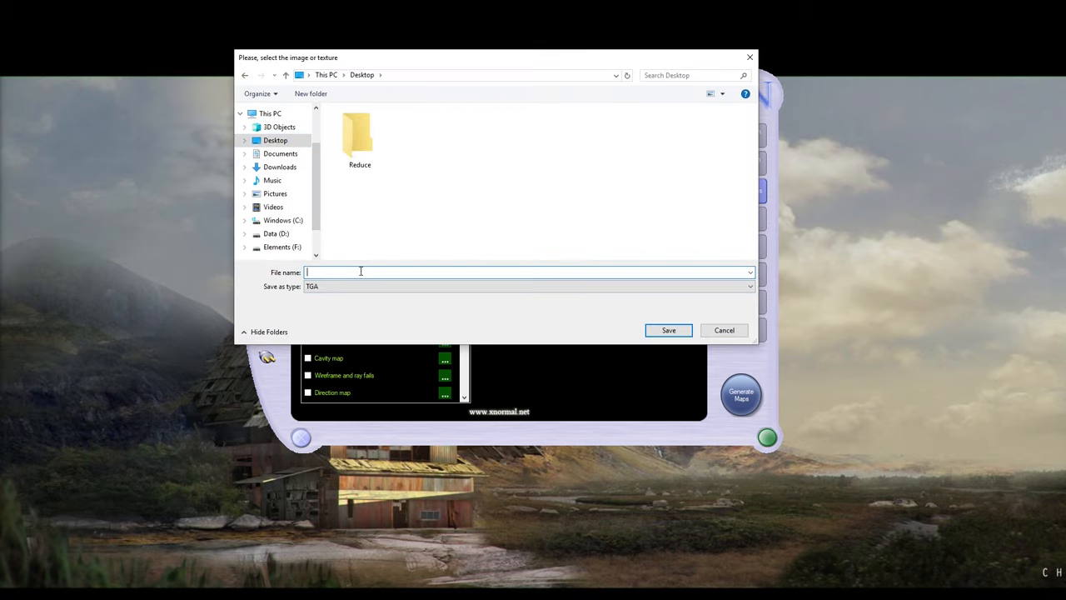
type("Bolt")
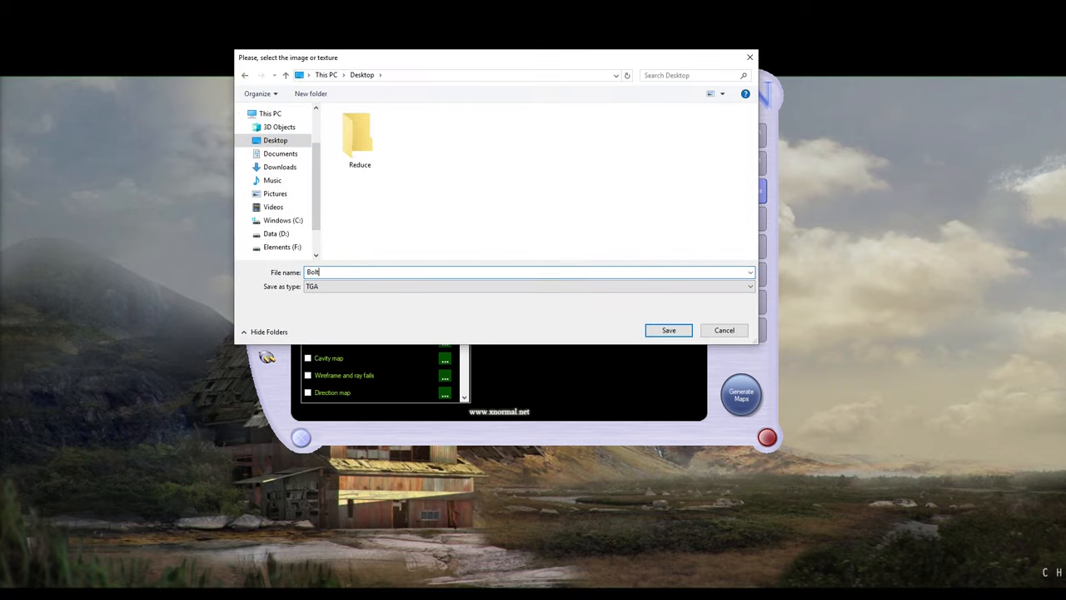
left_click(668, 330)
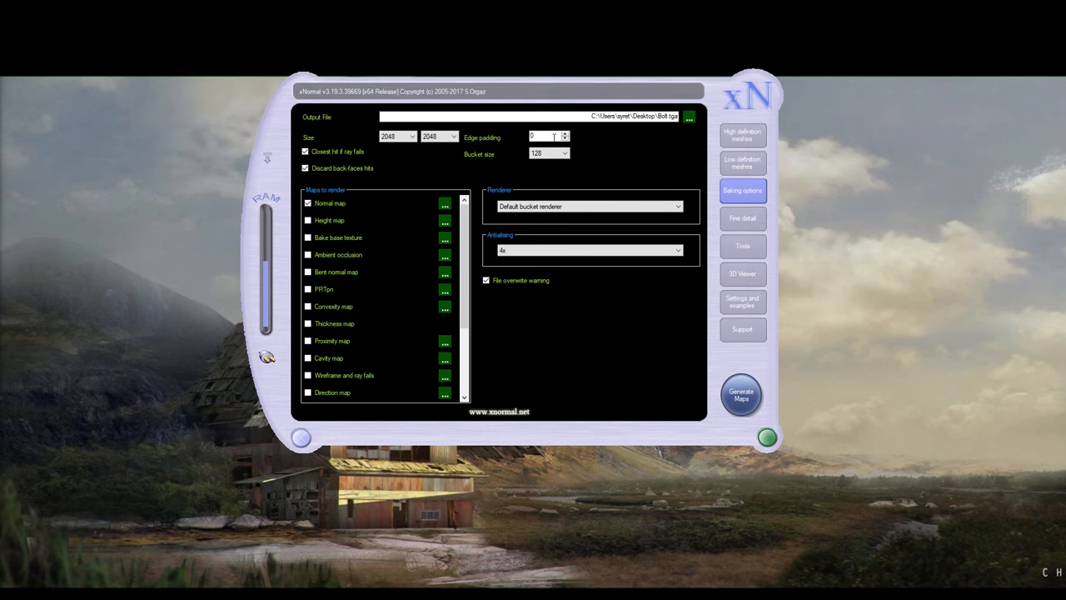
mouse_move(741, 404)
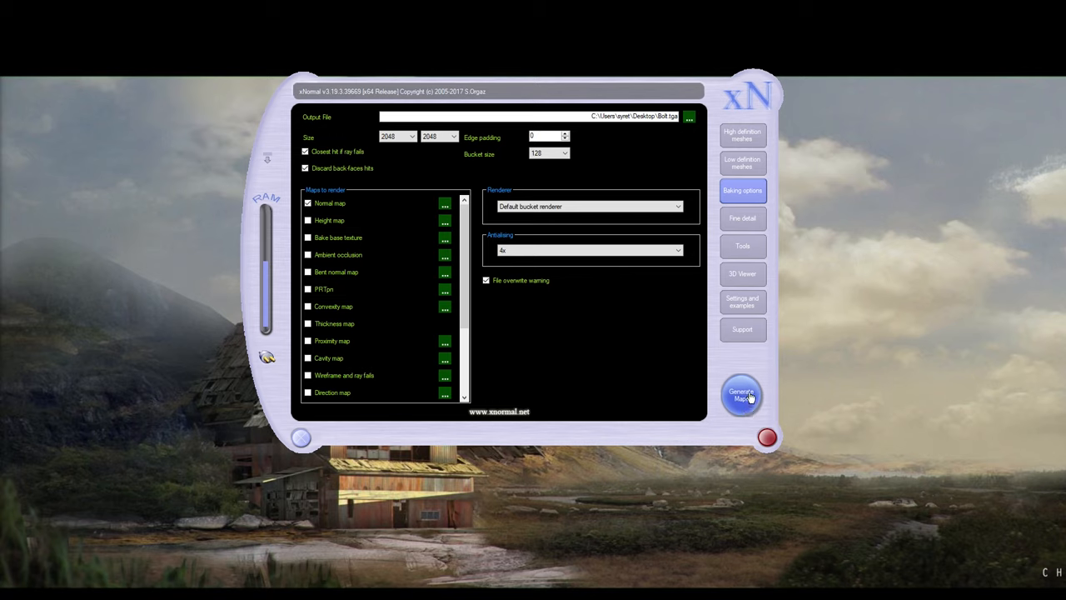
- Bake the bolt normal map in xNormal, check the hexagonal preview, then close it
left_click(741, 394)
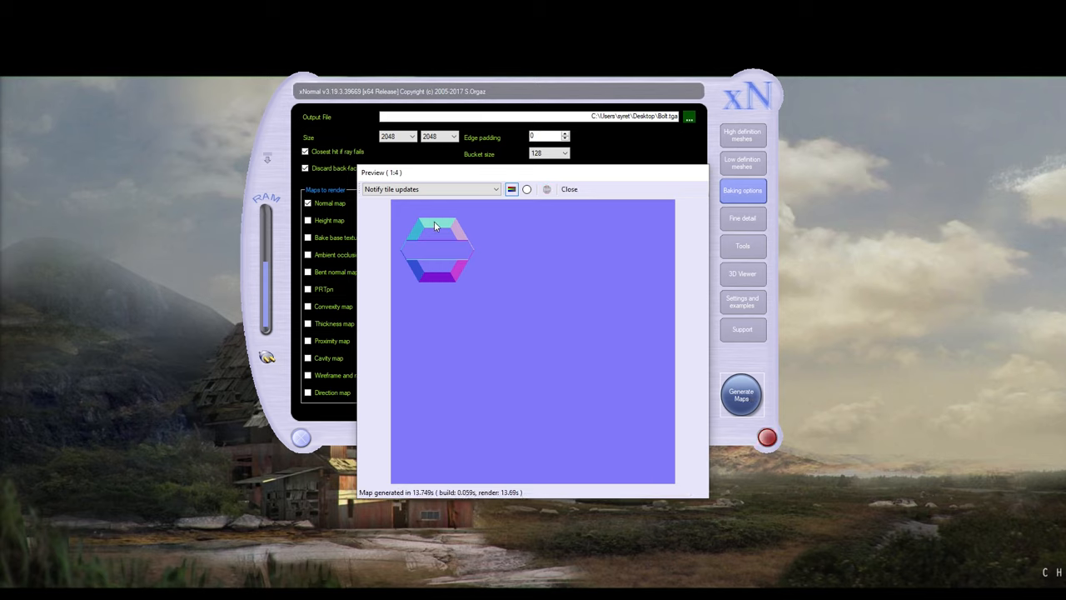
mouse_move(471, 248)
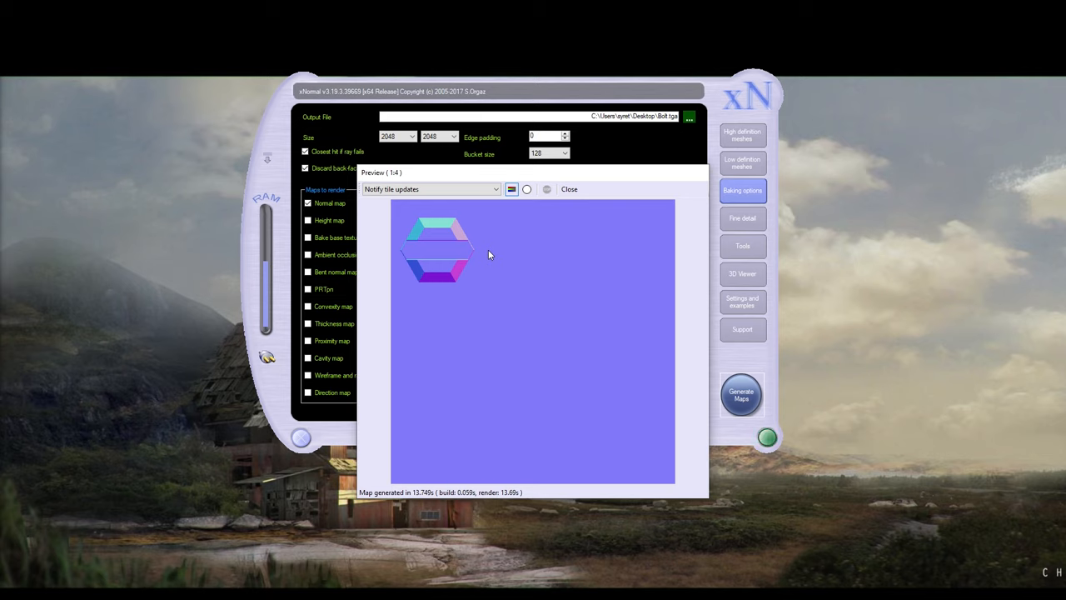
left_click(766, 437)
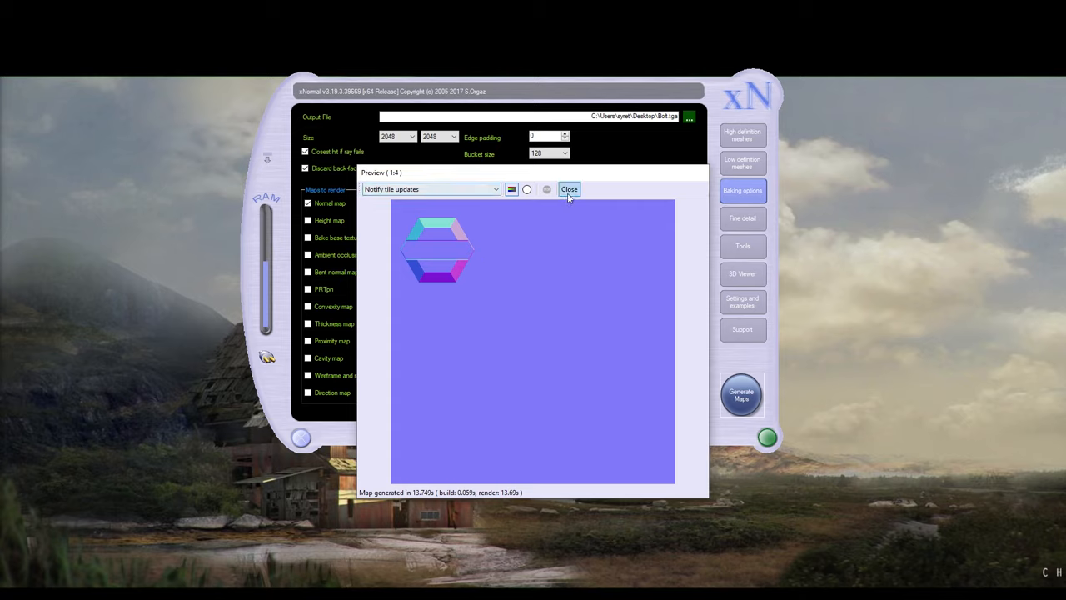
left_click(570, 190)
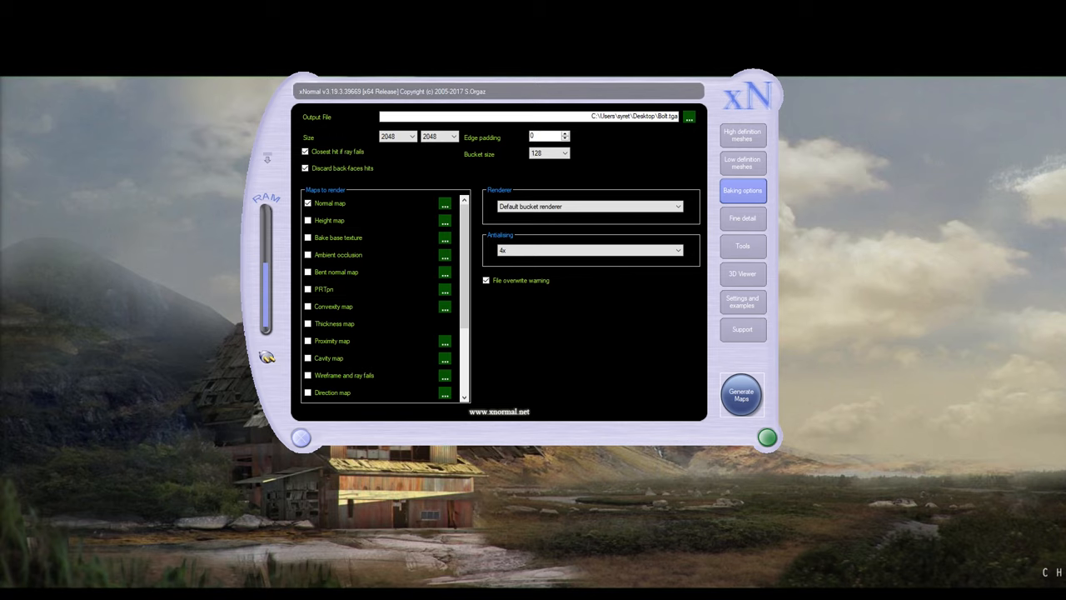
left_click(766, 436)
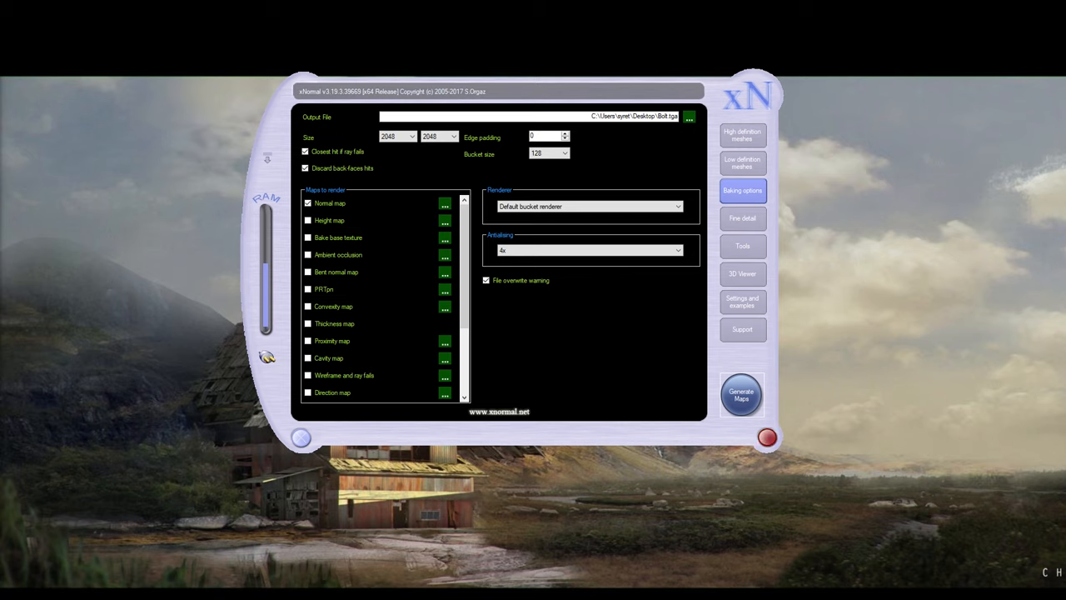
left_click(767, 436)
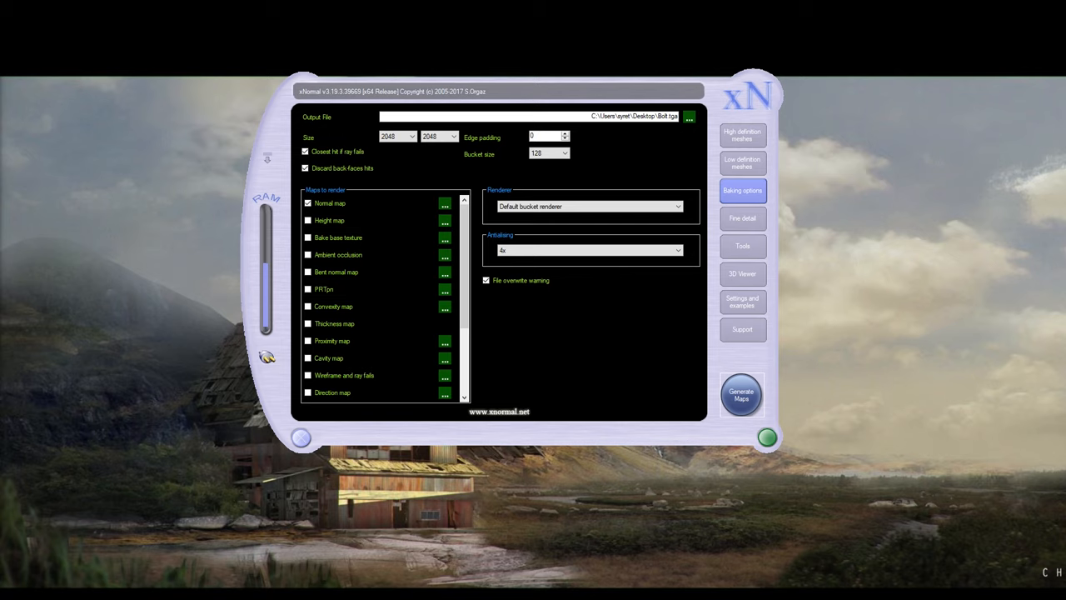
left_click(766, 437)
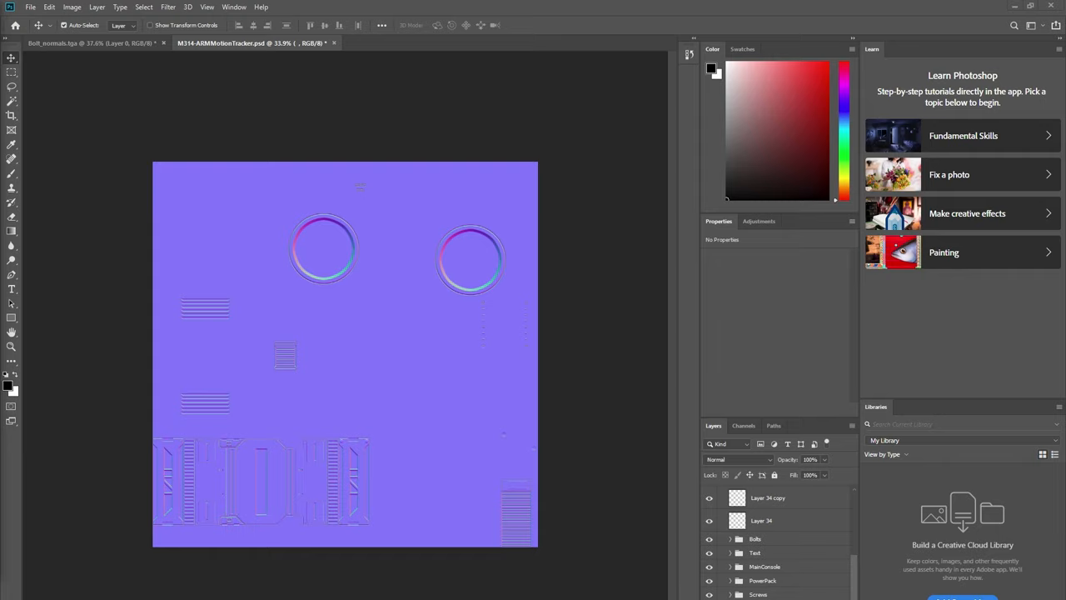
mouse_move(369, 328)
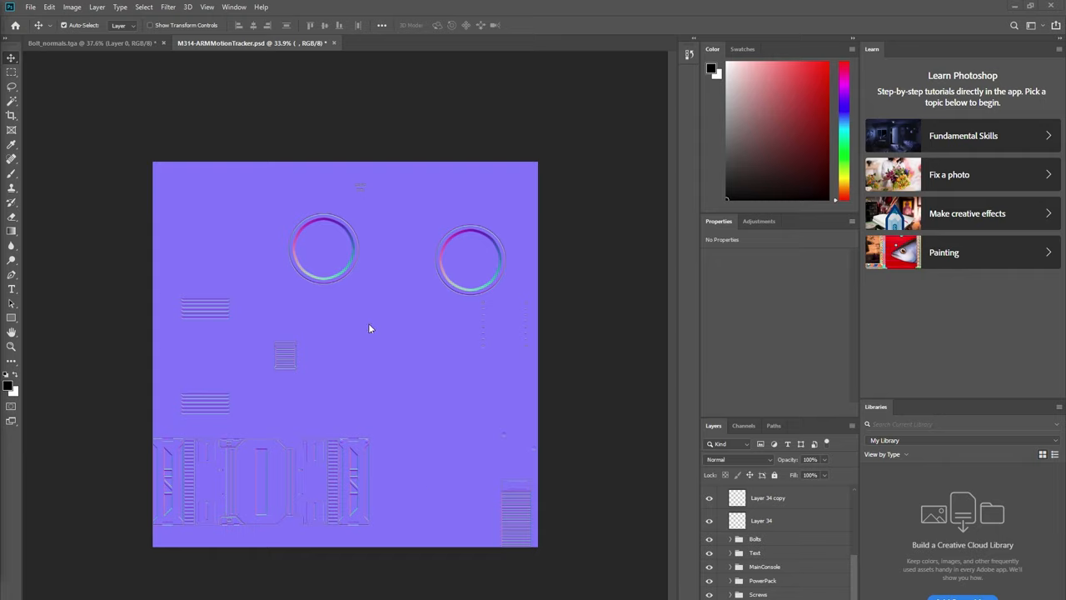
mouse_move(313, 488)
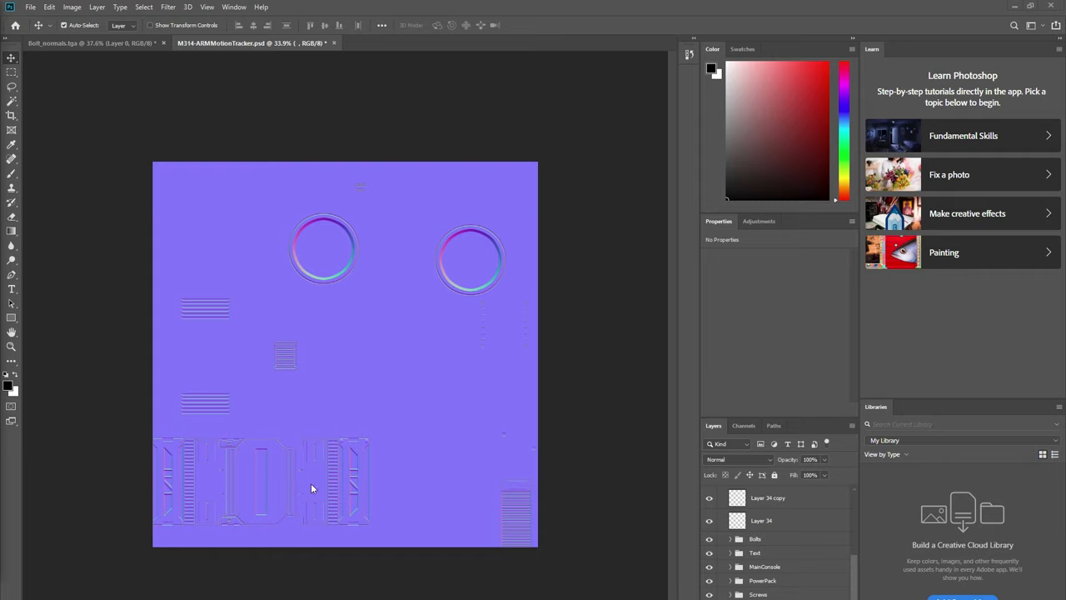
mouse_move(379, 368)
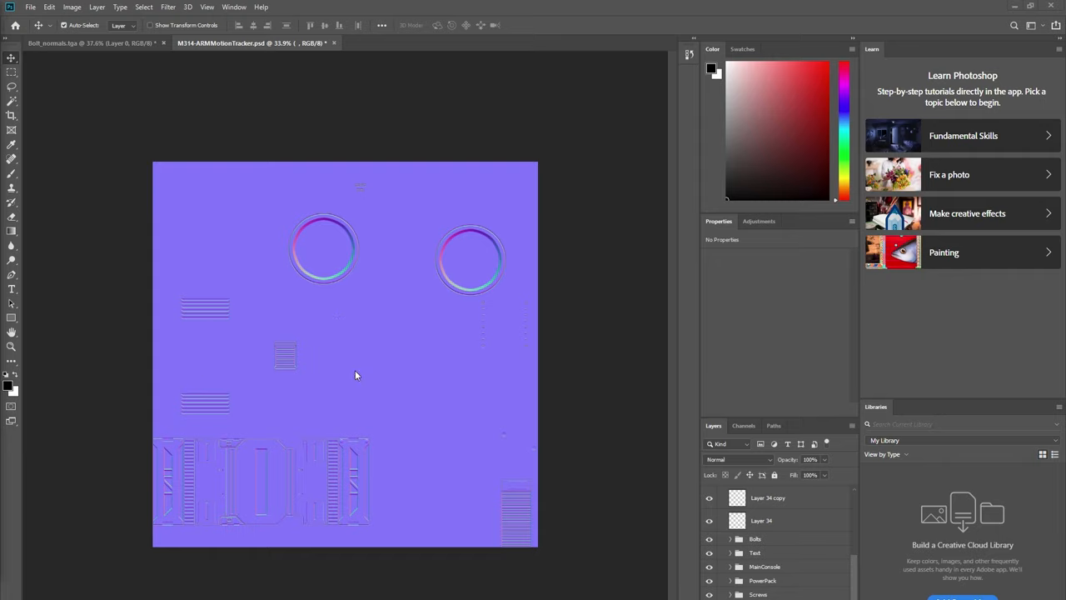
mouse_move(205, 342)
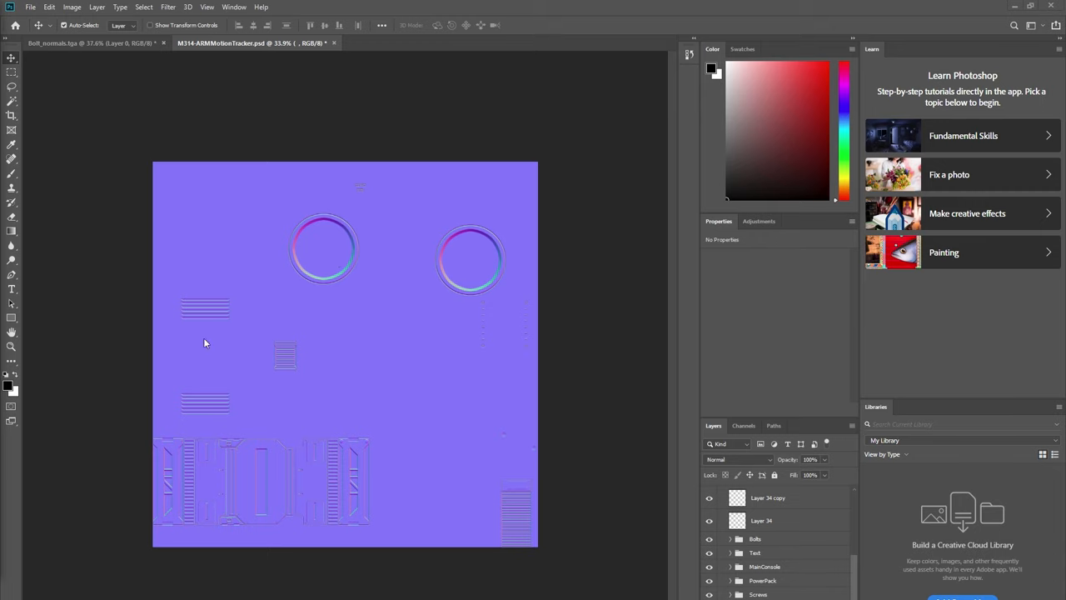